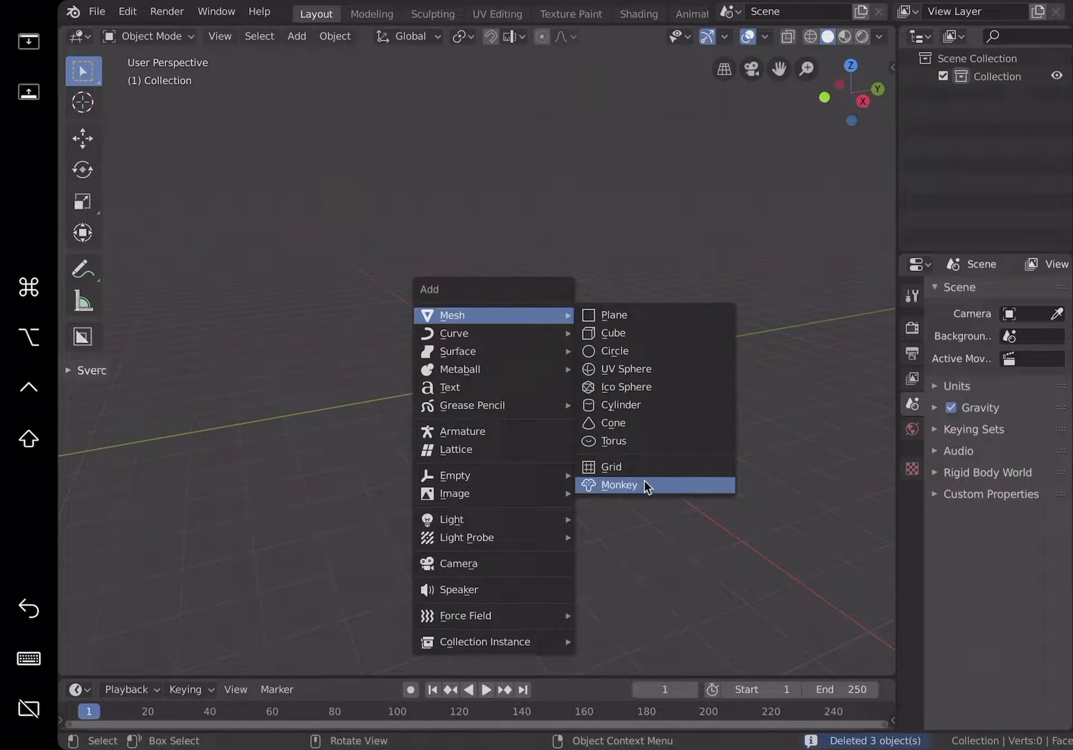
Step: Add a Suzanne monkey mesh at the origin and orbit the view around it
click(618, 485)
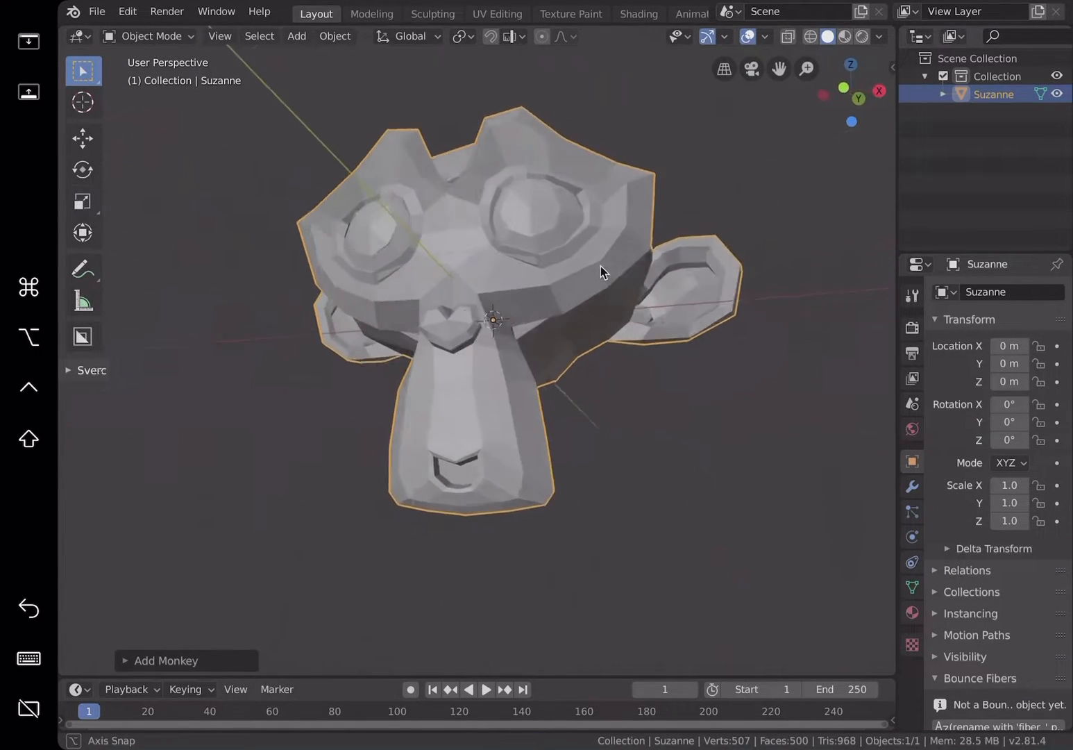
drag(600, 270, 448, 194)
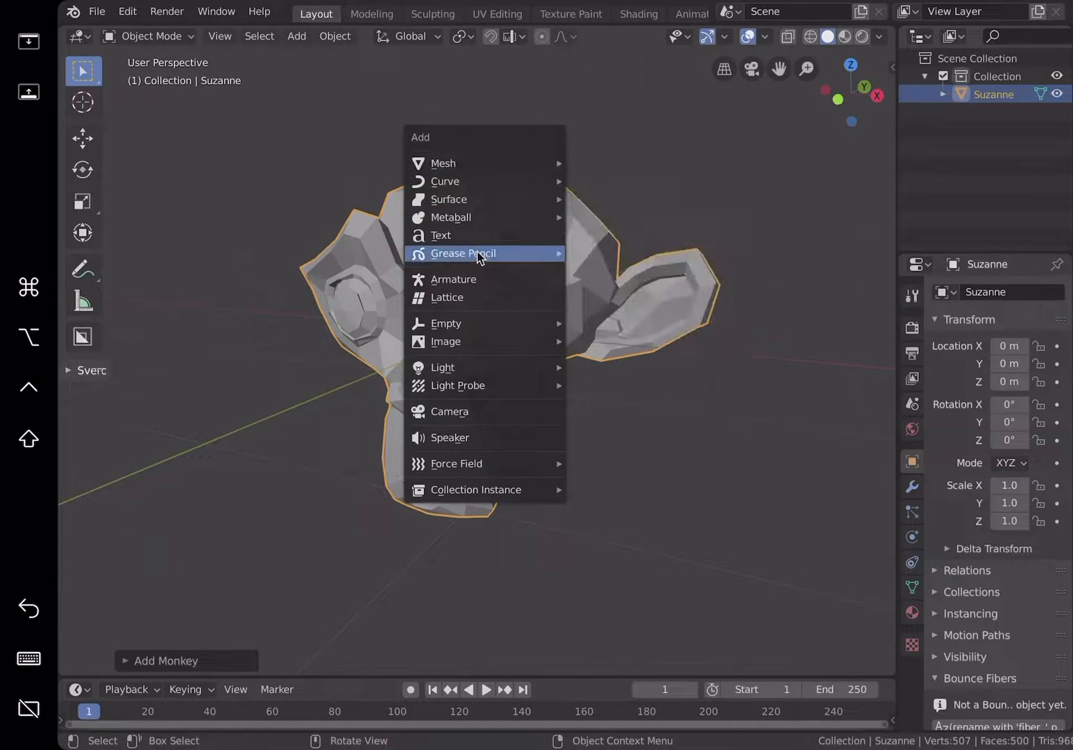
mouse_move(463, 253)
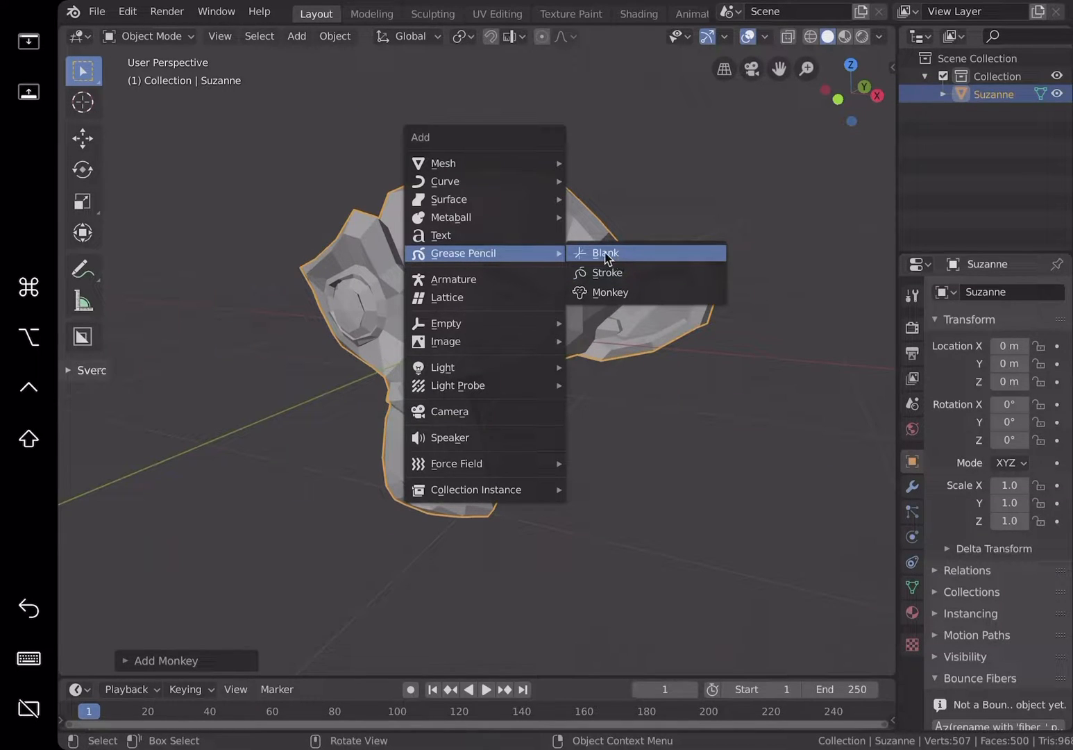
mouse_move(626, 273)
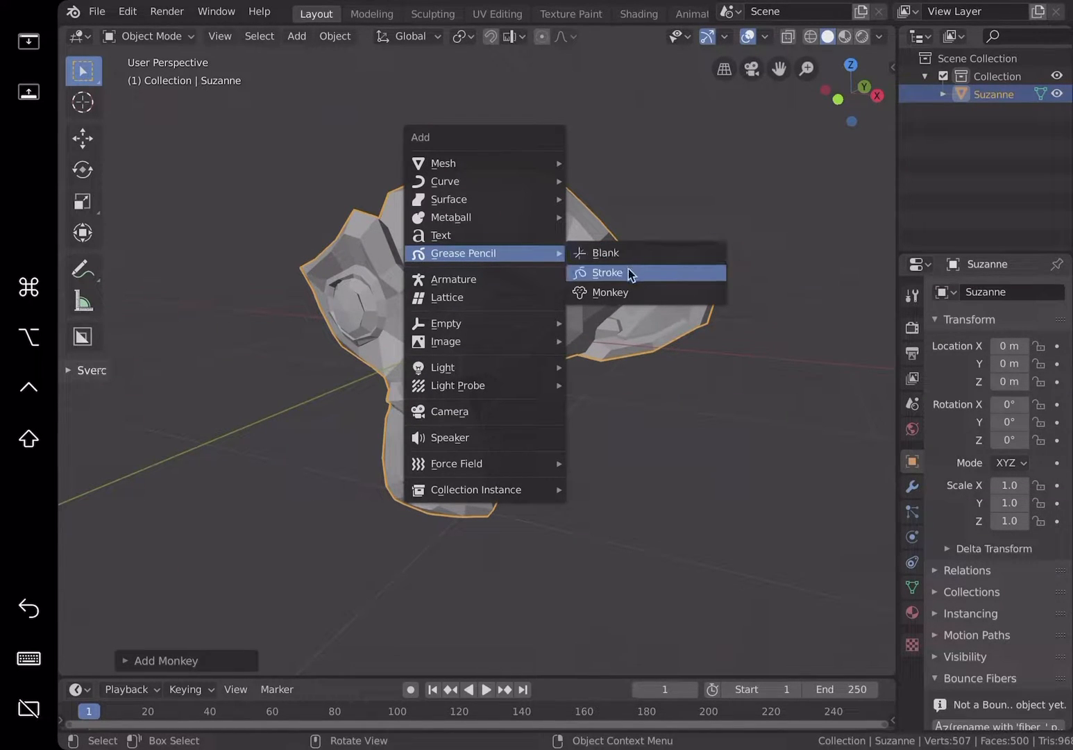
mouse_move(610, 292)
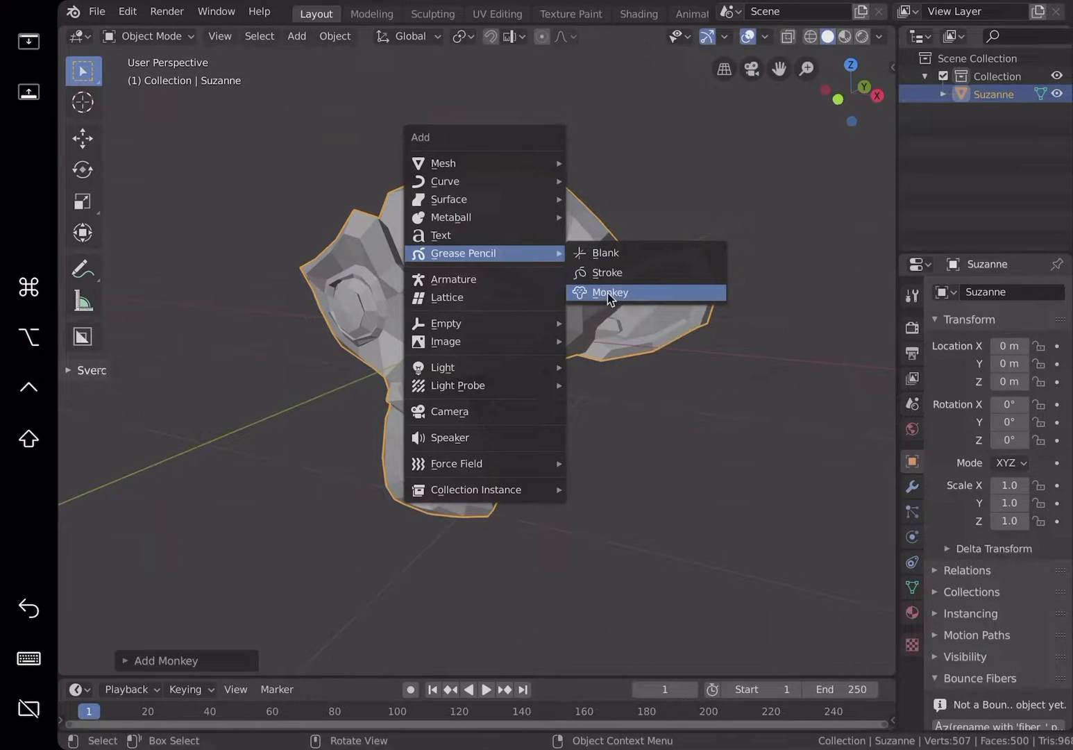
mouse_move(615, 253)
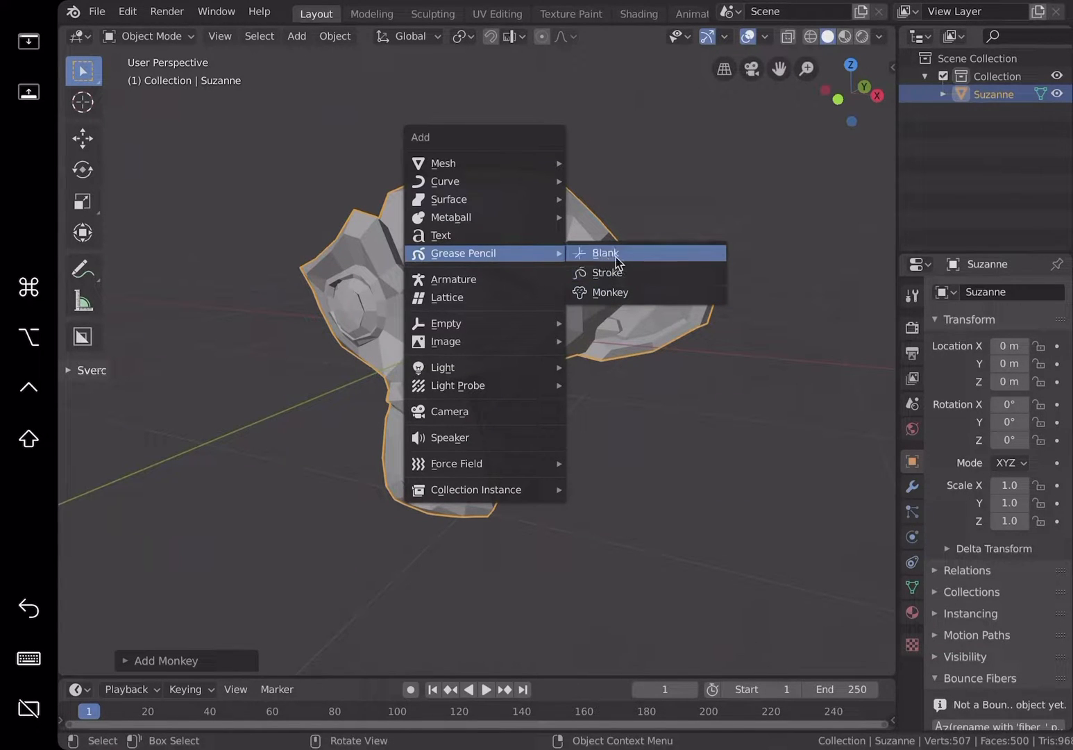
Step: Add a blank Grease Pencil object, GPencil, and orbit around Suzanne back to the front
click(605, 252)
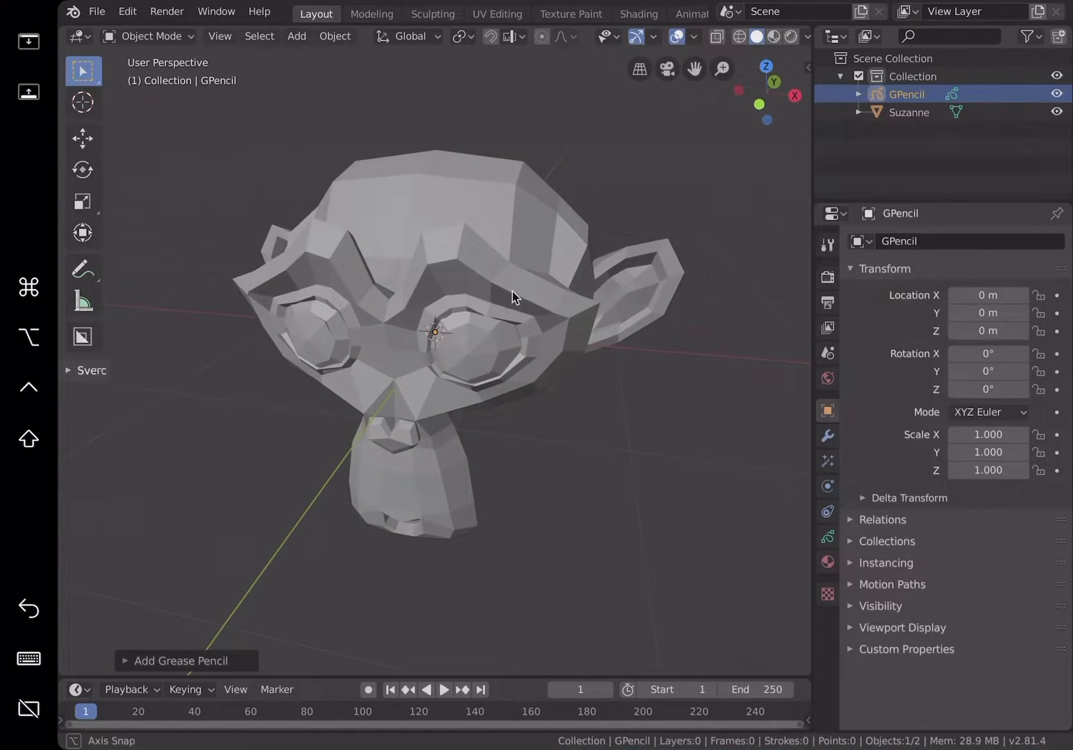
drag(513, 298, 579, 264)
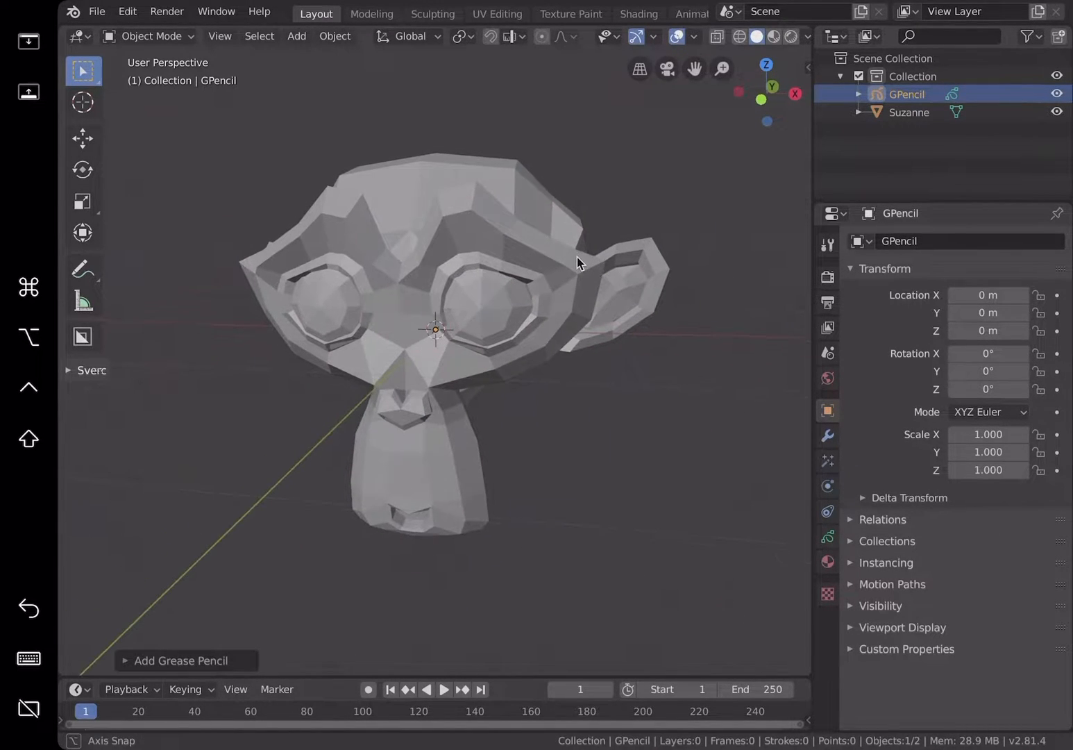
drag(580, 262, 441, 316)
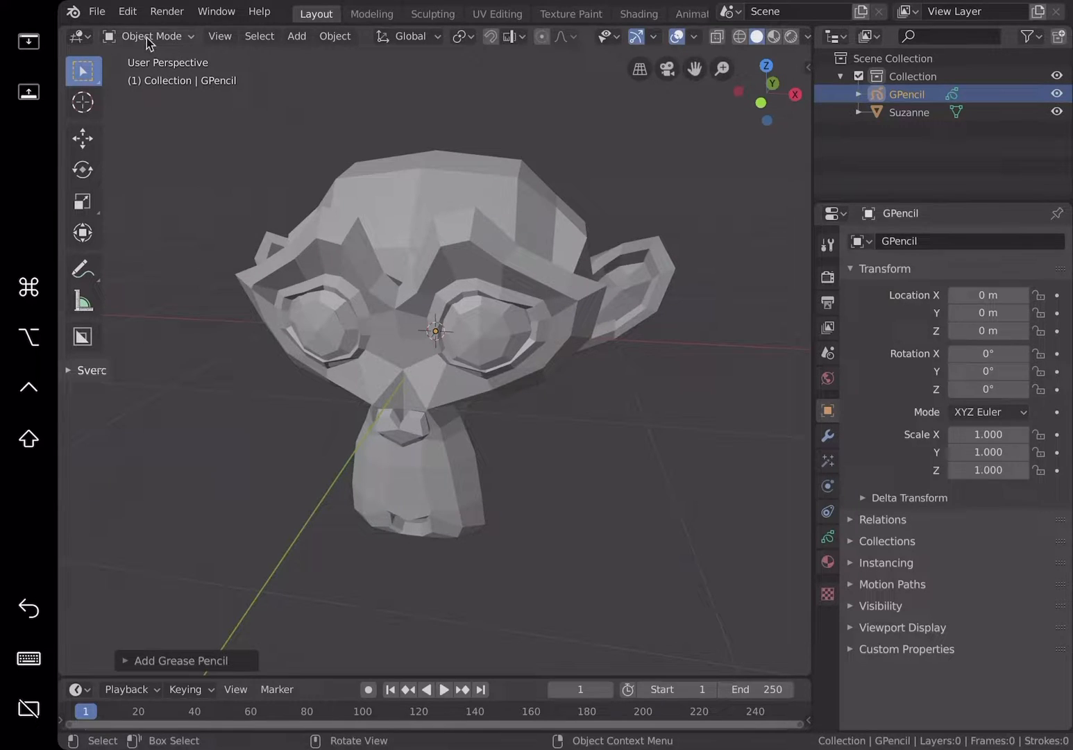
Step: Switch GPencil to Draw Mode with Stroke Placement set to Surface
click(149, 35)
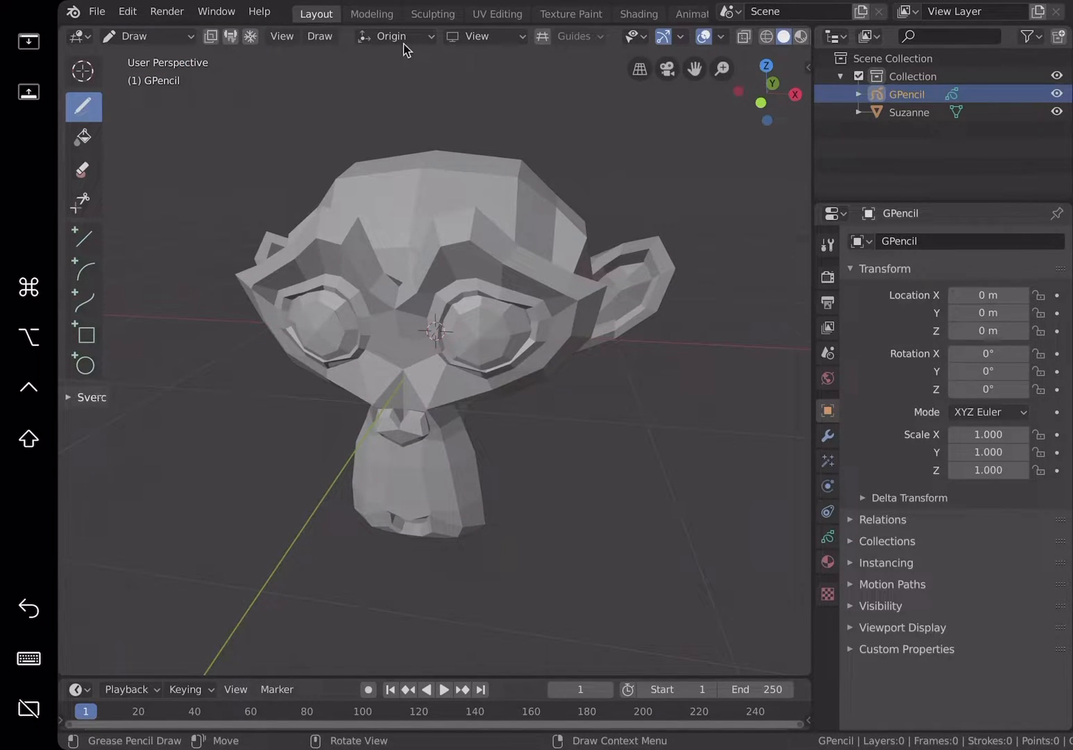
click(393, 36)
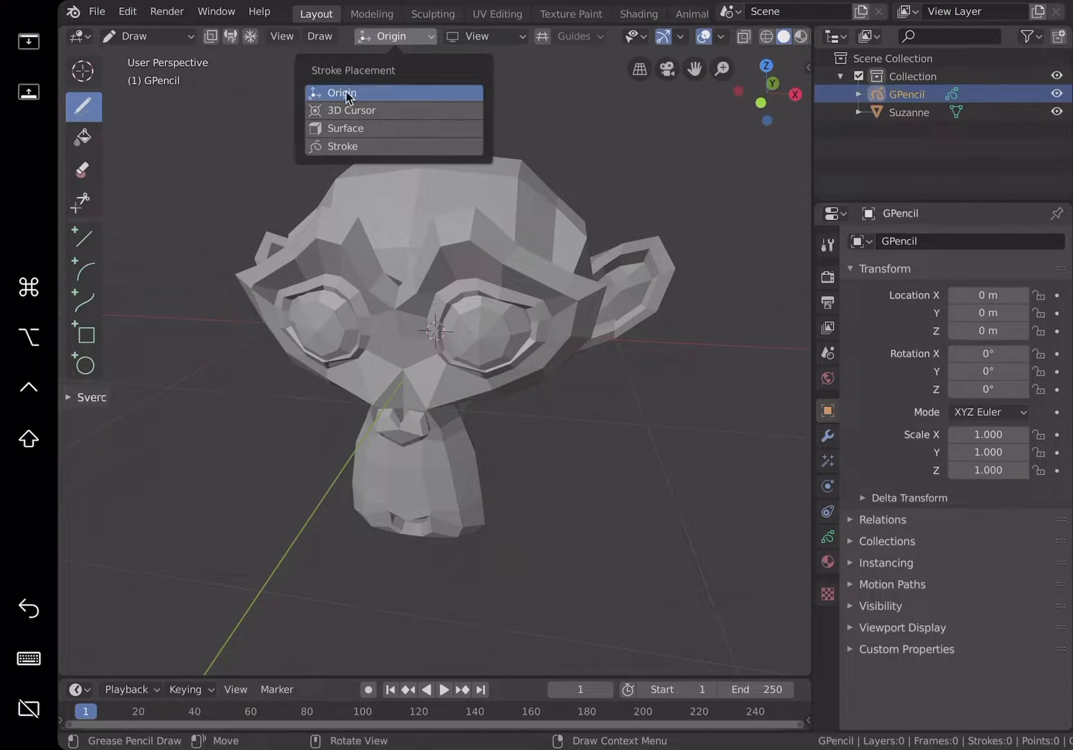
mouse_move(375, 110)
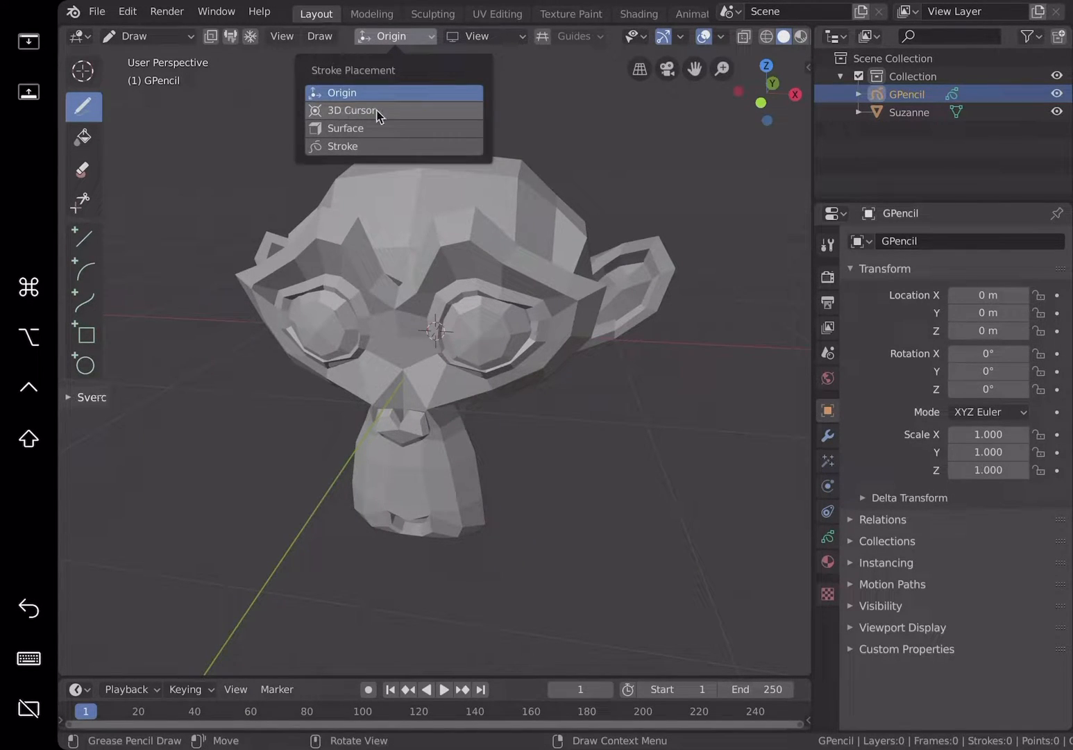
mouse_move(356, 150)
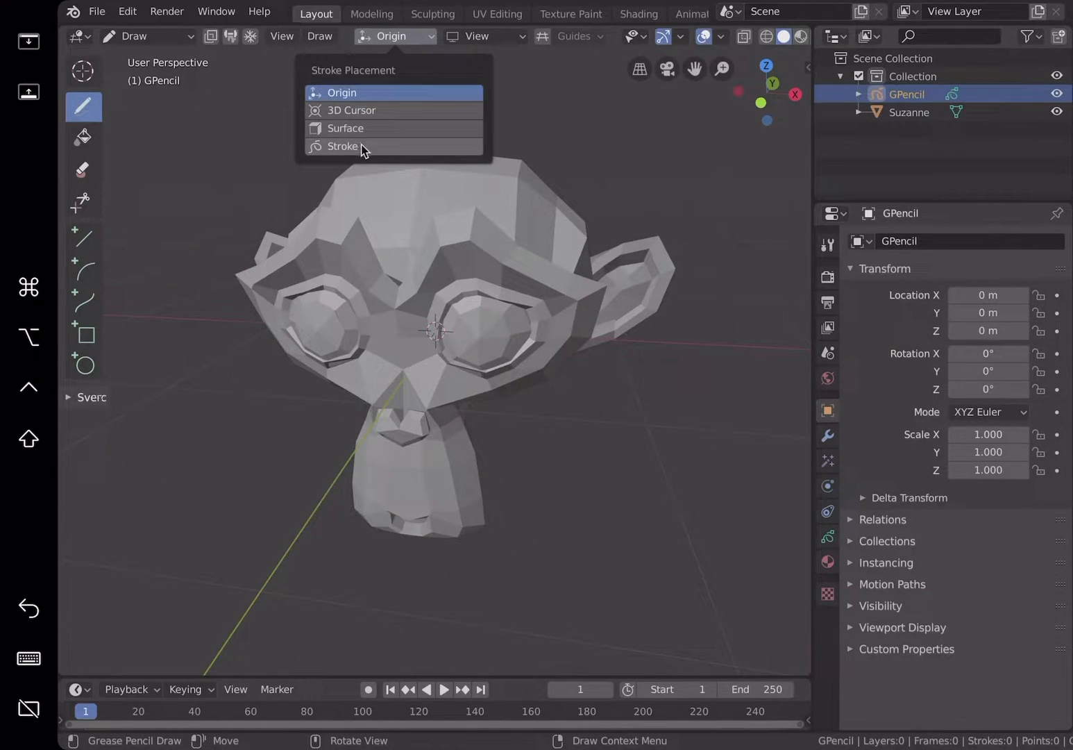
mouse_move(356, 133)
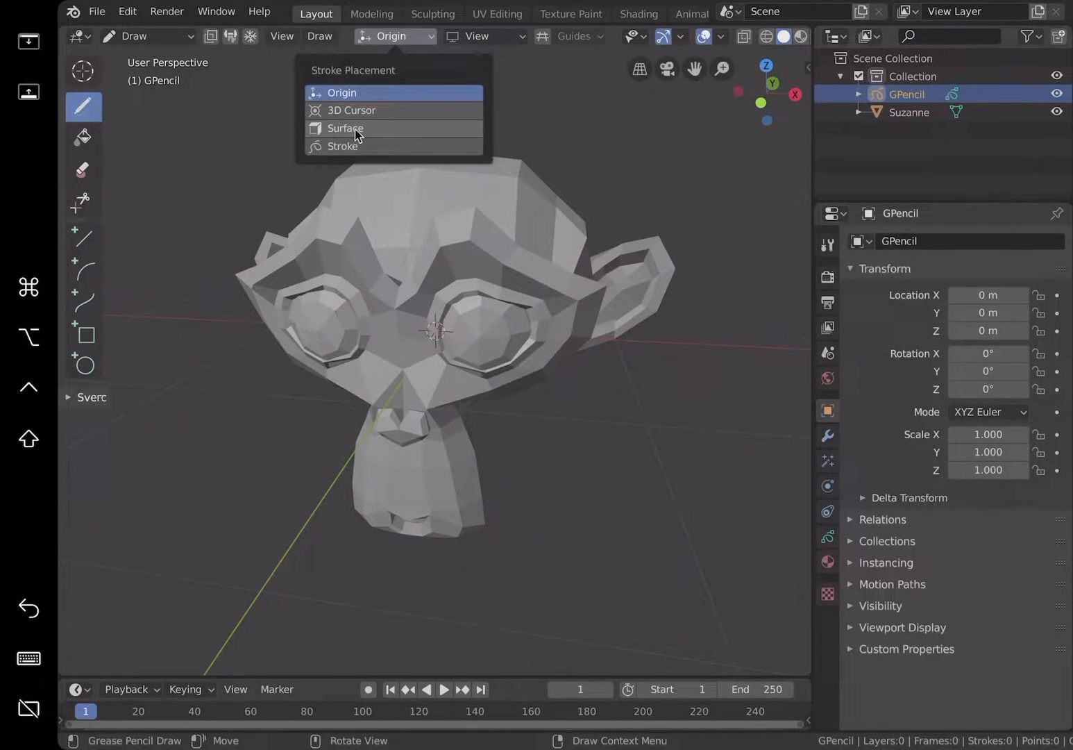
click(345, 127)
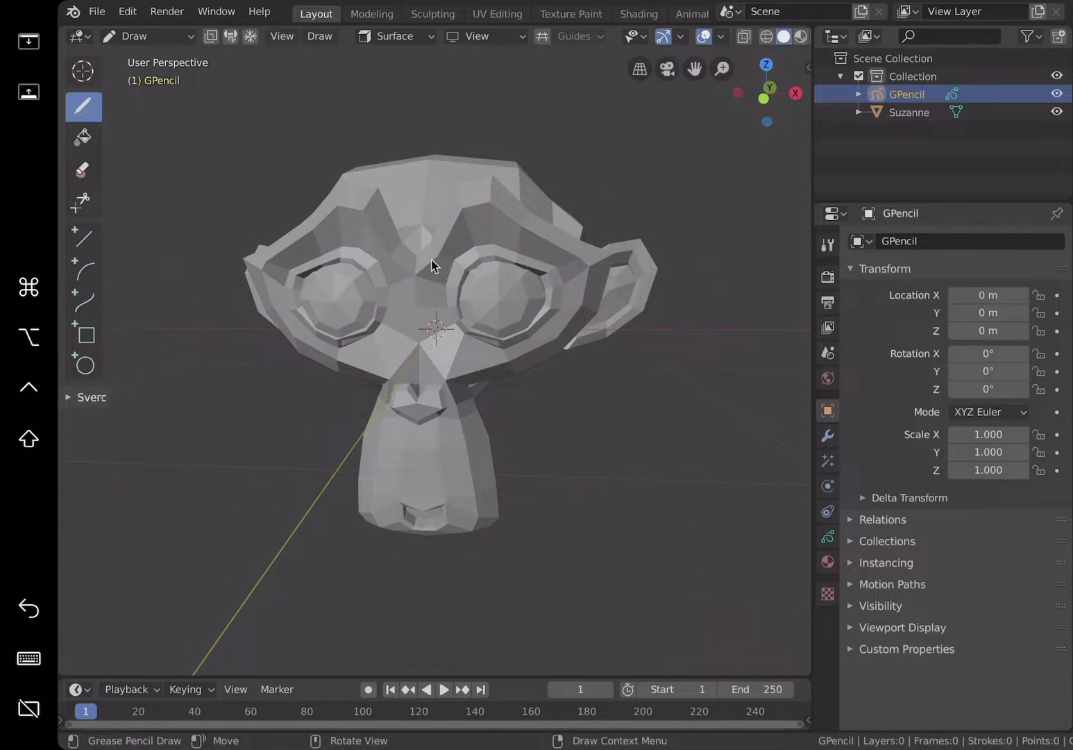
Step: Draw strokes over Suzanne's head and brow, creating a new stroke material
drag(437, 267, 492, 208)
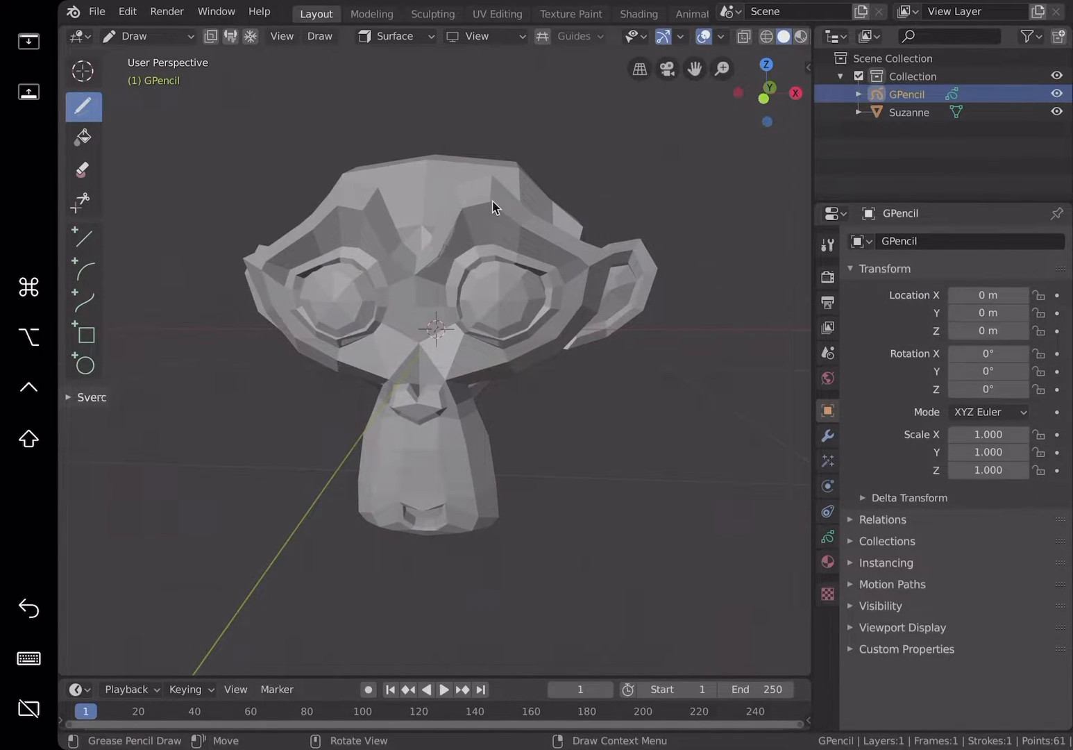
drag(499, 205, 583, 313)
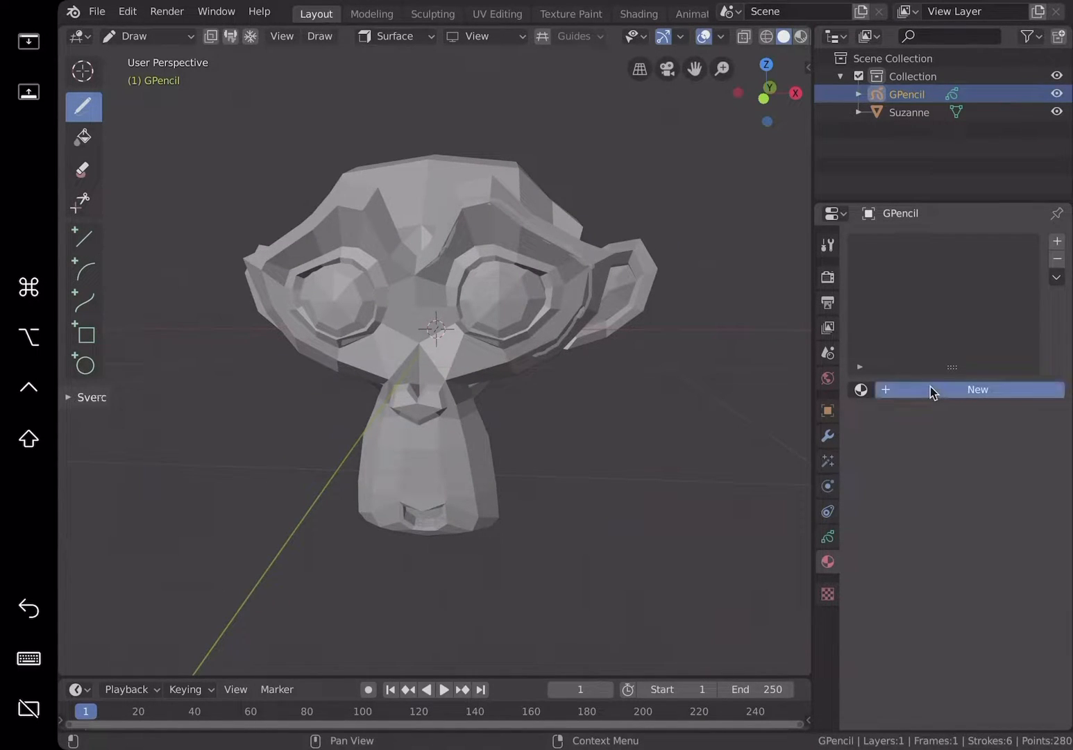
click(976, 389)
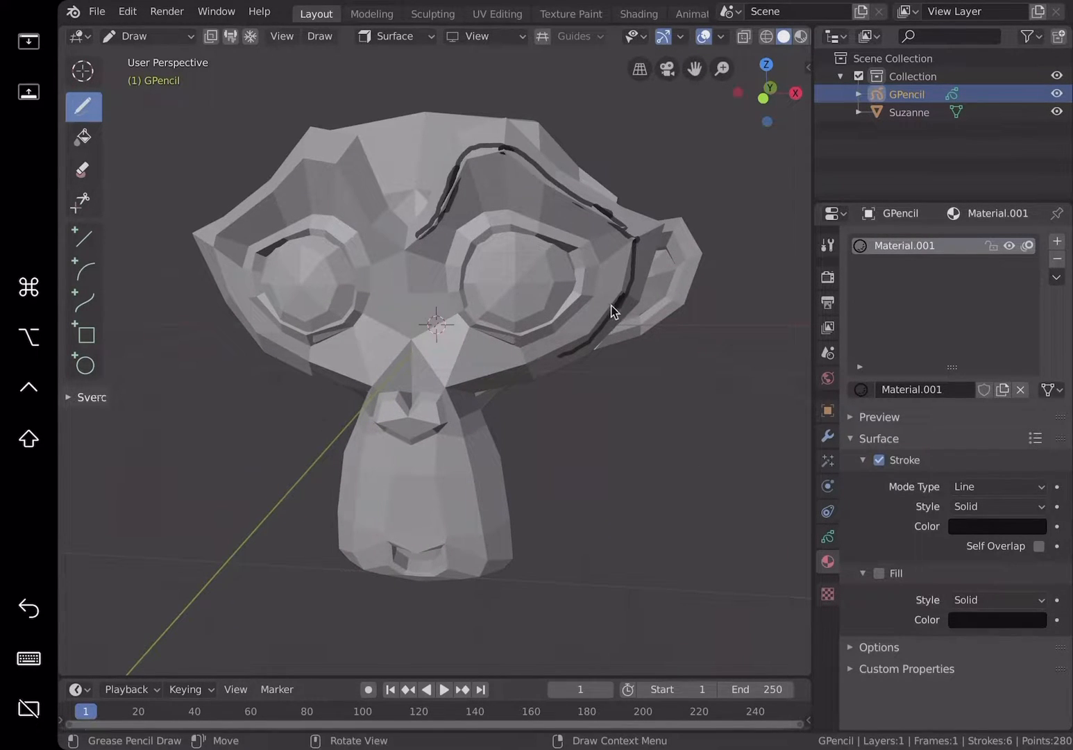
drag(610, 312, 423, 260)
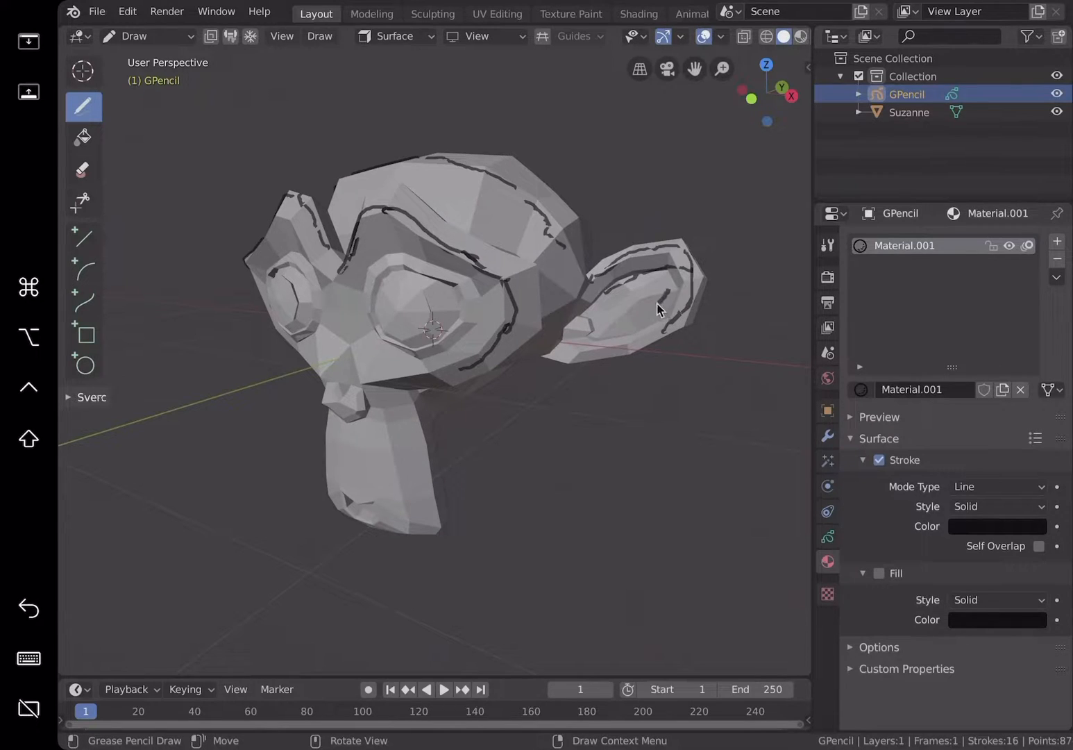
Step: Orbit to Suzanne's side and trace strokes between the eyes, over the brow and around one eye
drag(659, 309, 340, 322)
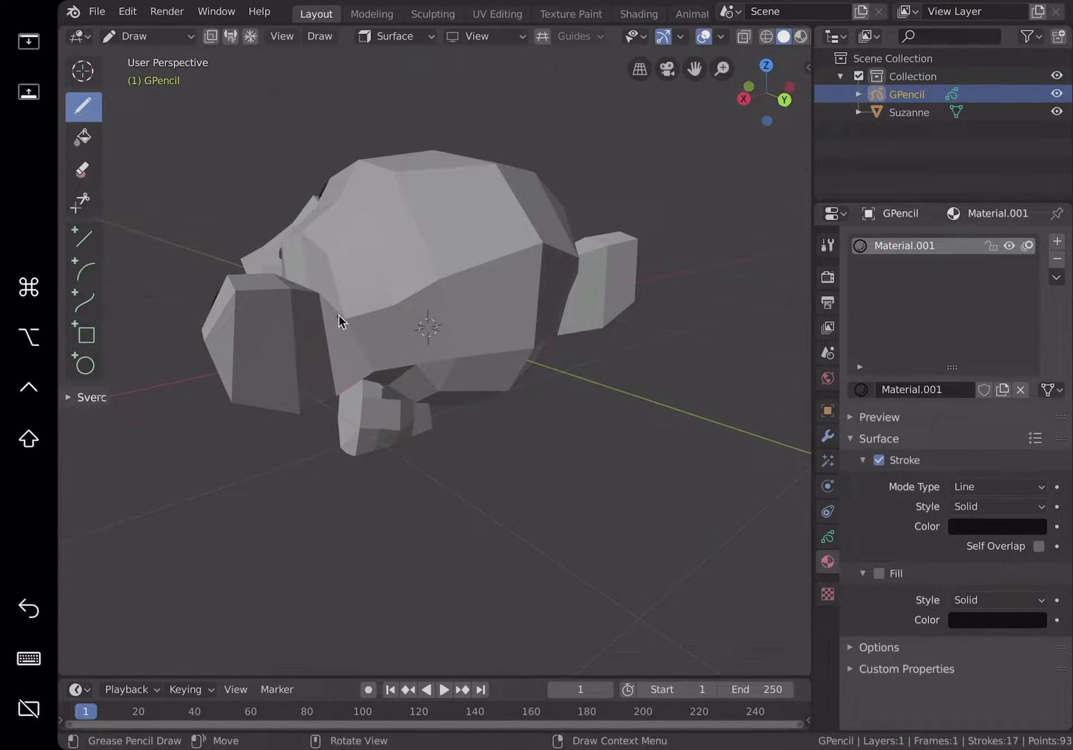
drag(340, 320, 385, 387)
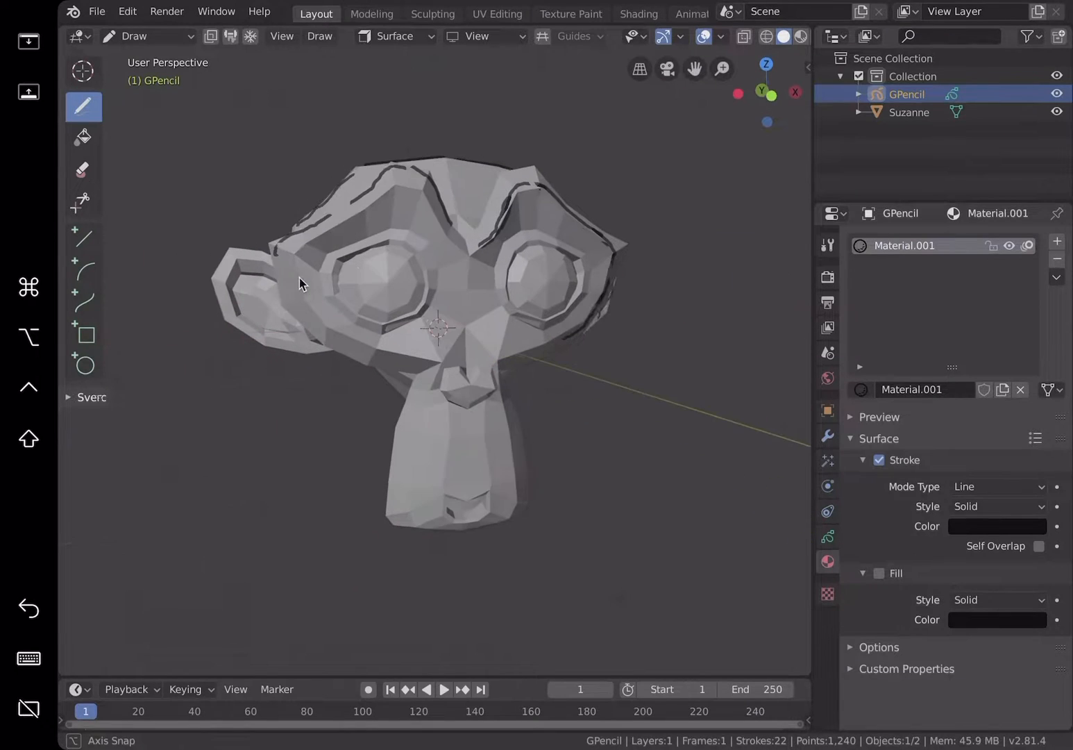
click(1057, 112)
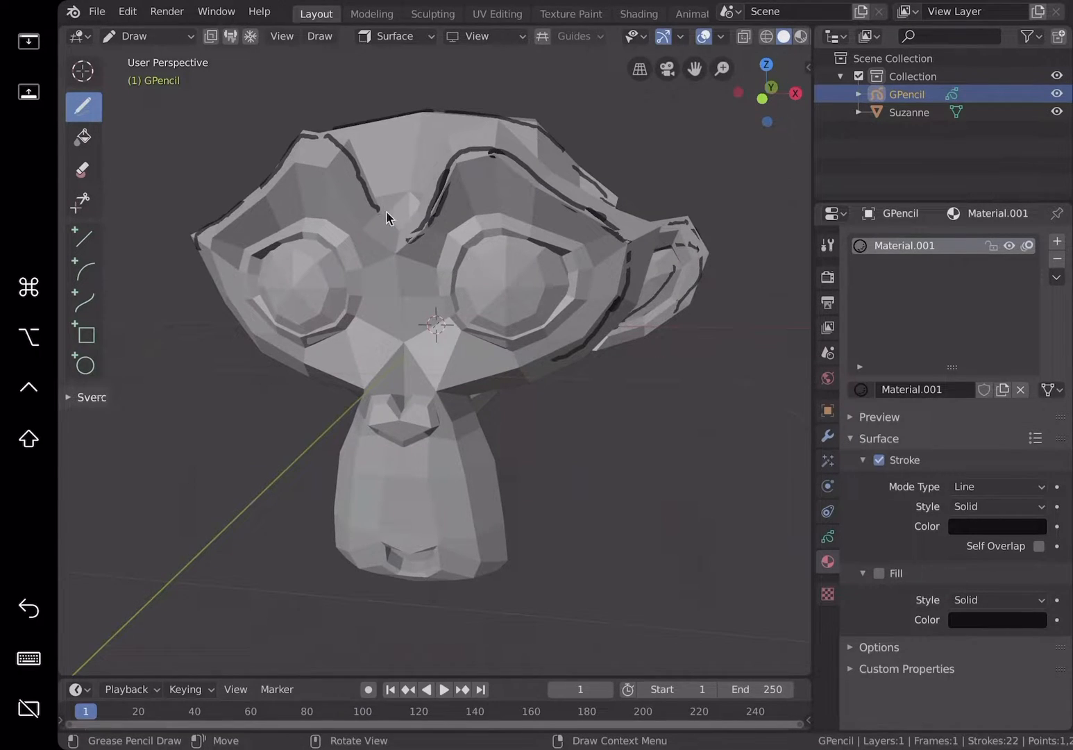
drag(368, 215, 399, 233)
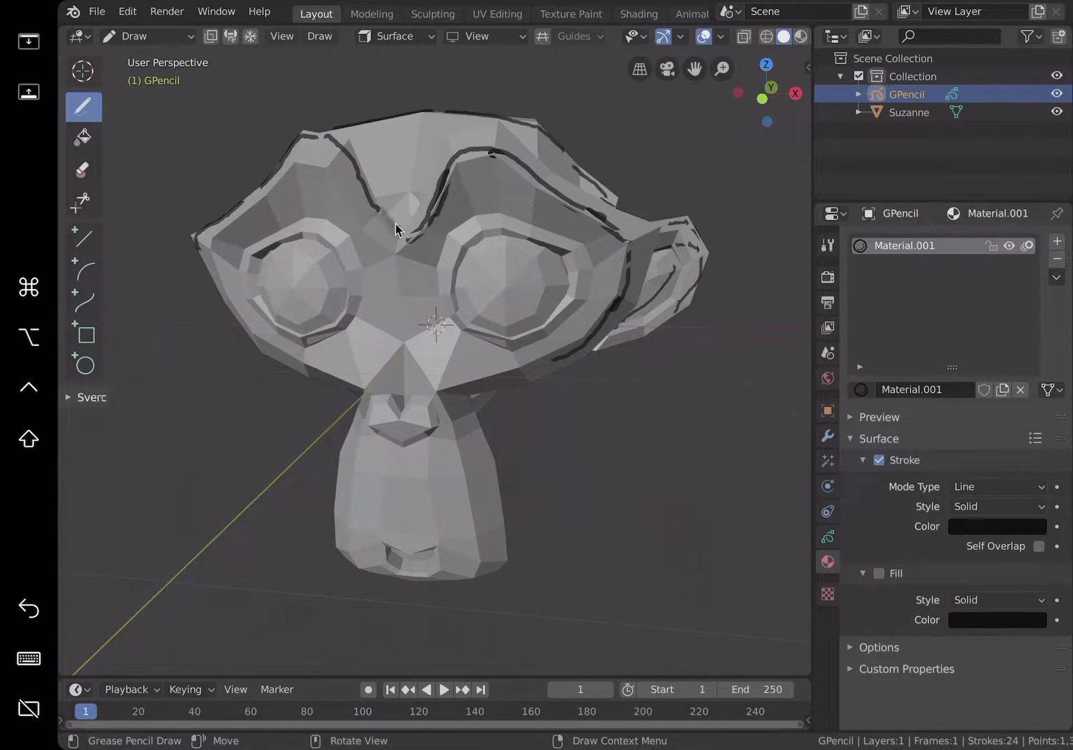
drag(396, 222, 399, 236)
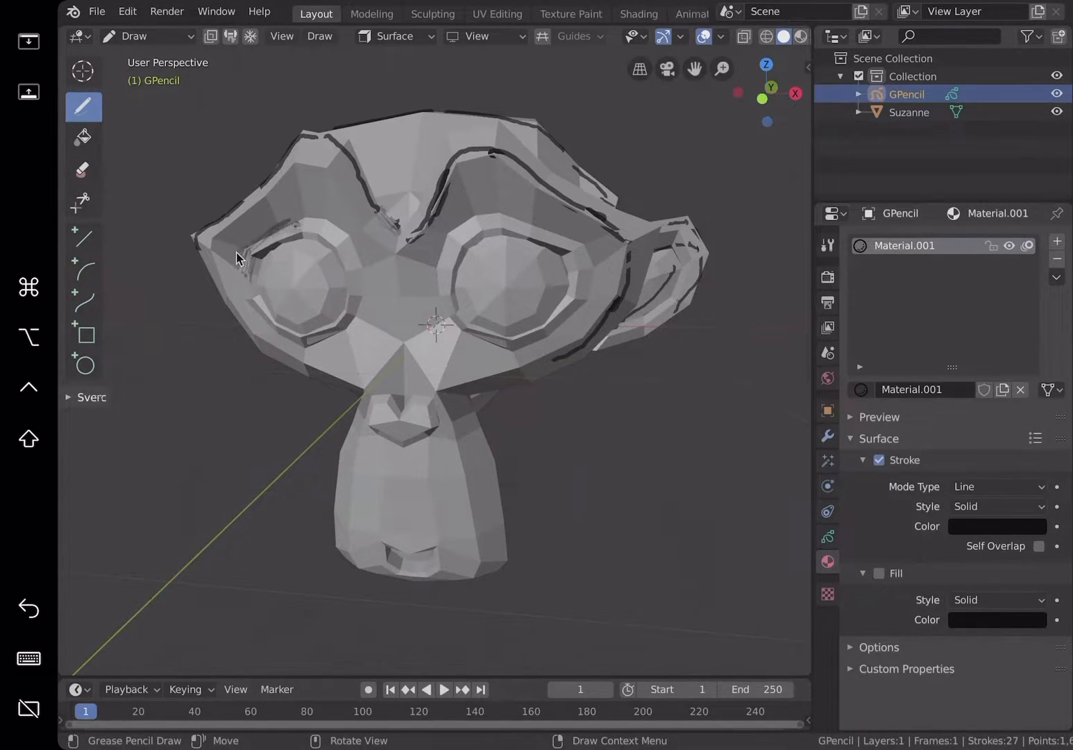
drag(243, 250, 354, 260)
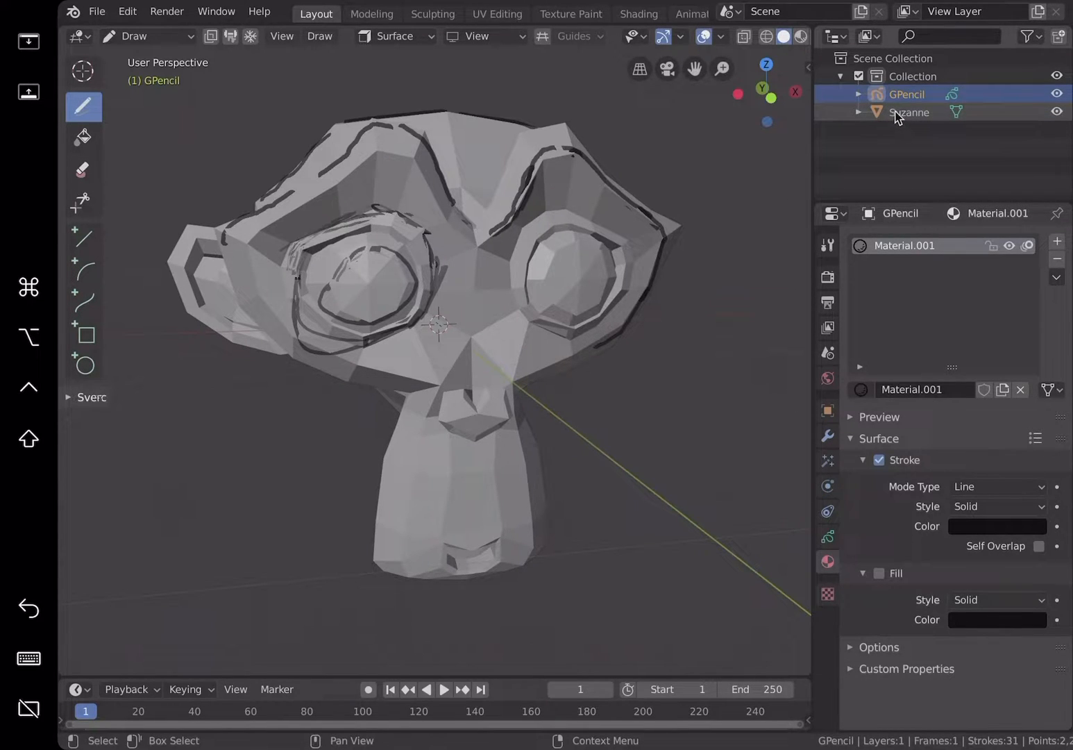
Step: Switch the object's Display As between Solid and Wire, finishing on Solid
click(909, 111)
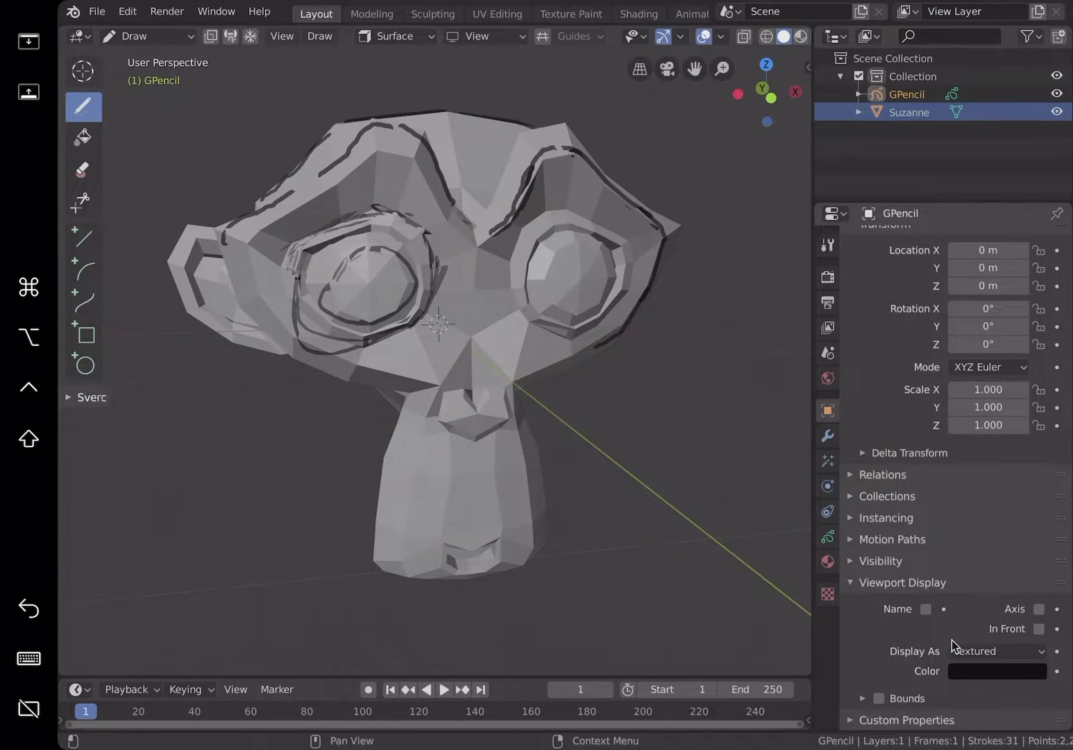
click(996, 651)
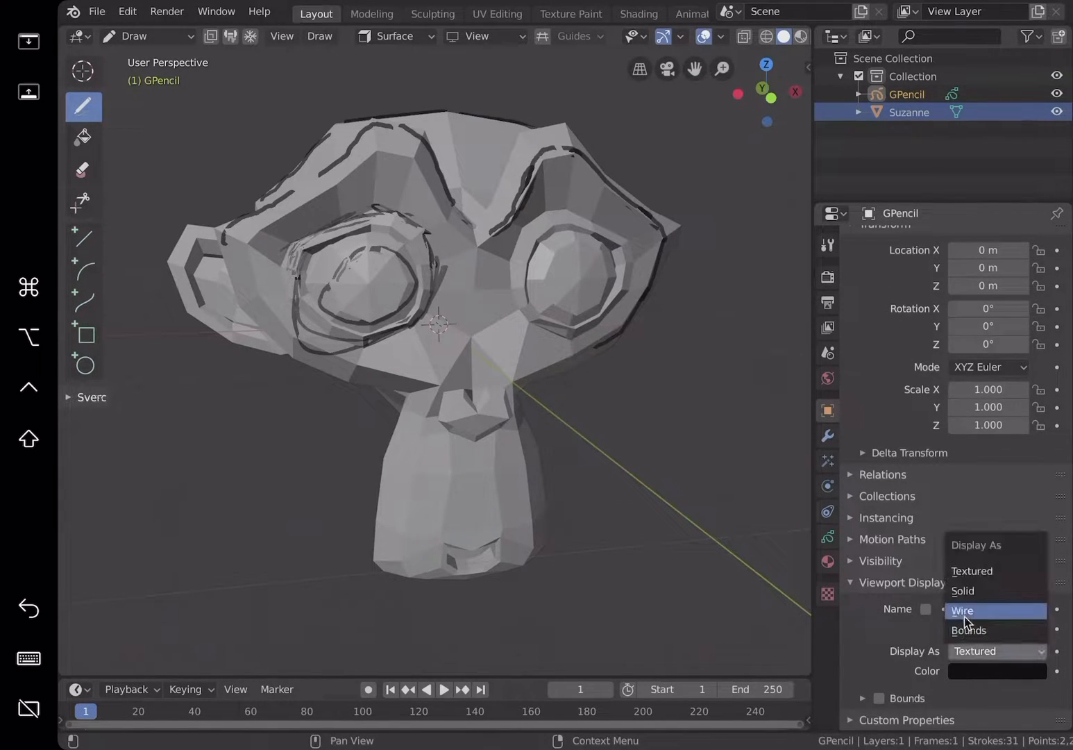
click(962, 610)
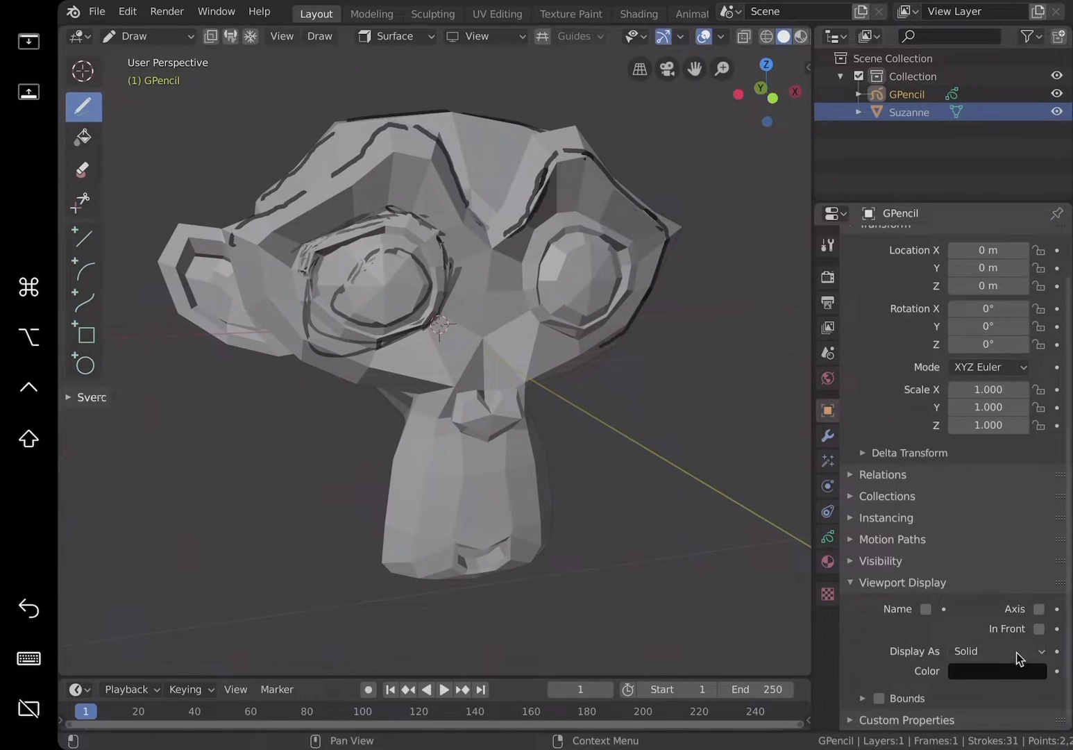
click(997, 650)
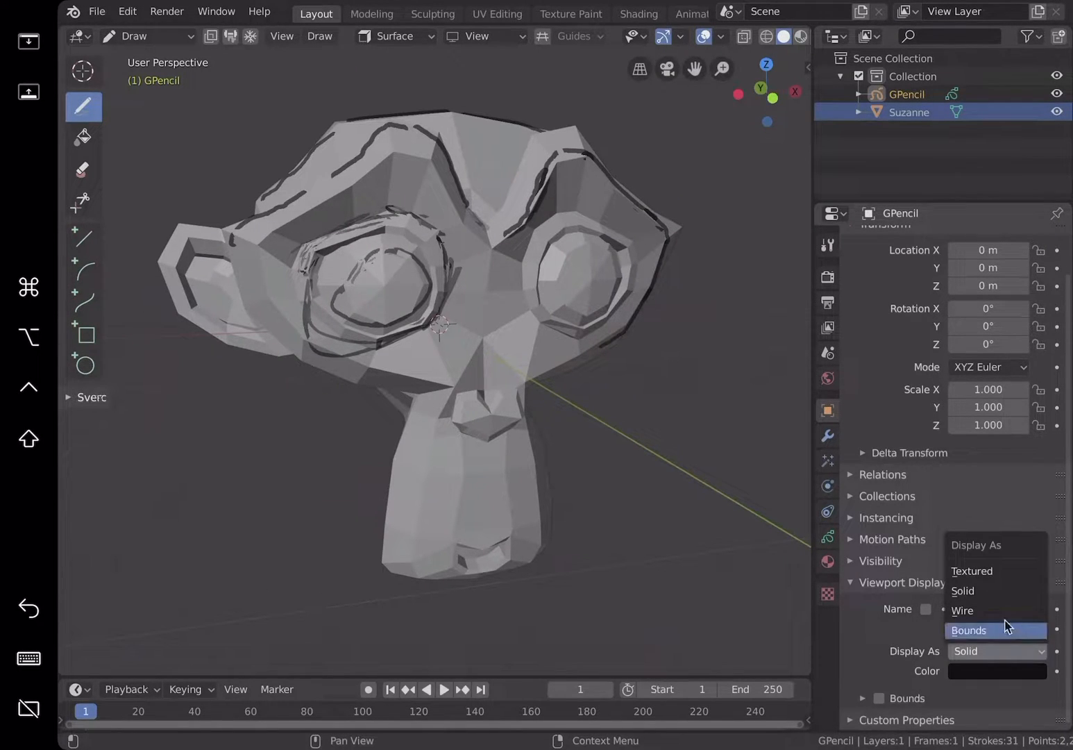
click(962, 610)
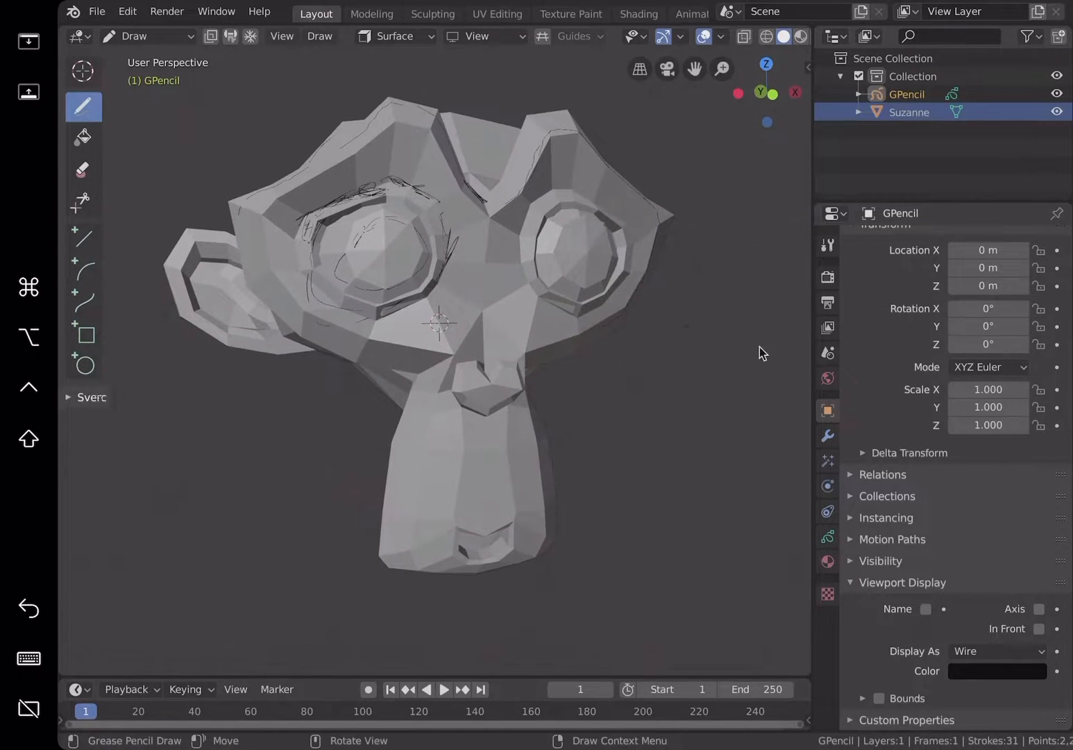
click(997, 650)
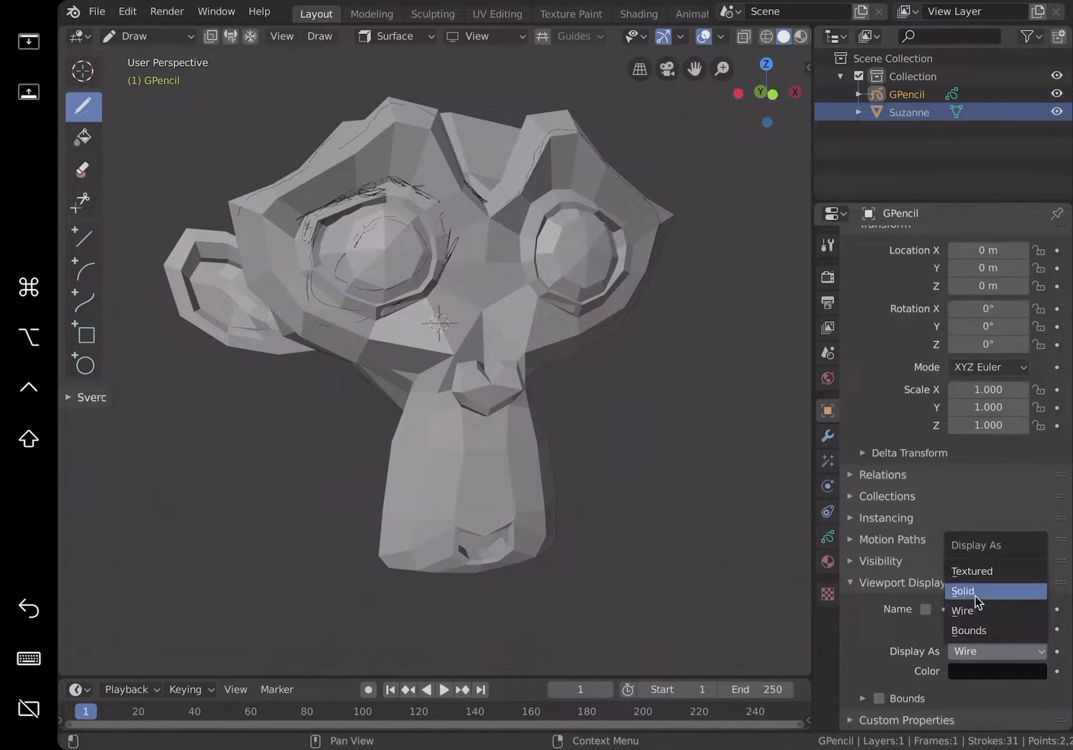
click(964, 591)
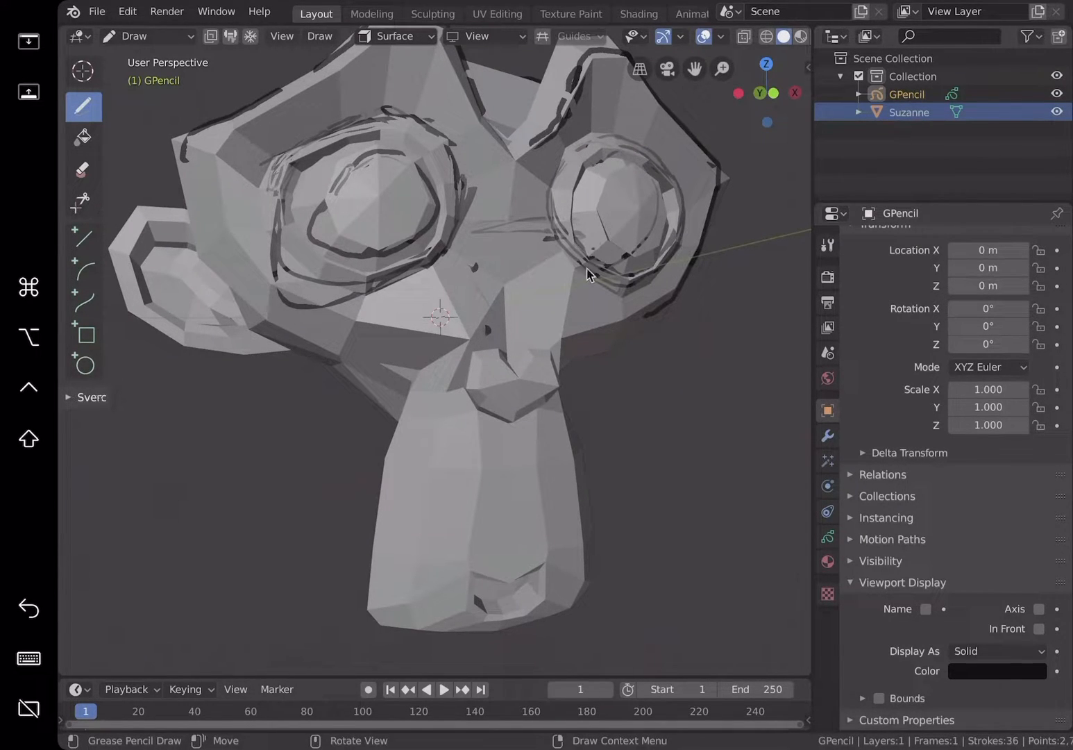
Step: Open and close the File menu, then maximize the 3D viewport to full screen
click(97, 12)
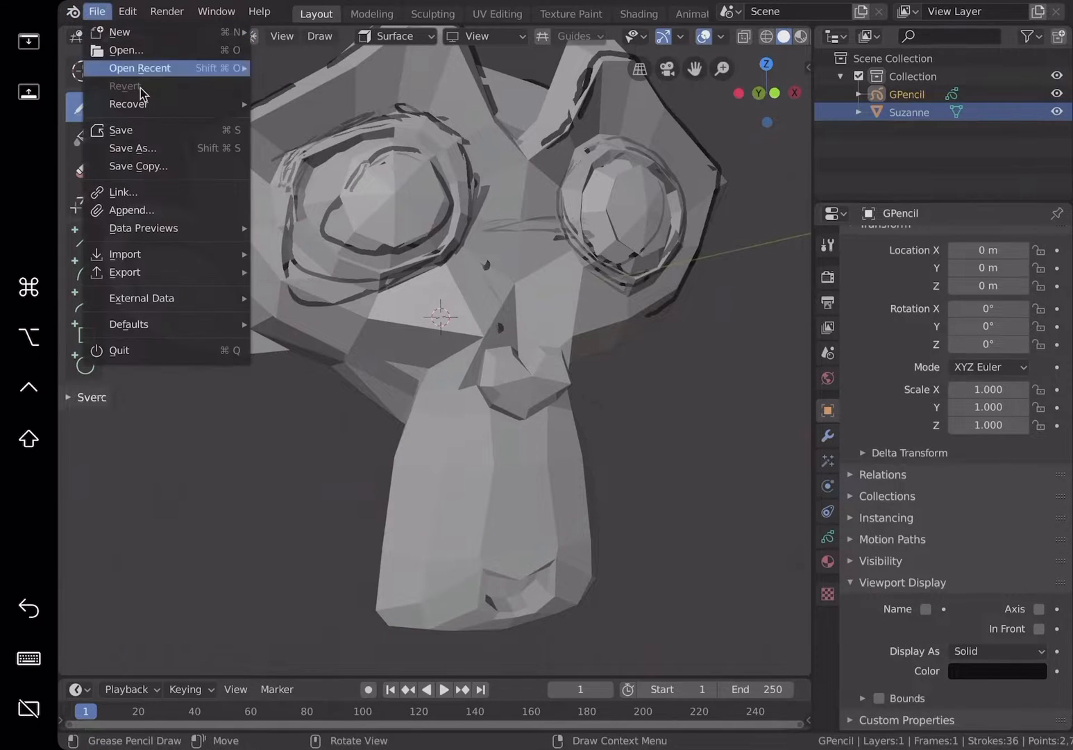
click(133, 148)
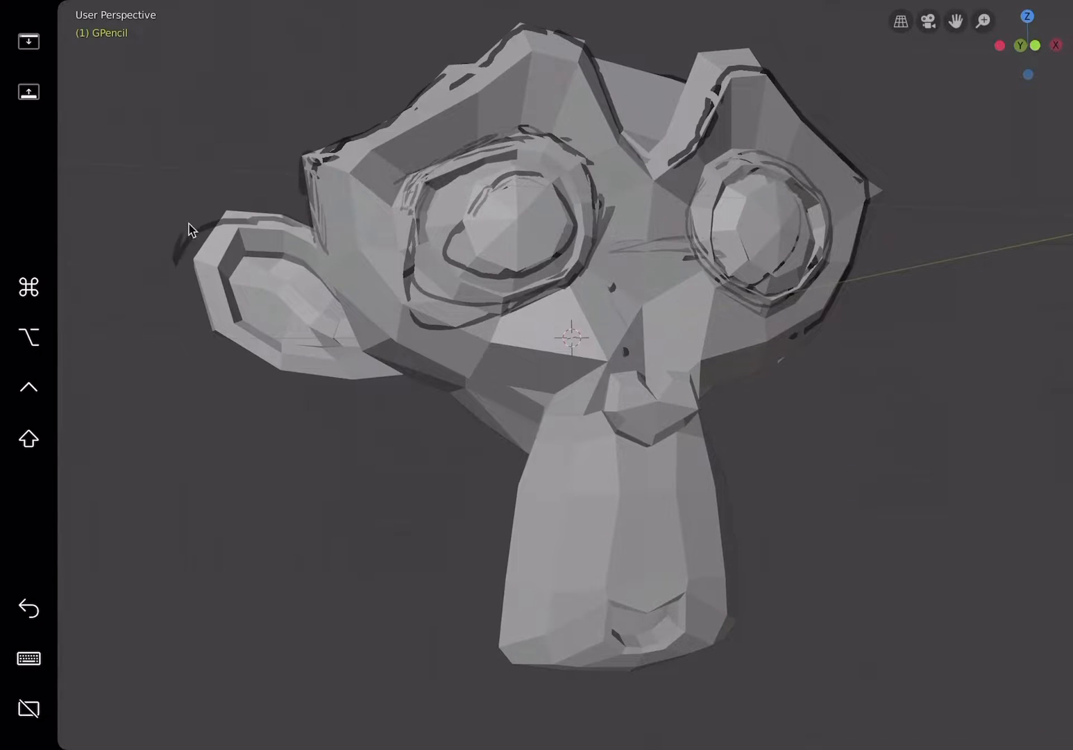
Step: Sketch strokes around and inside the left ear and over the back of the head
drag(192, 231, 243, 294)
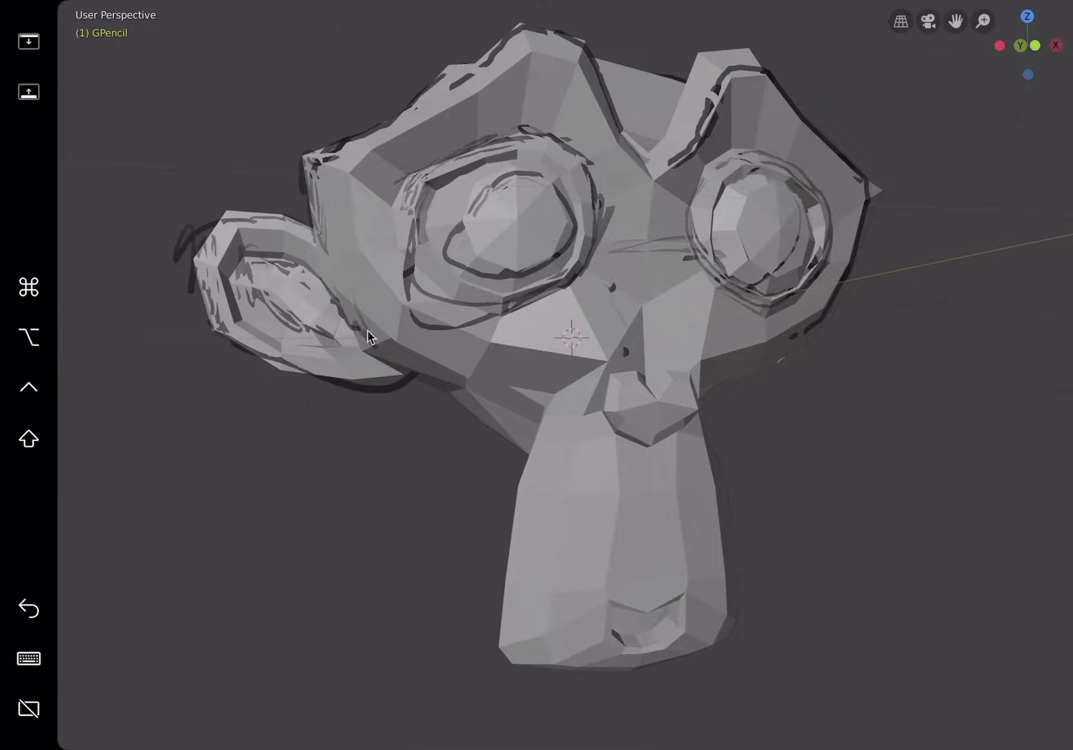
drag(368, 337, 534, 450)
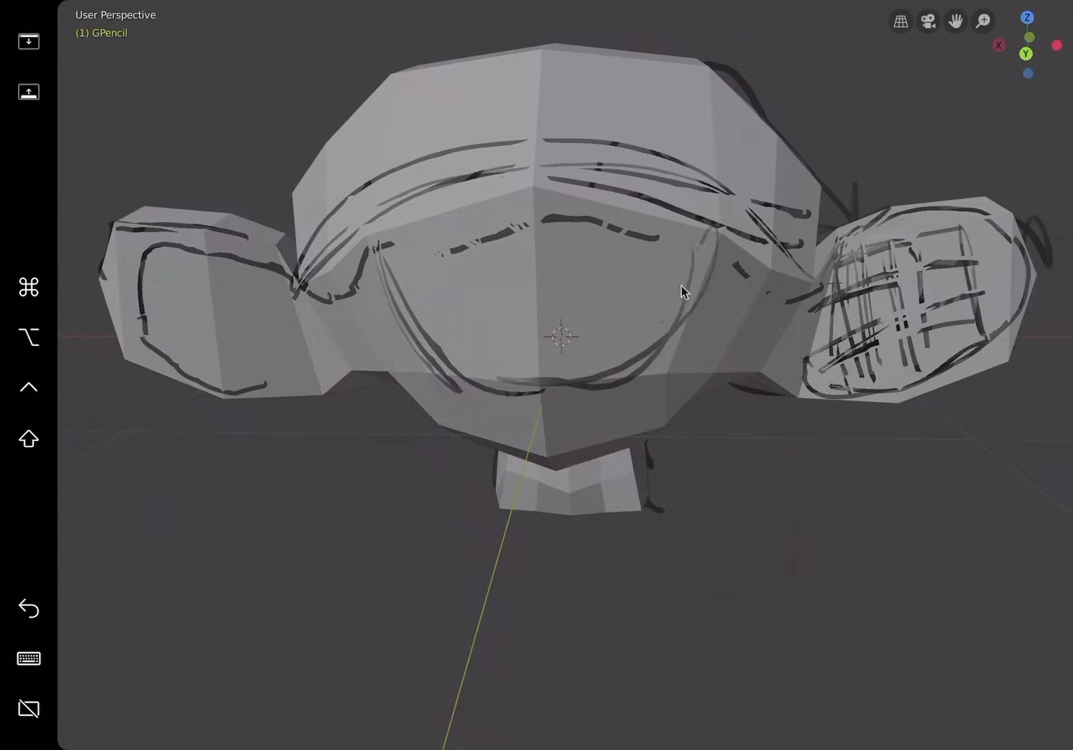
drag(708, 236, 499, 395)
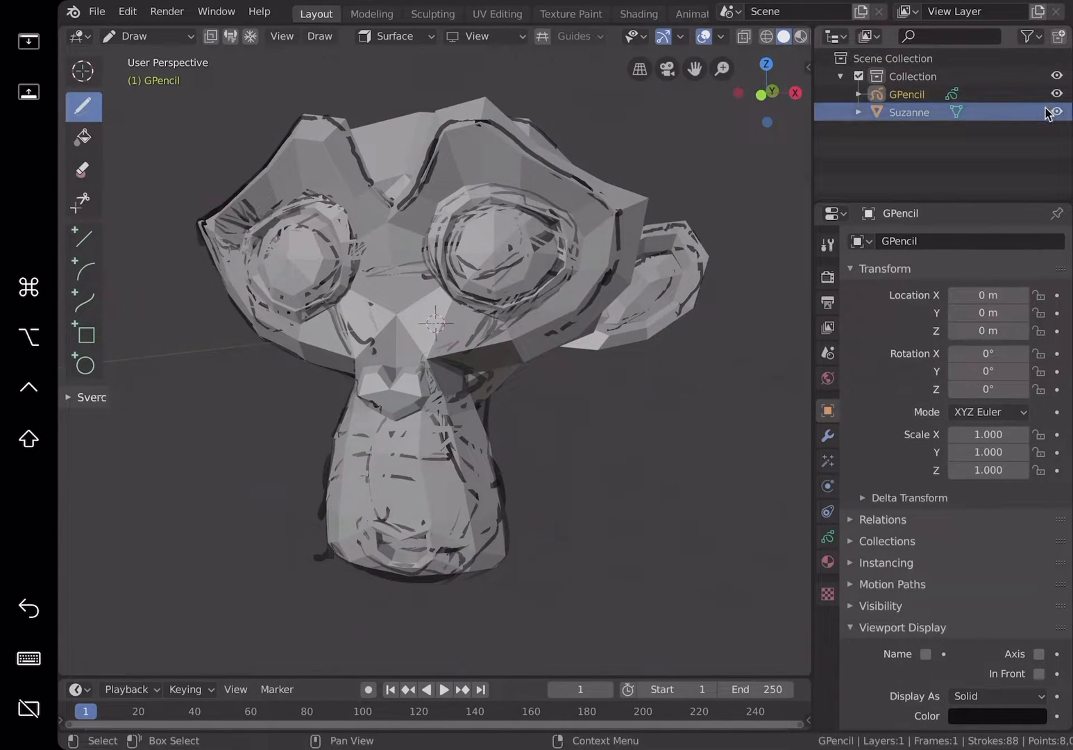
Step: Hide Suzanne in the Outliner and browse the drawing brush presets
click(1057, 112)
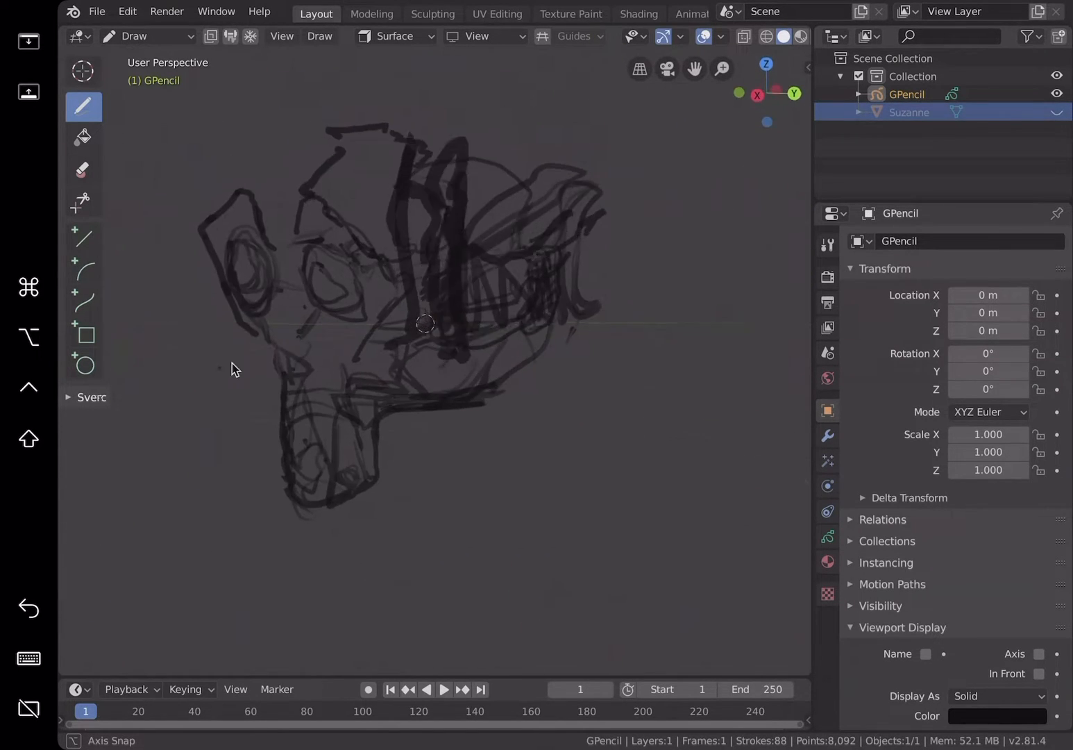
click(96, 11)
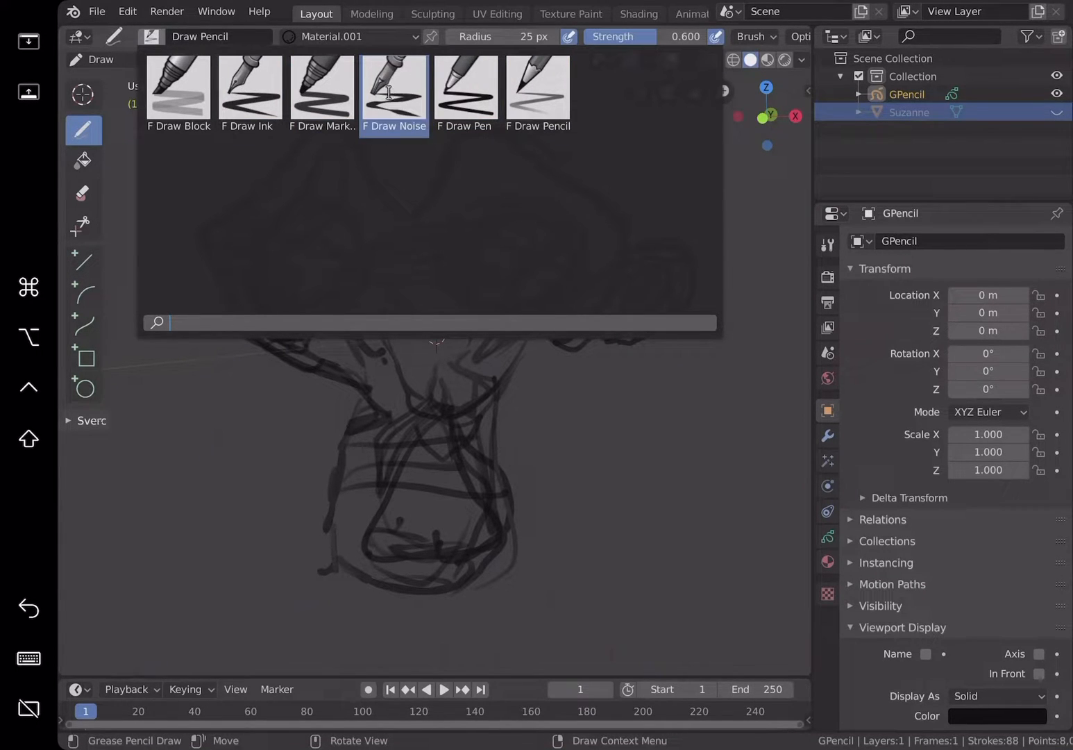
Step: Use the F Draw Noise brush for wavy strokes, unhide Suzanne, and stroke across the forehead
click(394, 89)
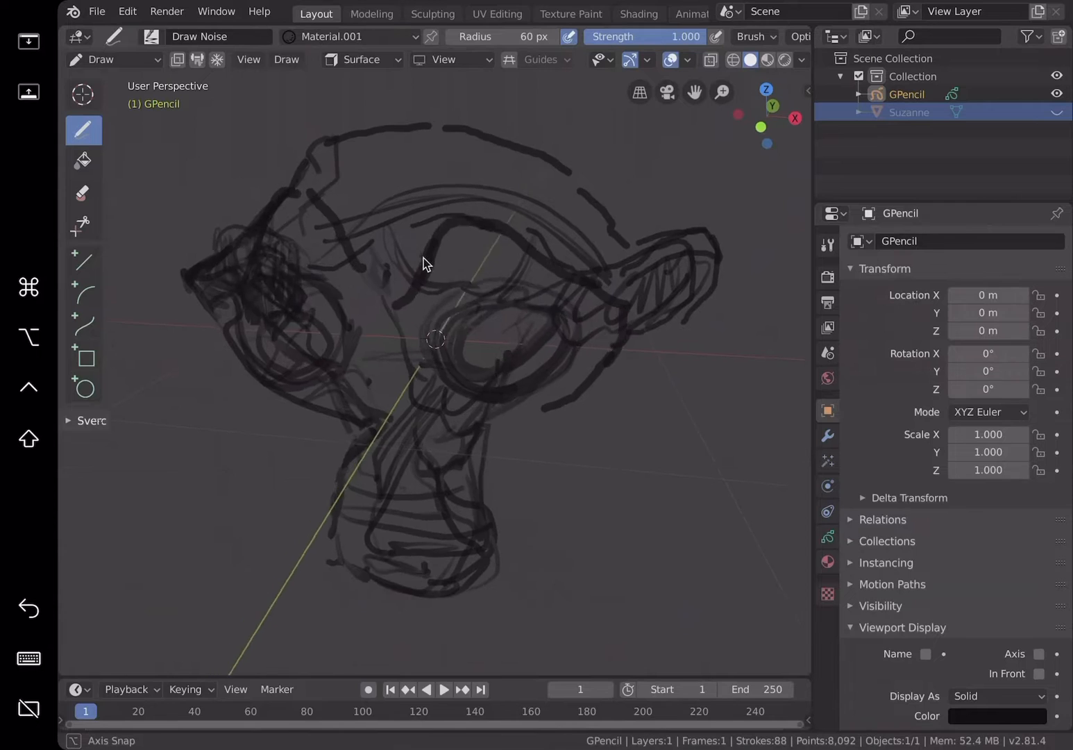
drag(426, 264, 340, 285)
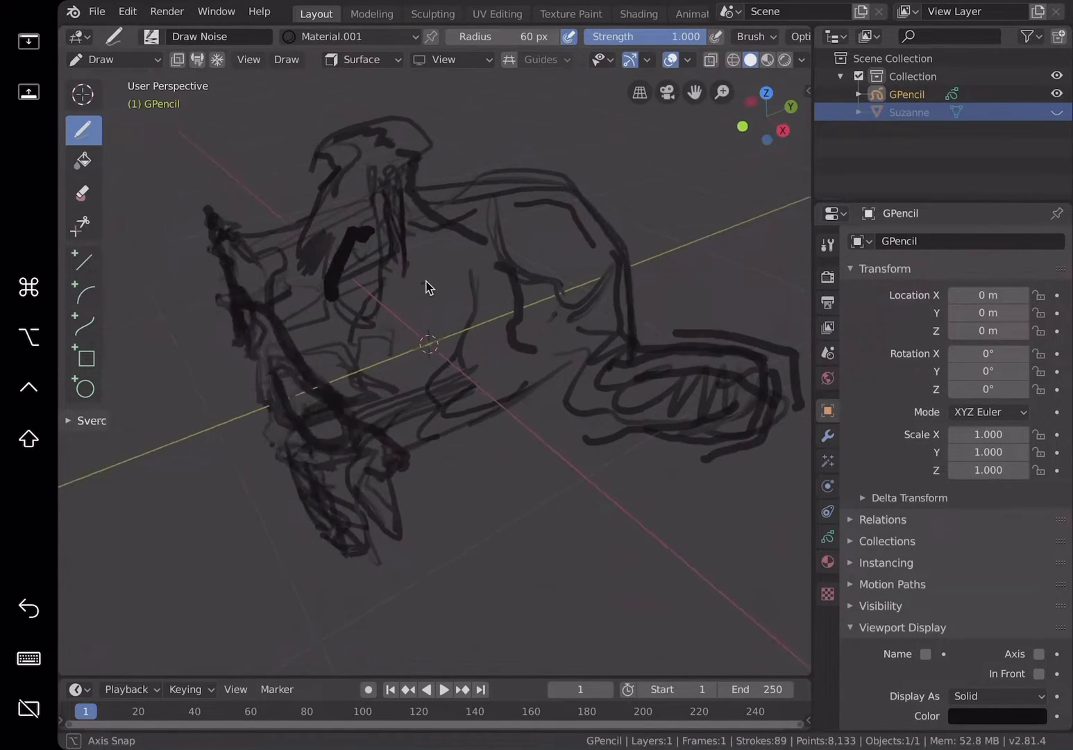
drag(427, 288, 321, 142)
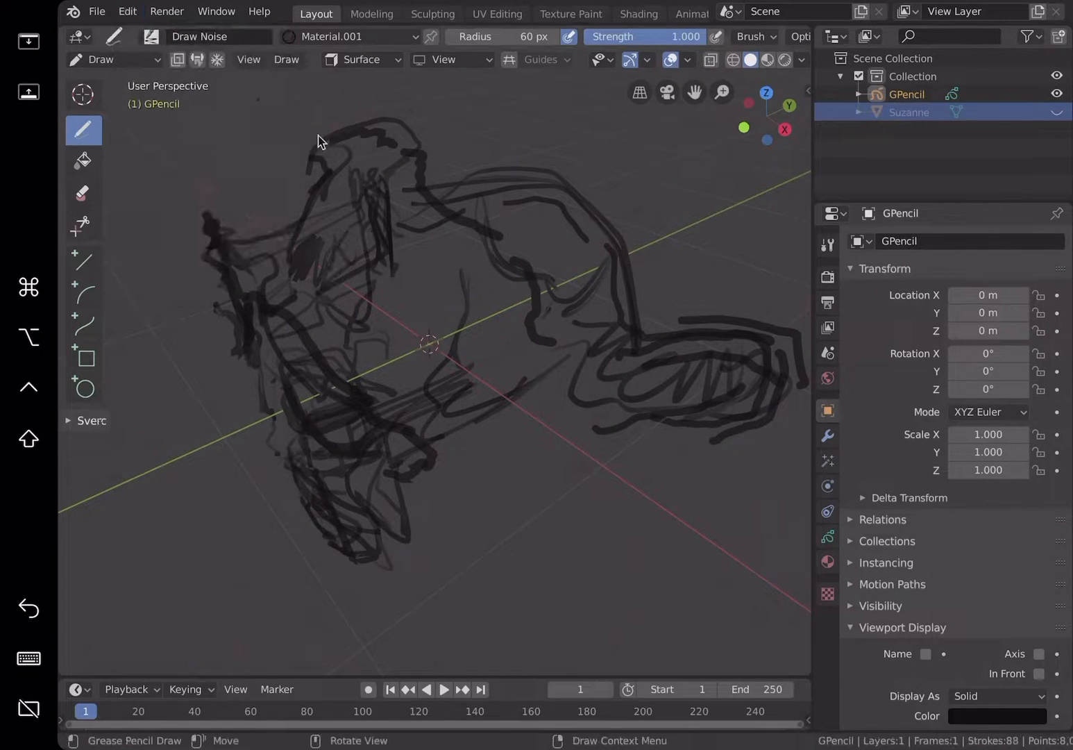
click(1057, 112)
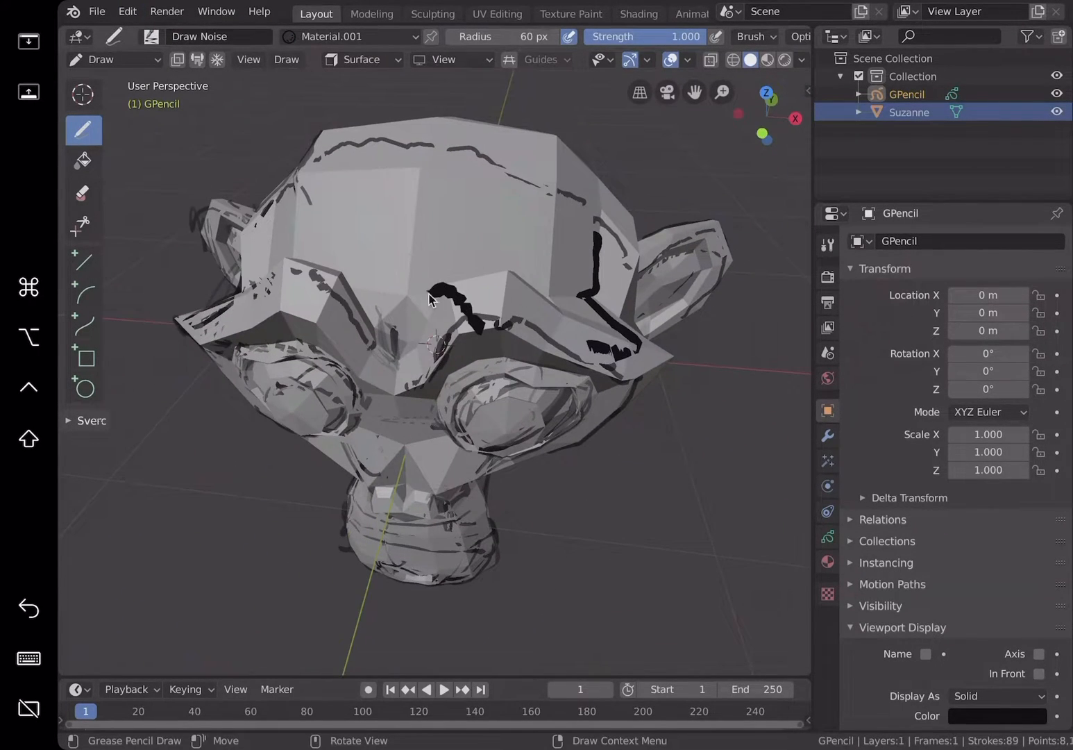
drag(451, 312, 389, 334)
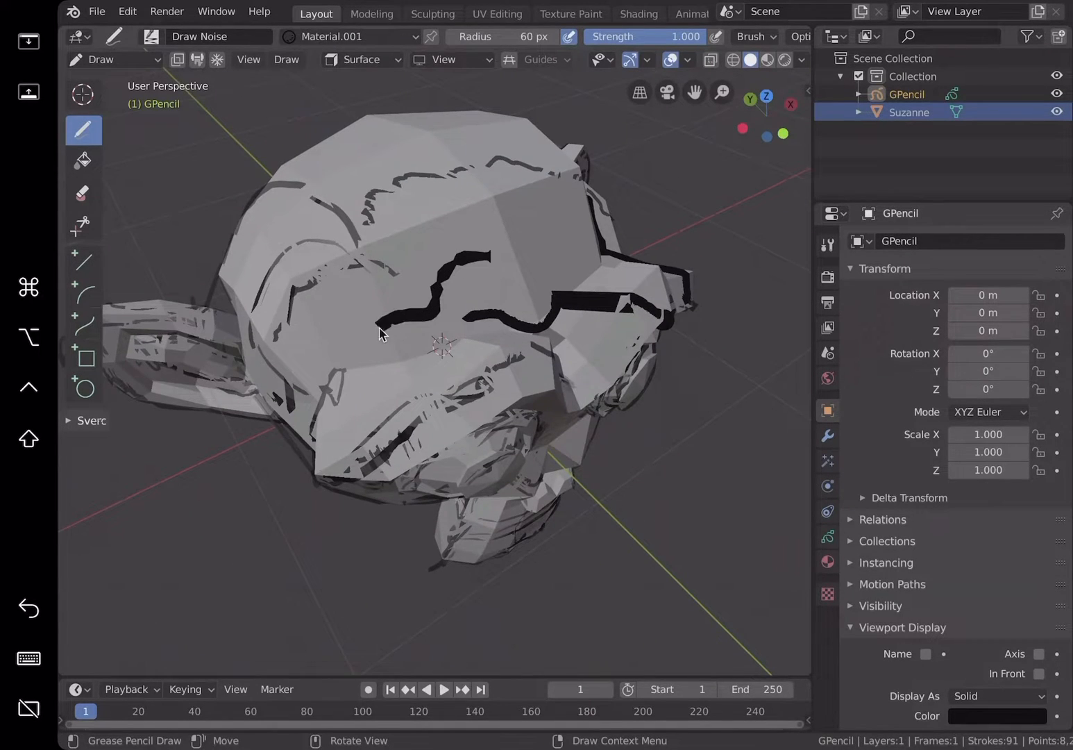
drag(382, 333, 548, 340)
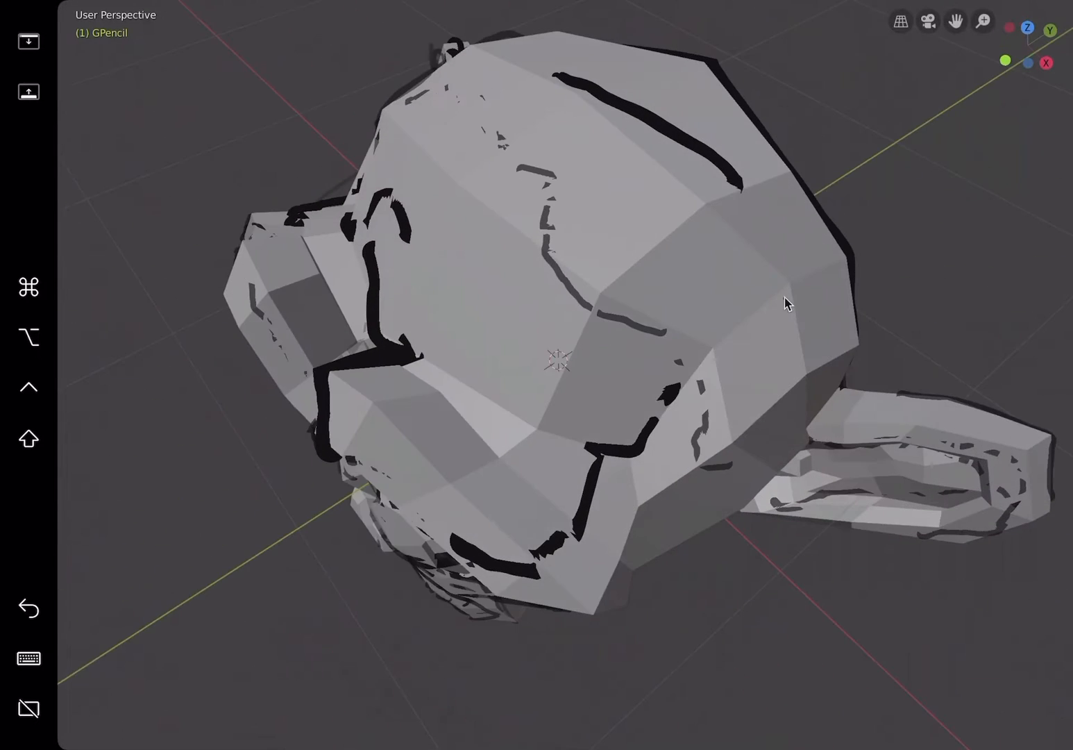
Step: Draw thick noisy strokes over the top of the head and jagged marks along the face and neck
drag(788, 304, 392, 271)
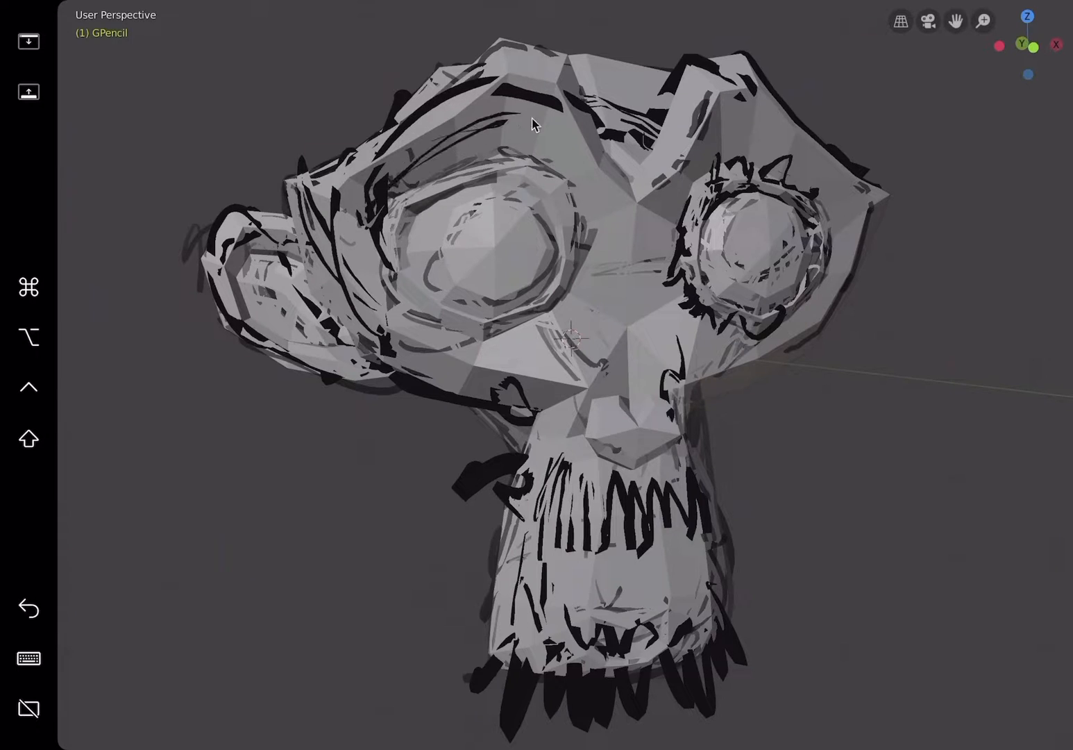
drag(541, 125, 486, 278)
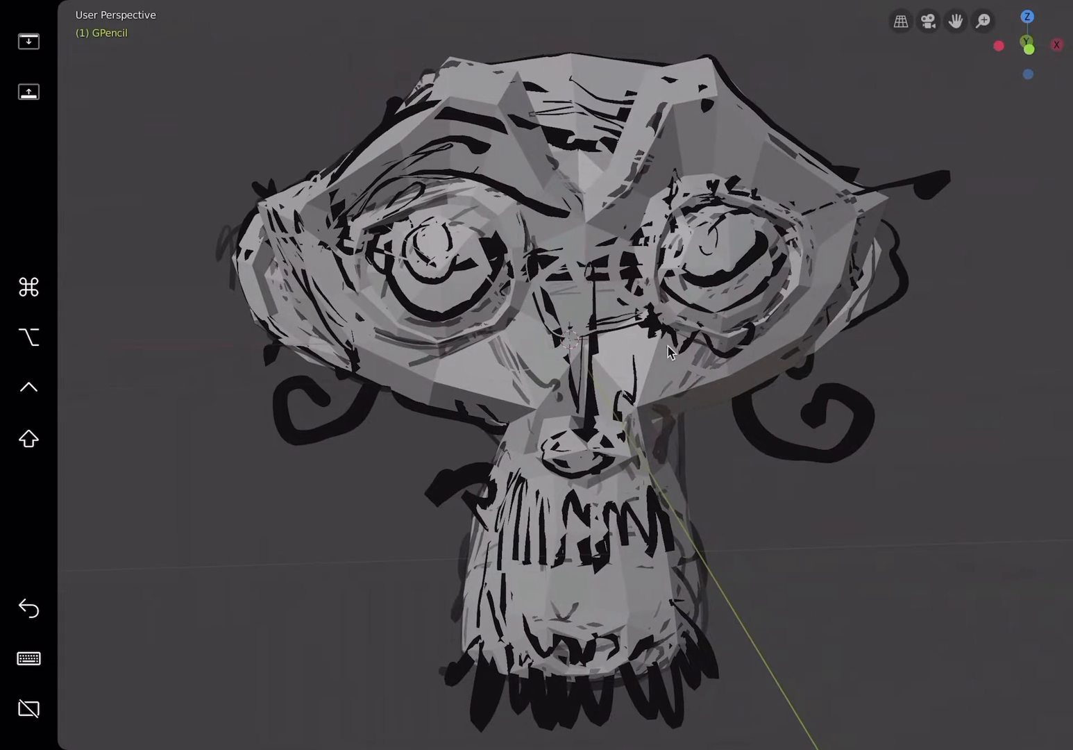
Step: Exit the maximized viewport and disconnect the external tablet display from the macOS menu
click(97, 12)
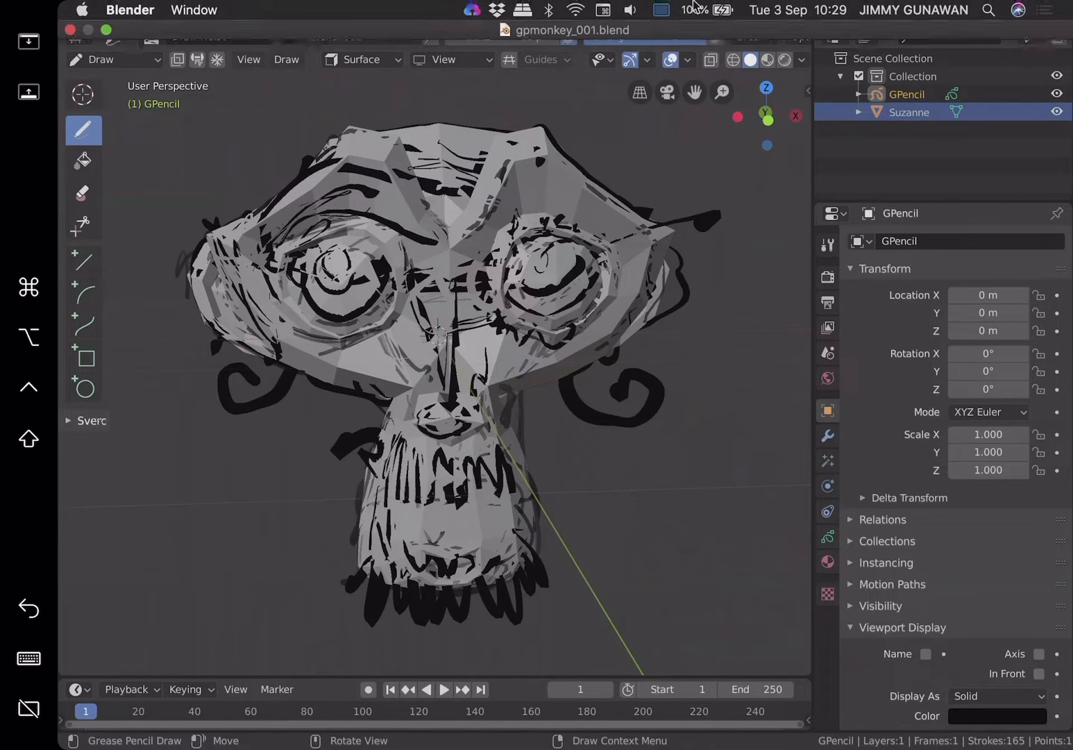
click(660, 10)
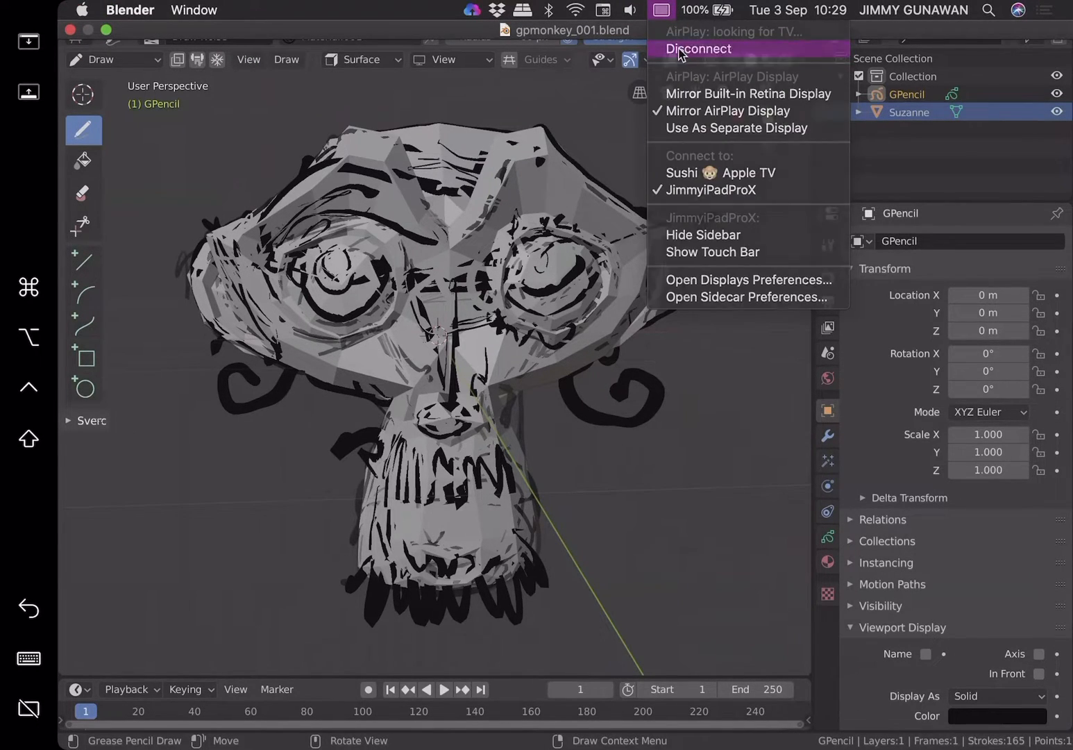
click(698, 48)
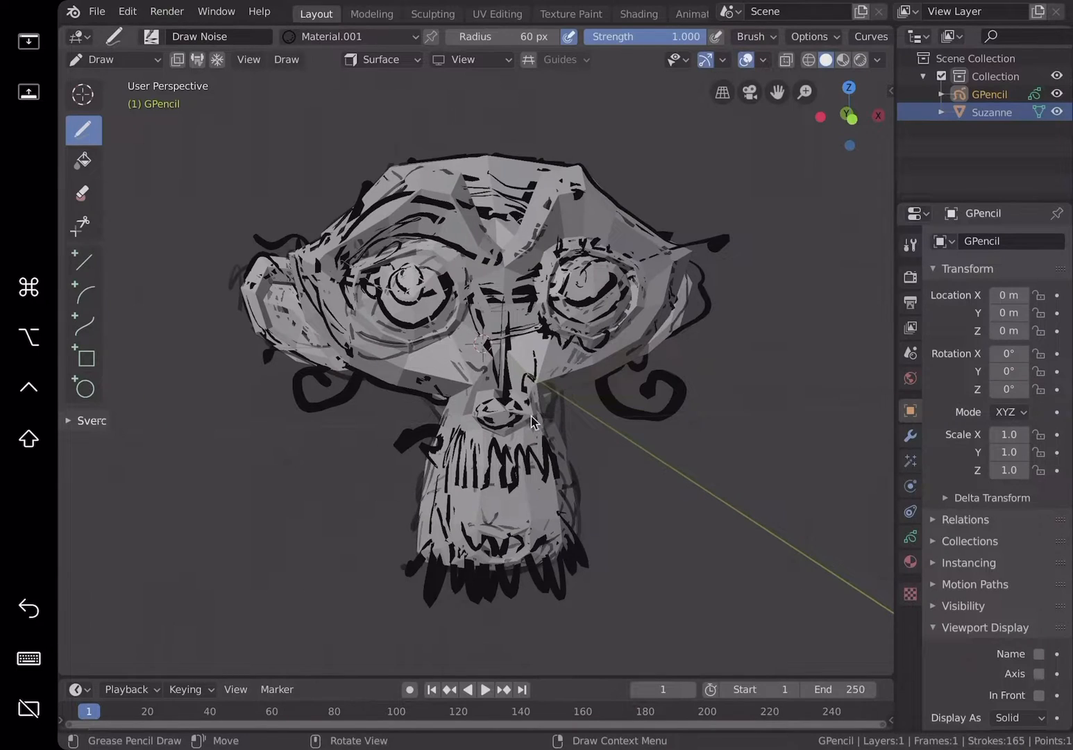
Step: Hide Suzanne, orbit the sketch, and select GPencil for a Fixed-mode Simplify modifier
click(96, 11)
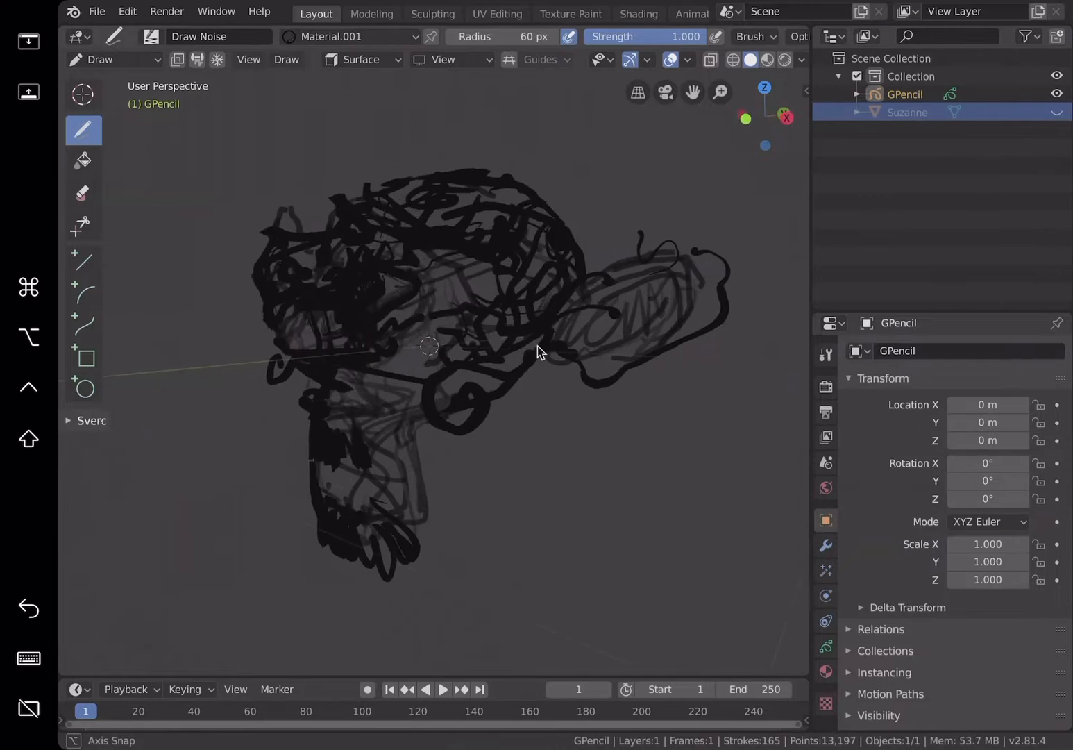
drag(541, 350, 302, 343)
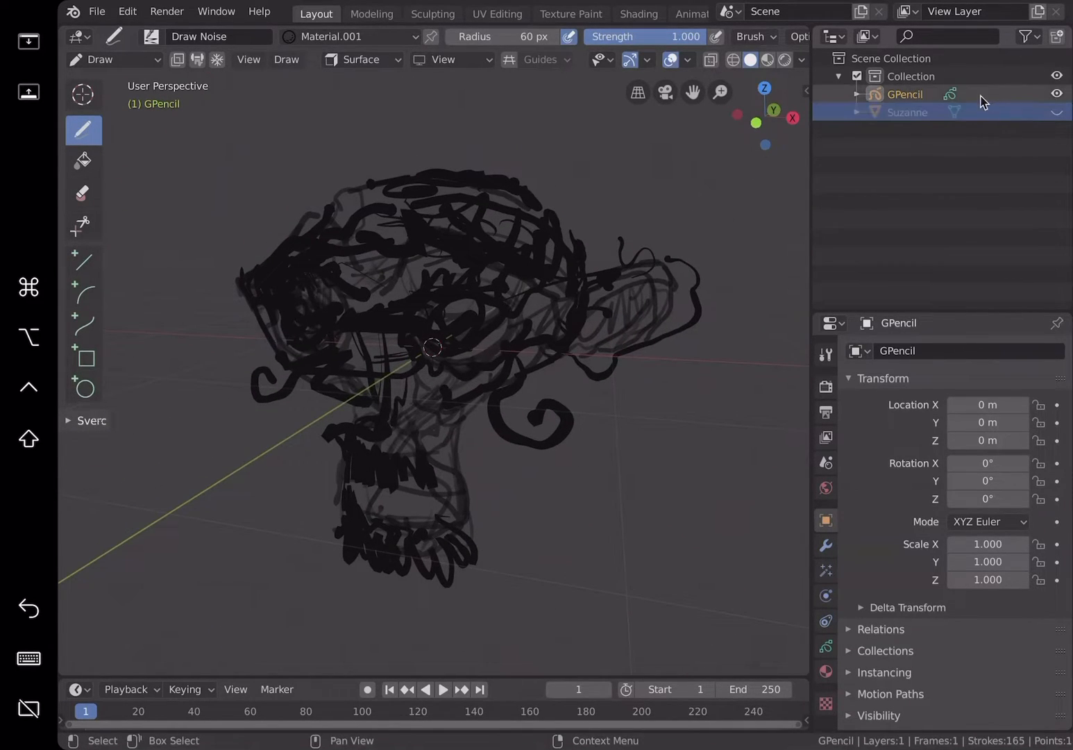
click(903, 94)
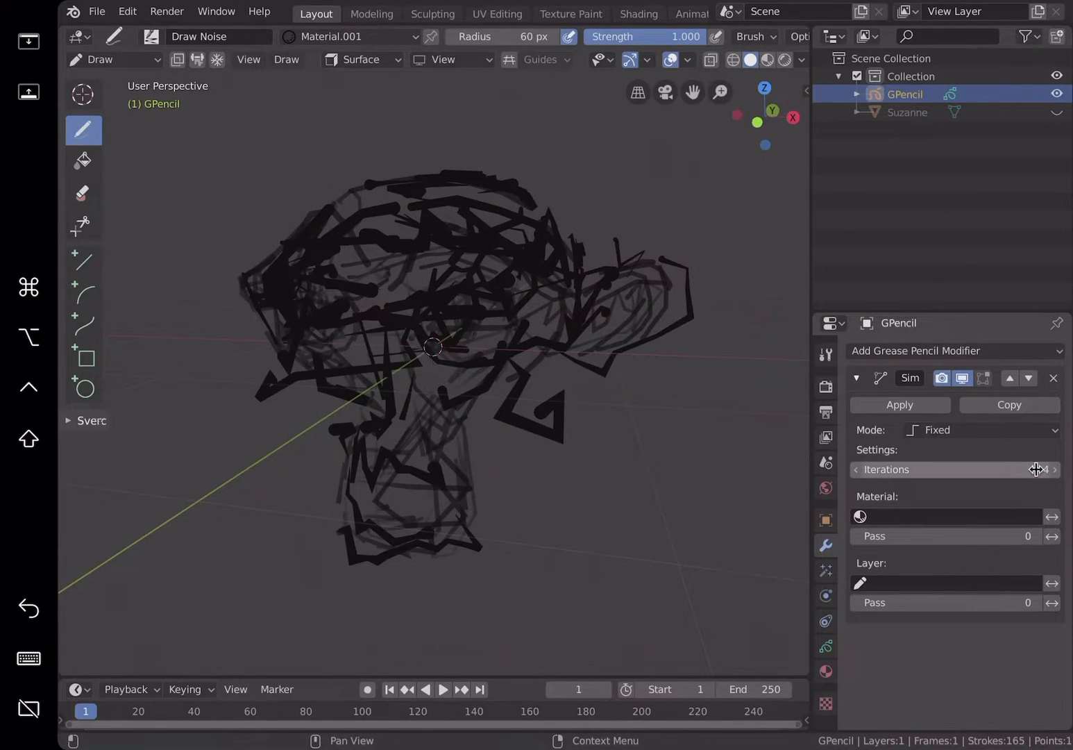
Step: Save the file and set the Simplify modifier to Adaptive mode, factor 0.440
click(1052, 469)
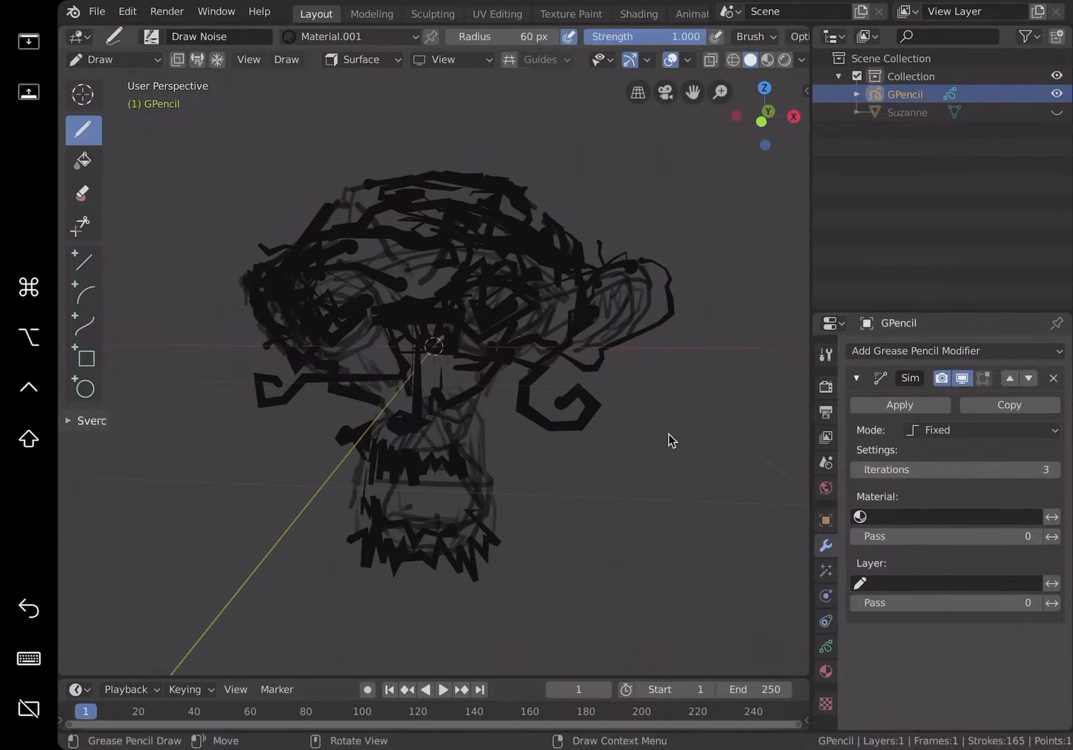
click(96, 12)
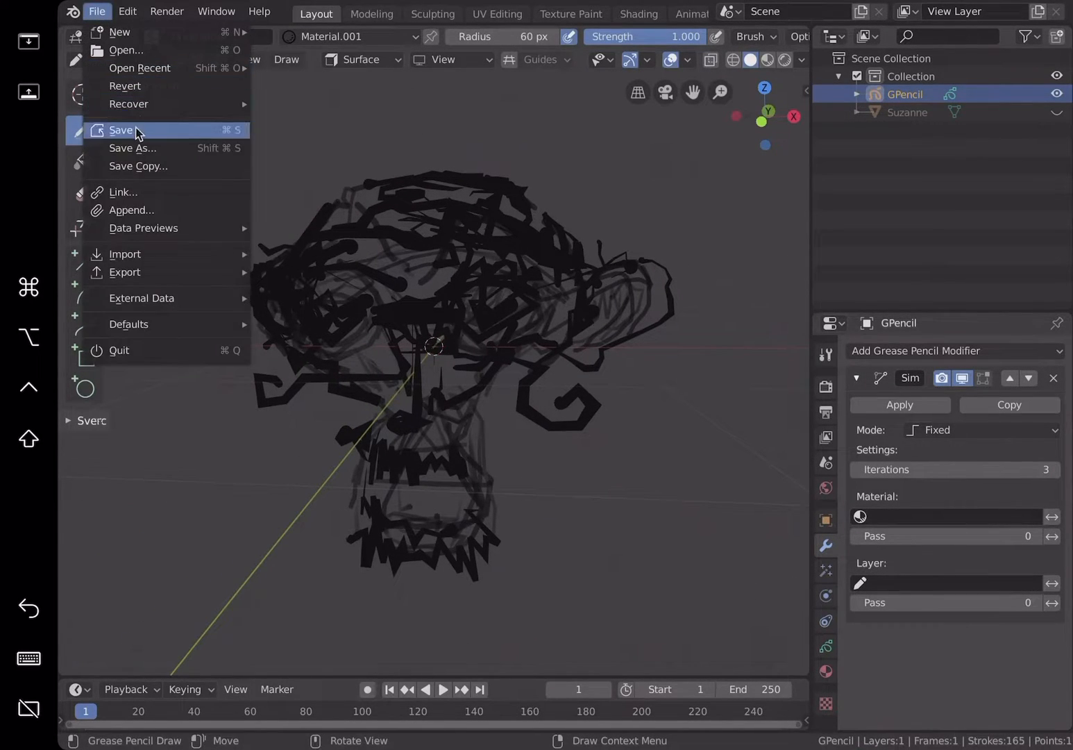
click(981, 429)
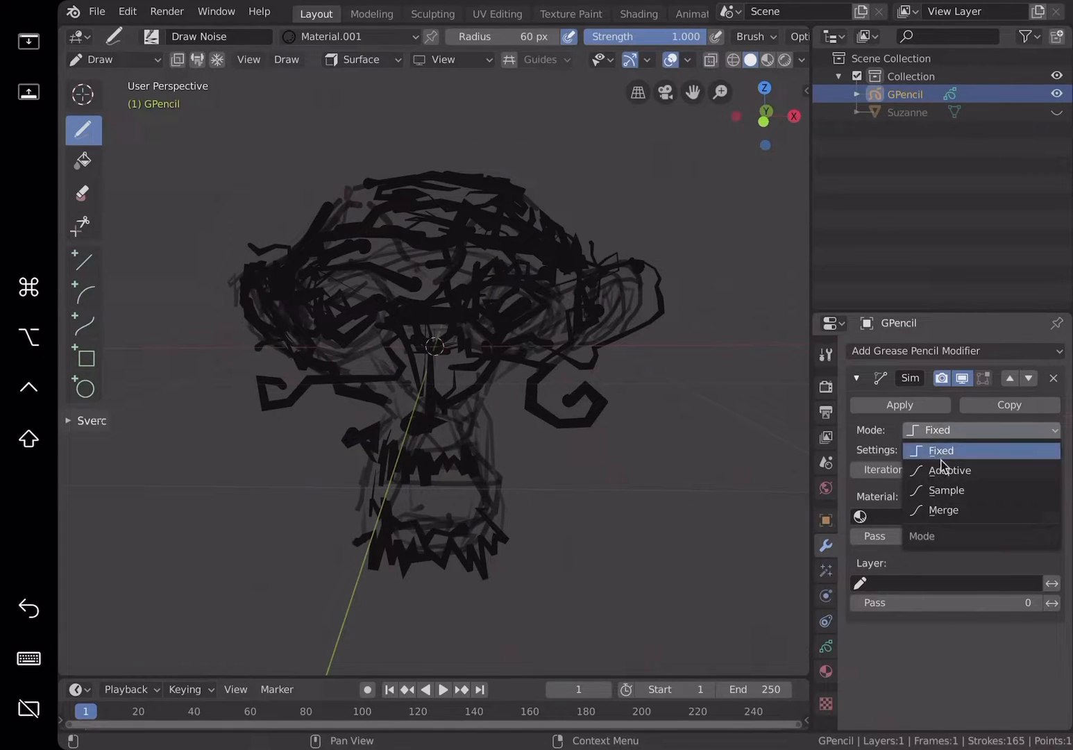
click(950, 470)
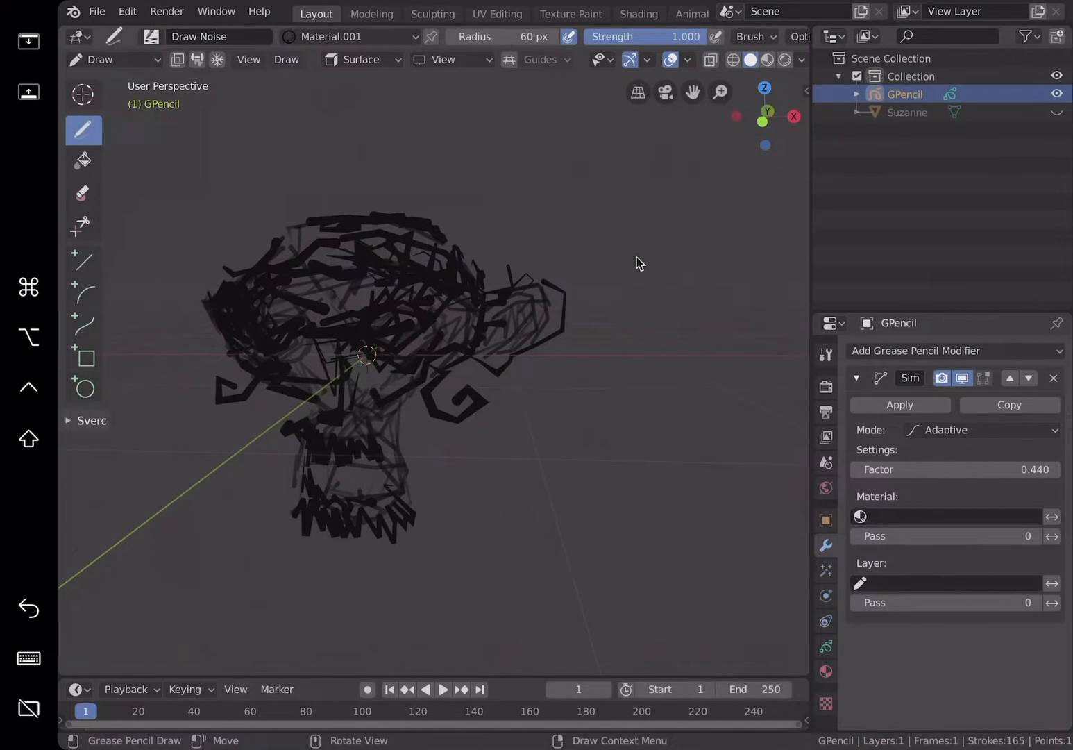
Step: Convert GPencil's strokes to a Bezier curve through the F3 'convert' search
key(F3)
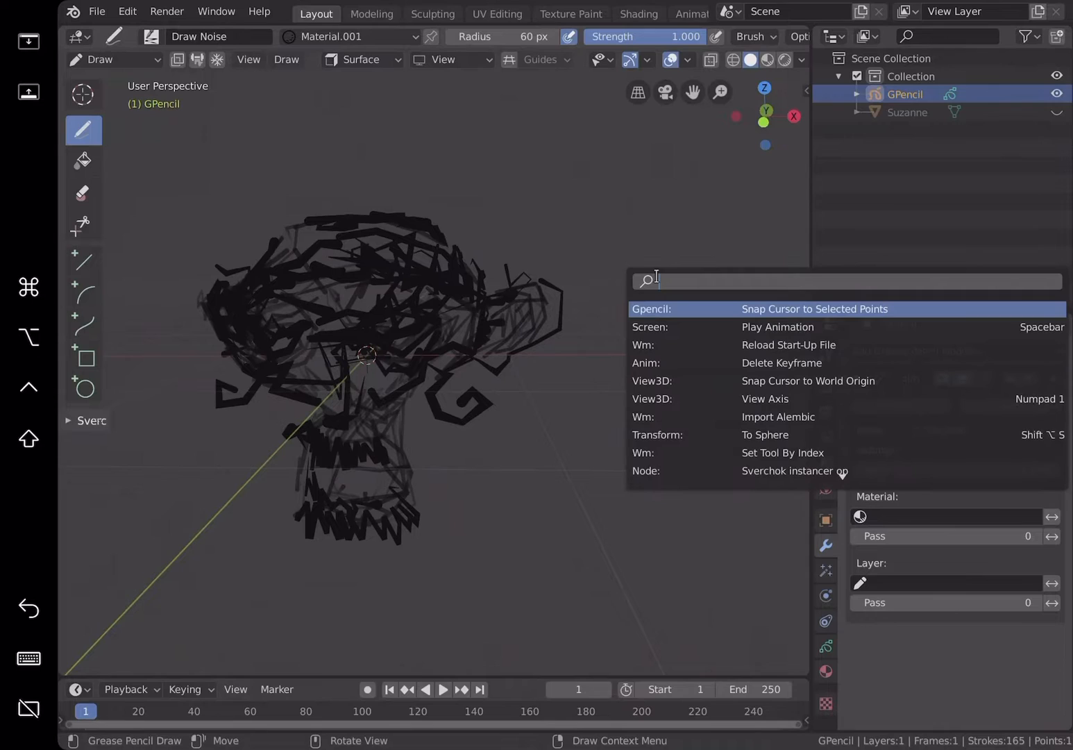
text(co)
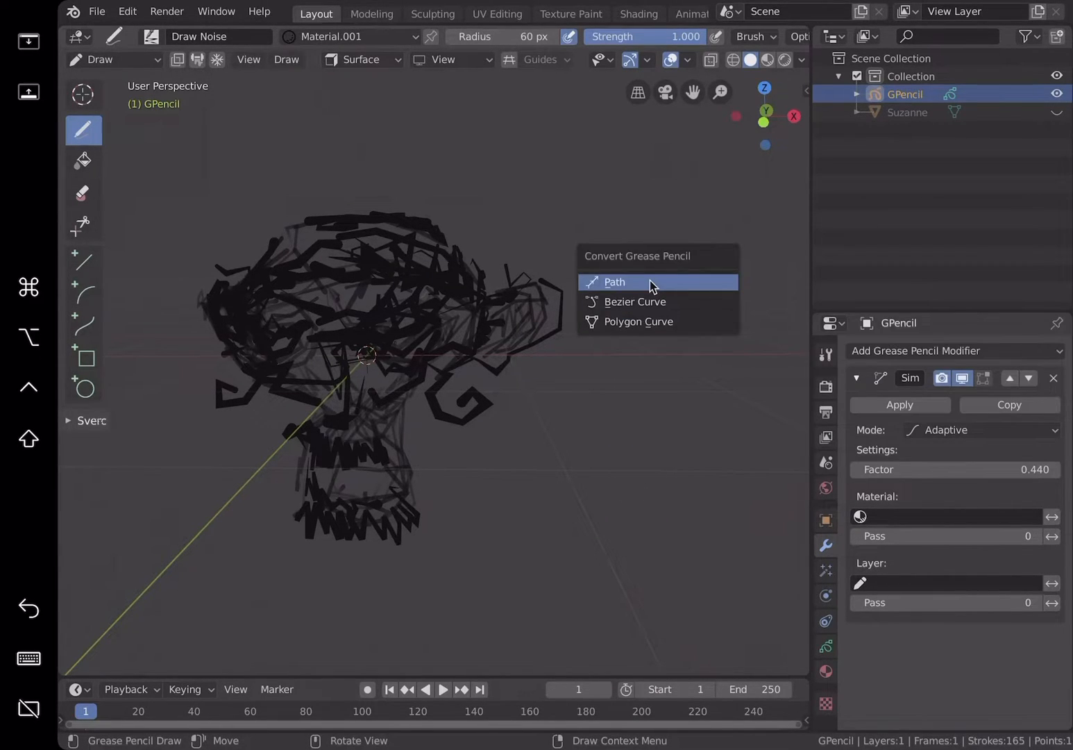
mouse_move(634, 301)
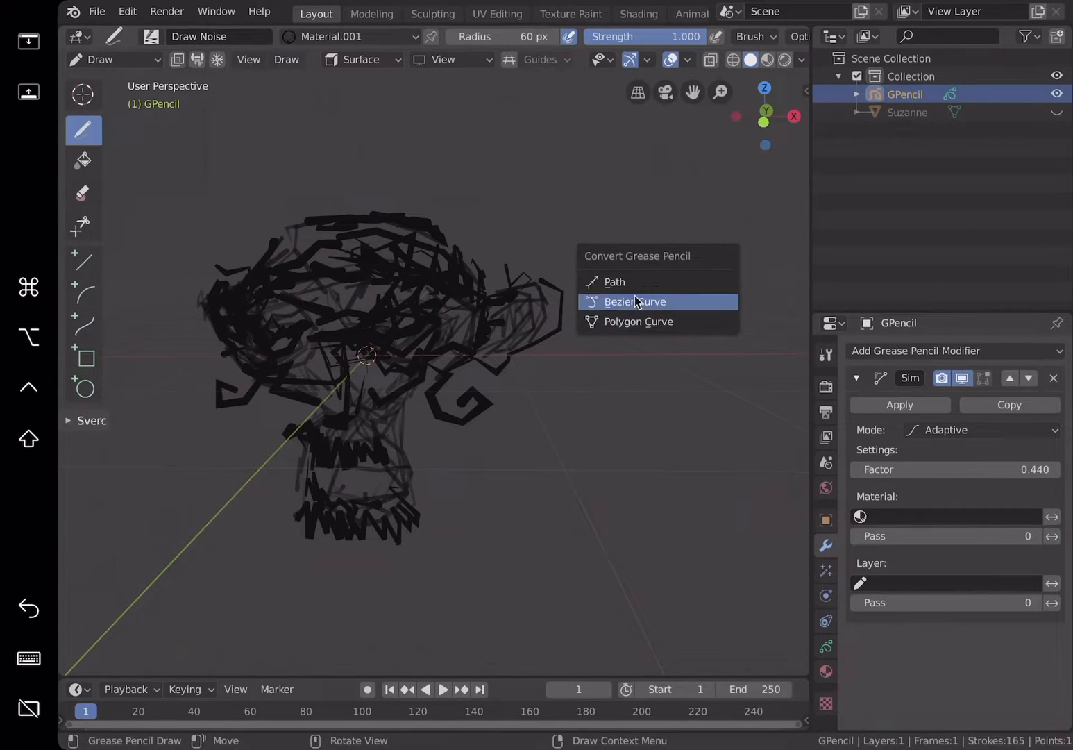
click(614, 282)
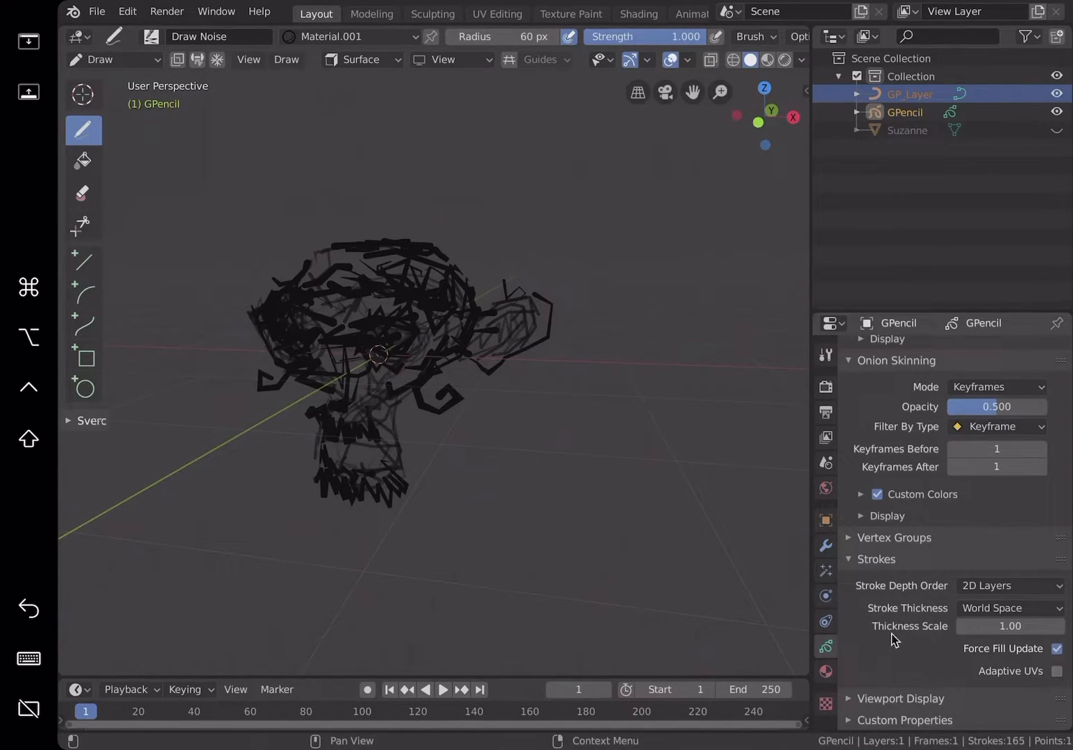
Step: Inspect GPencil's modifier, transform and layer display properties
click(825, 546)
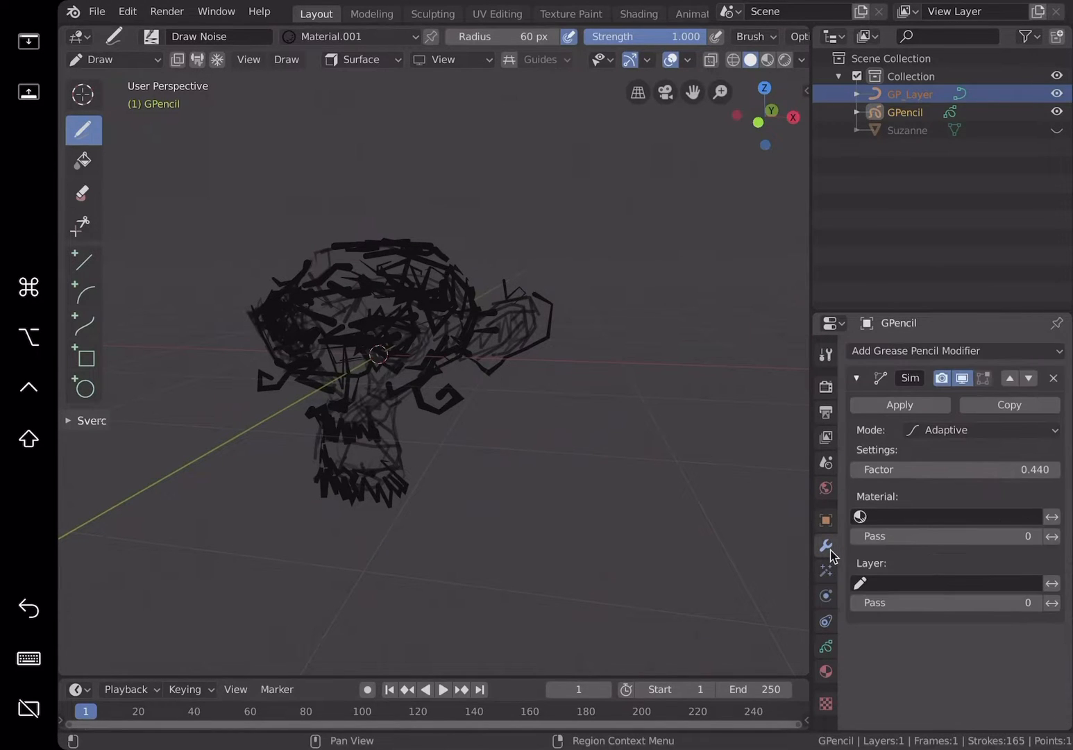
click(905, 112)
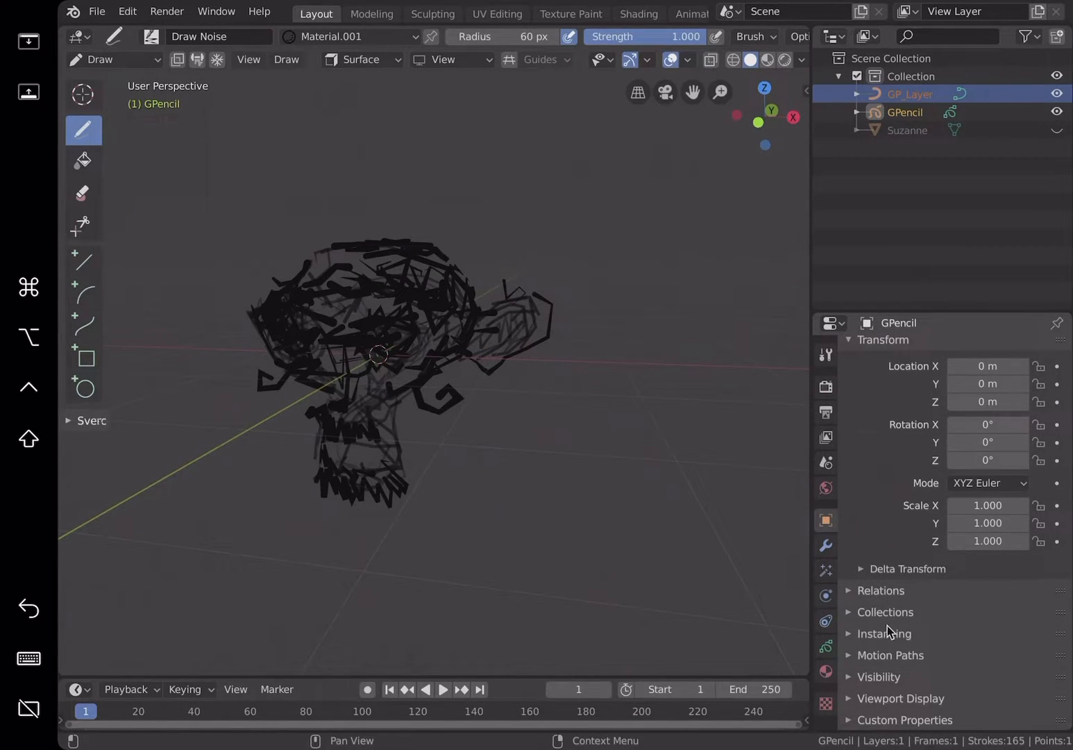
click(825, 646)
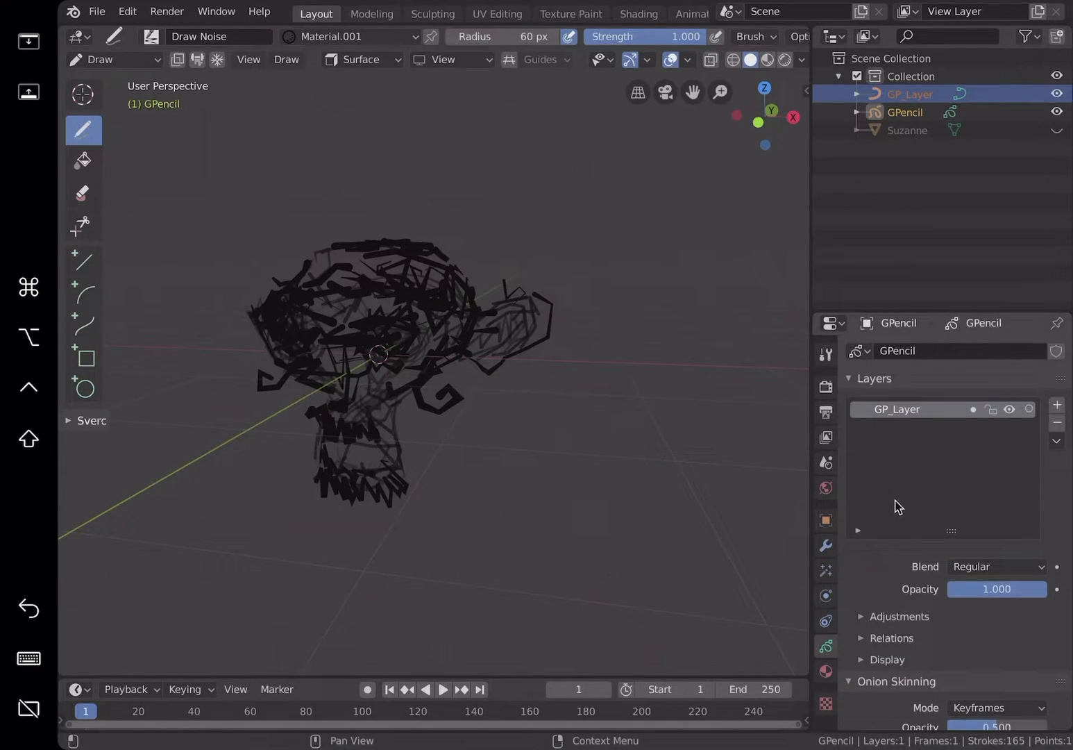
scroll(down, 3)
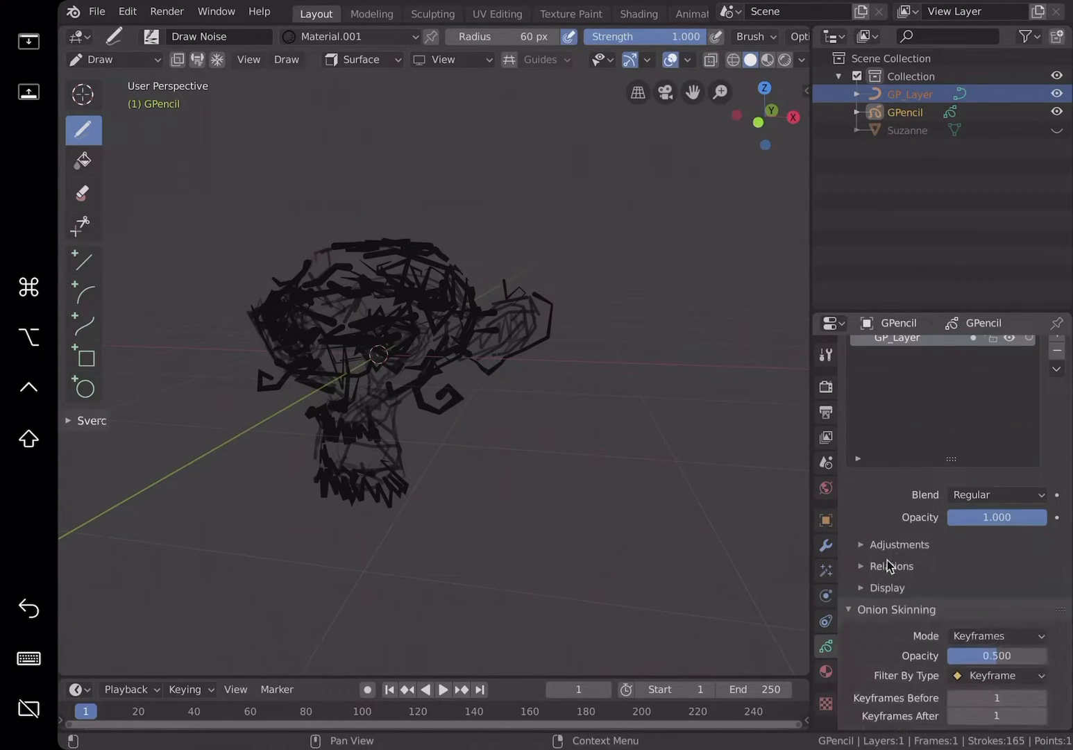
click(886, 533)
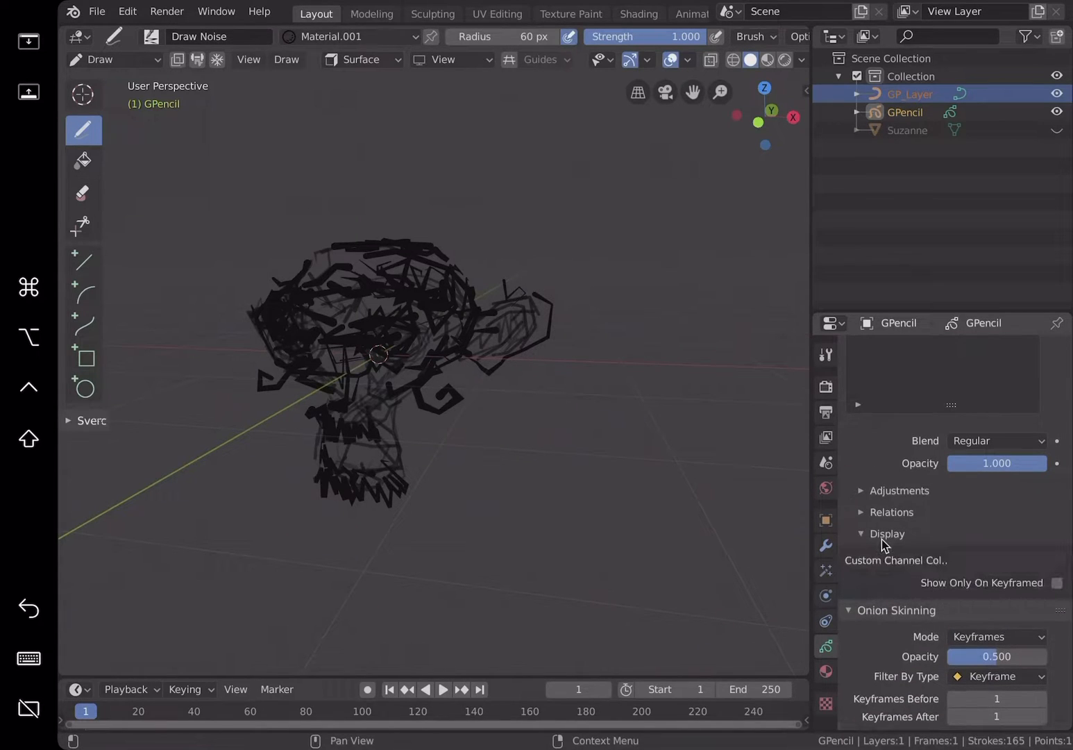
scroll(down, 3)
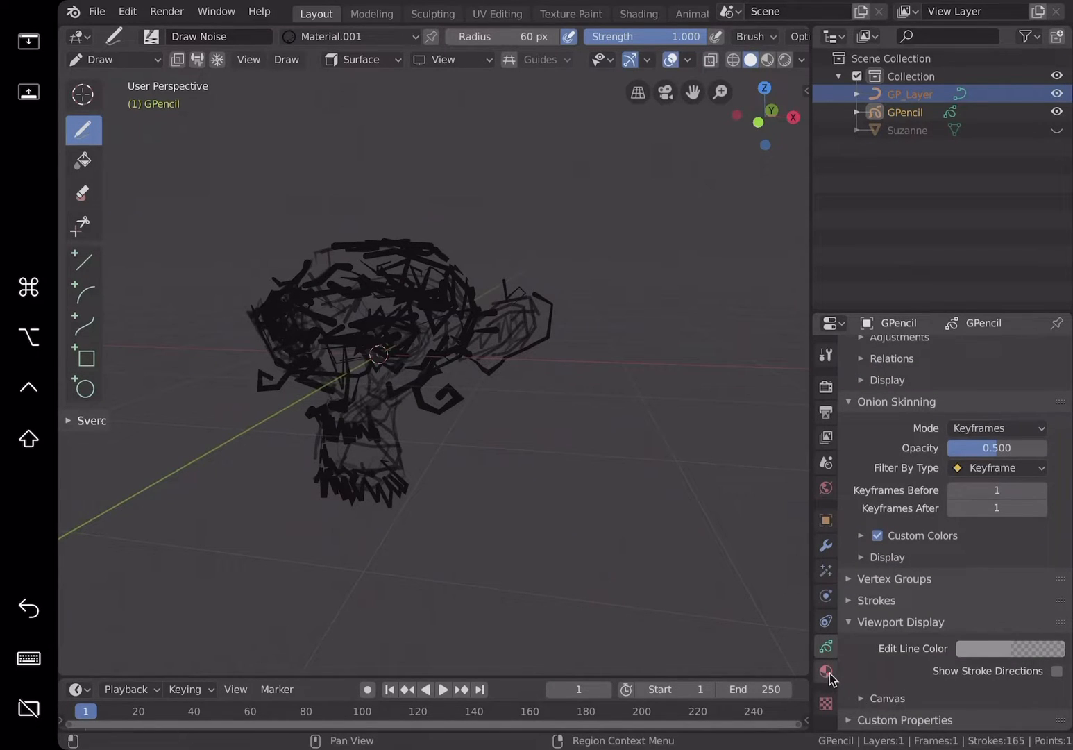
Step: Select GPencil in the outliner and bring up its Convert to Curve option
click(825, 569)
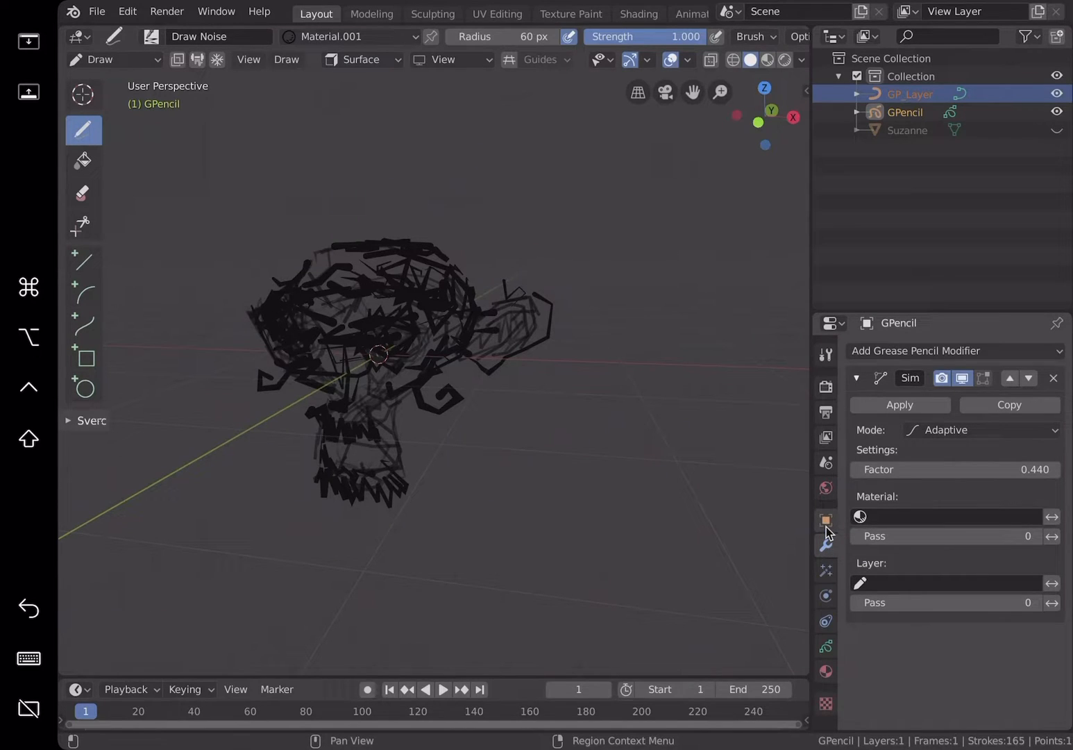
click(904, 112)
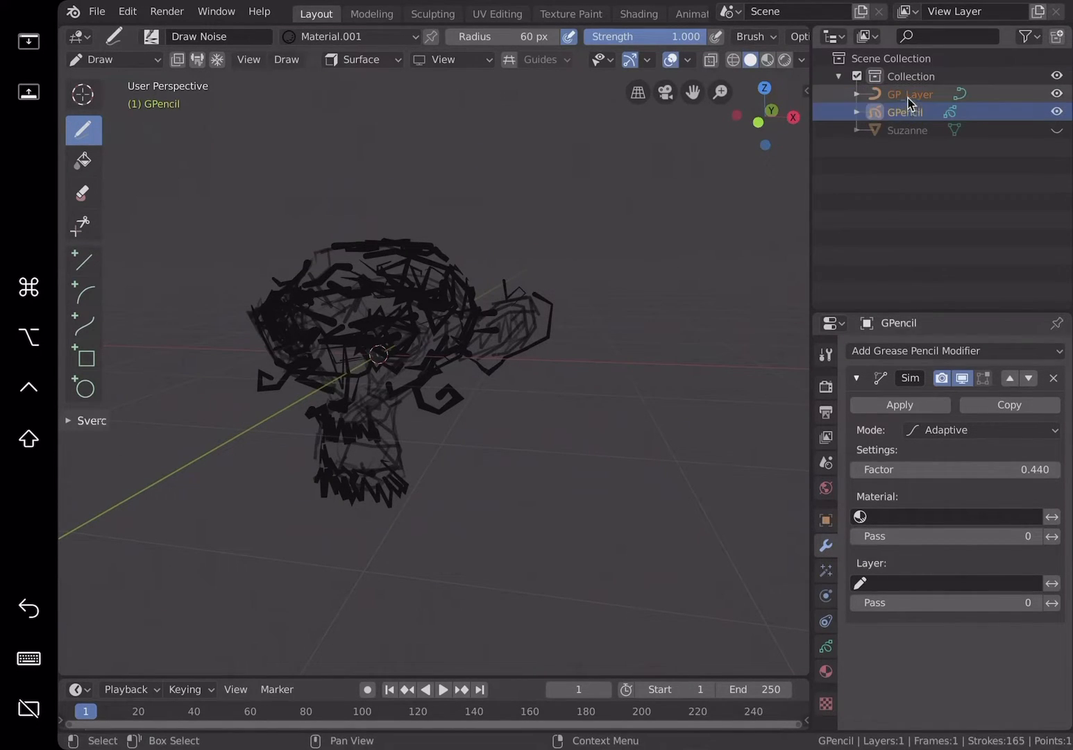
right_click(906, 111)
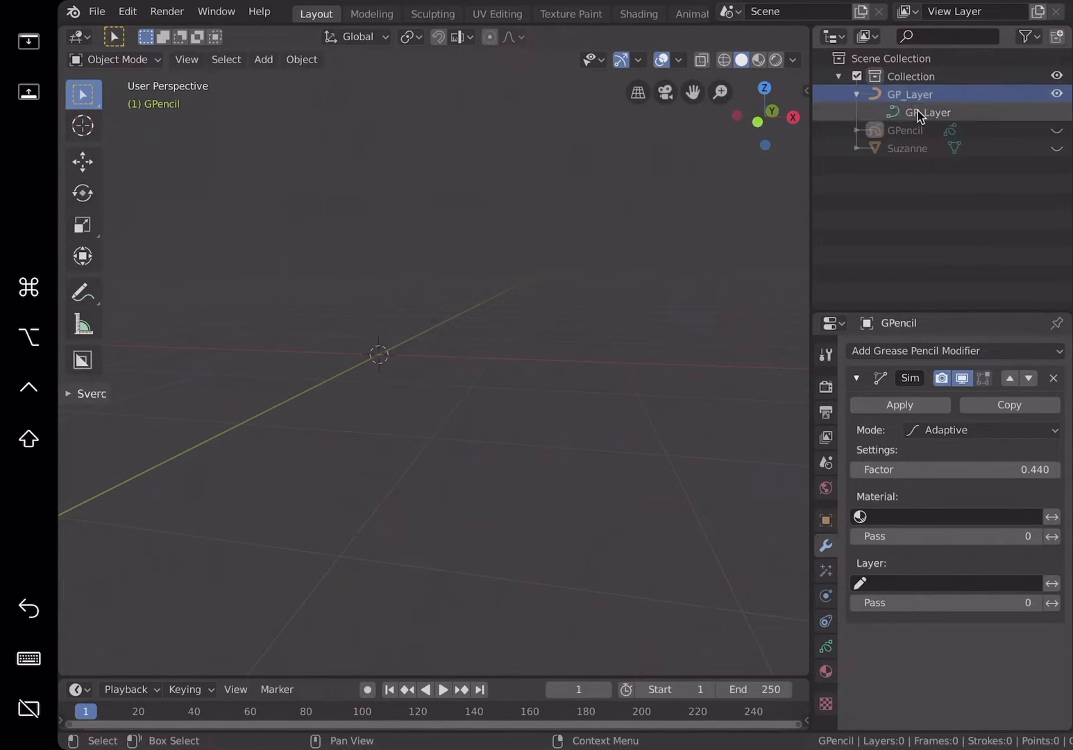
Step: Select the GP_Layer curve and extrude its geometry to 0.002 m
click(926, 112)
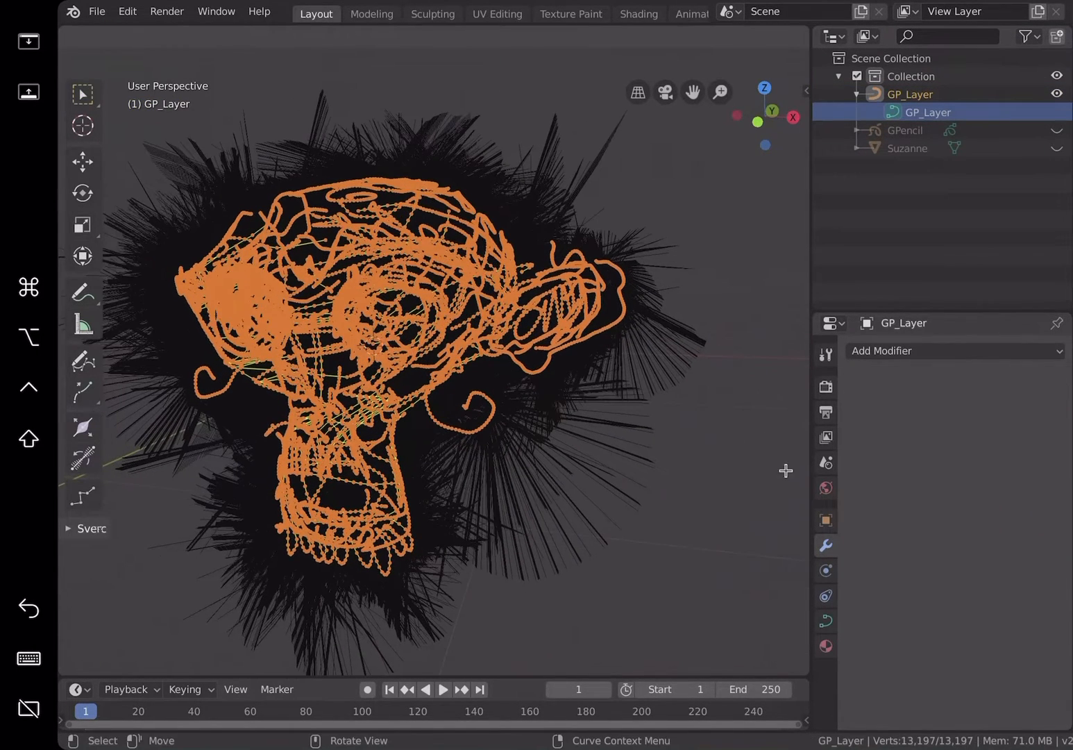
click(825, 621)
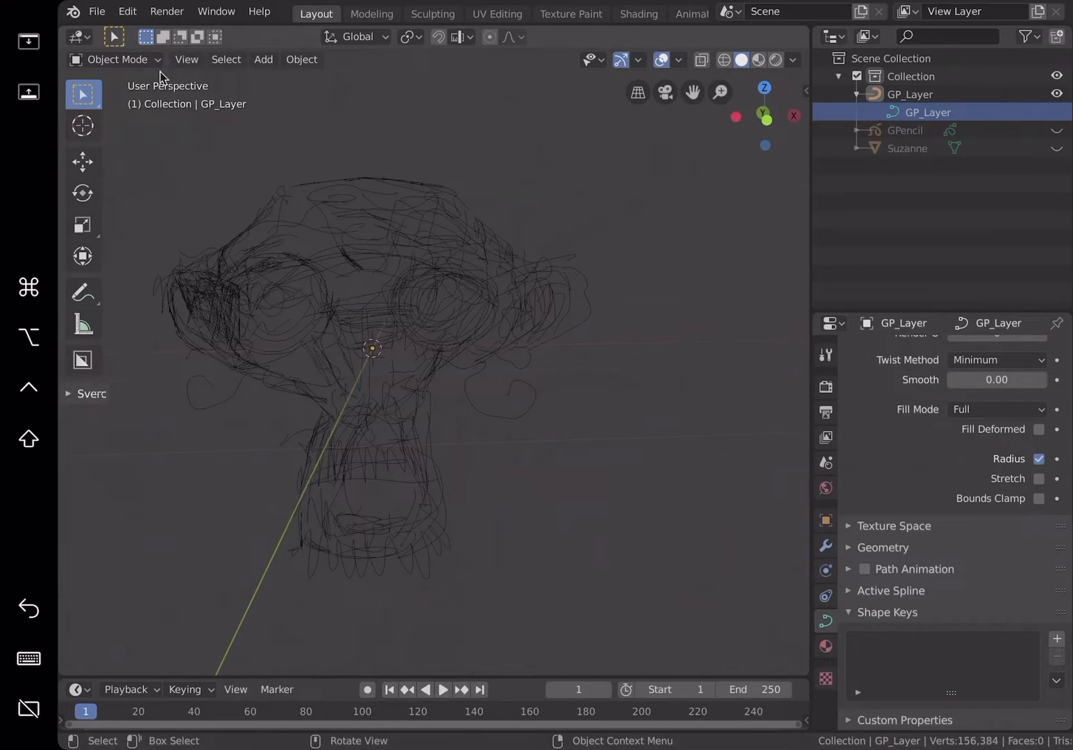
click(910, 93)
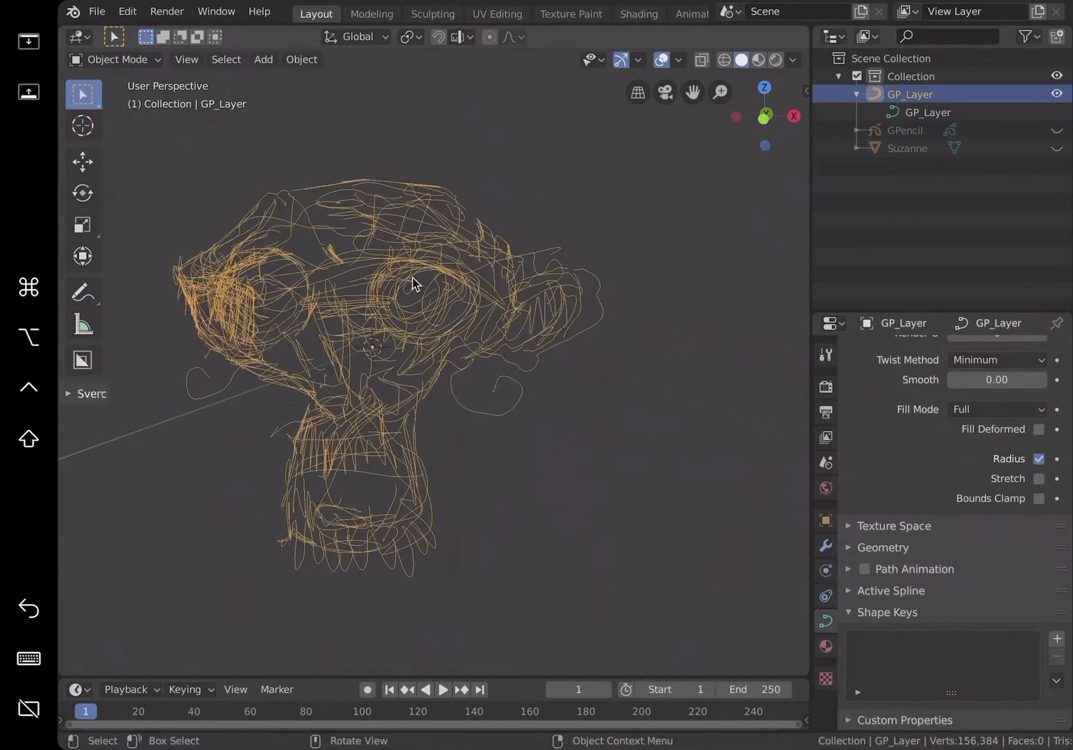
drag(413, 283, 582, 277)
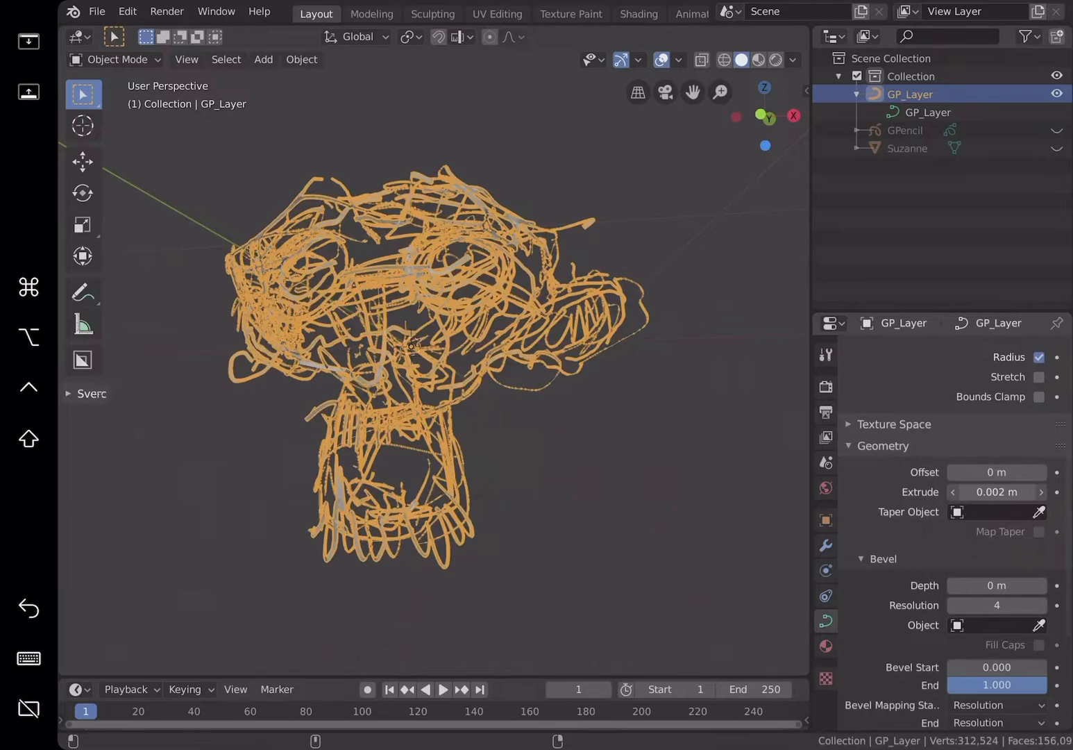
Step: Raise GP_Layer extrusion to 0.004 m and try a 0.02 bevel depth
click(1040, 492)
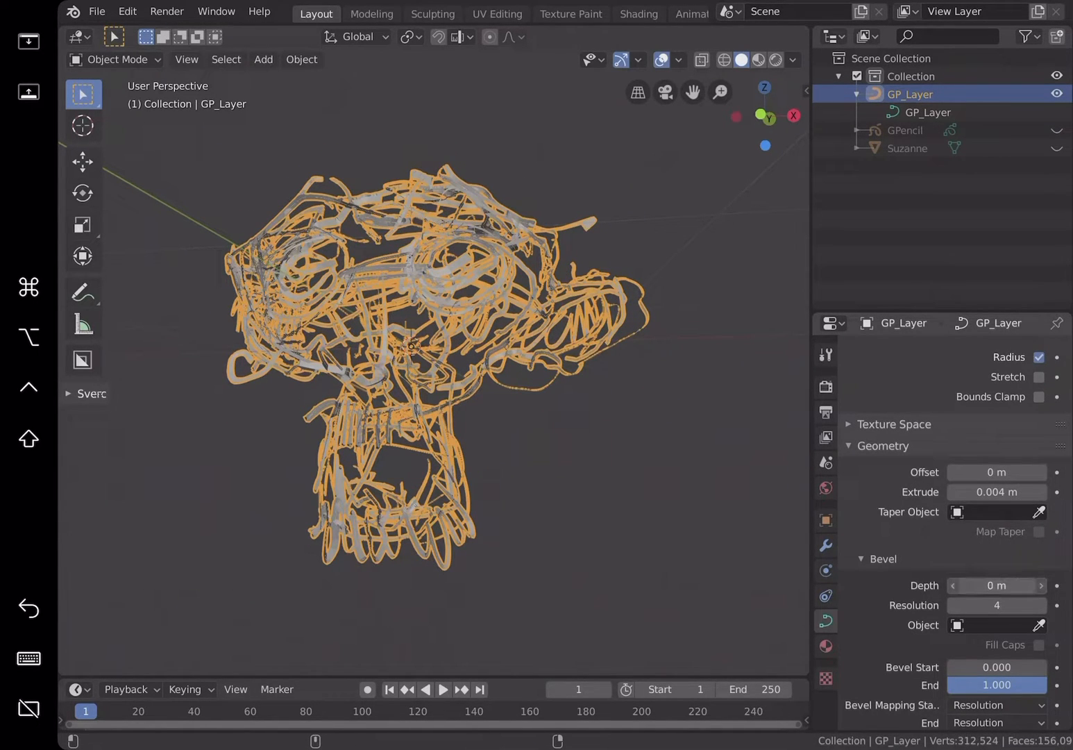
drag(996, 585, 1013, 585)
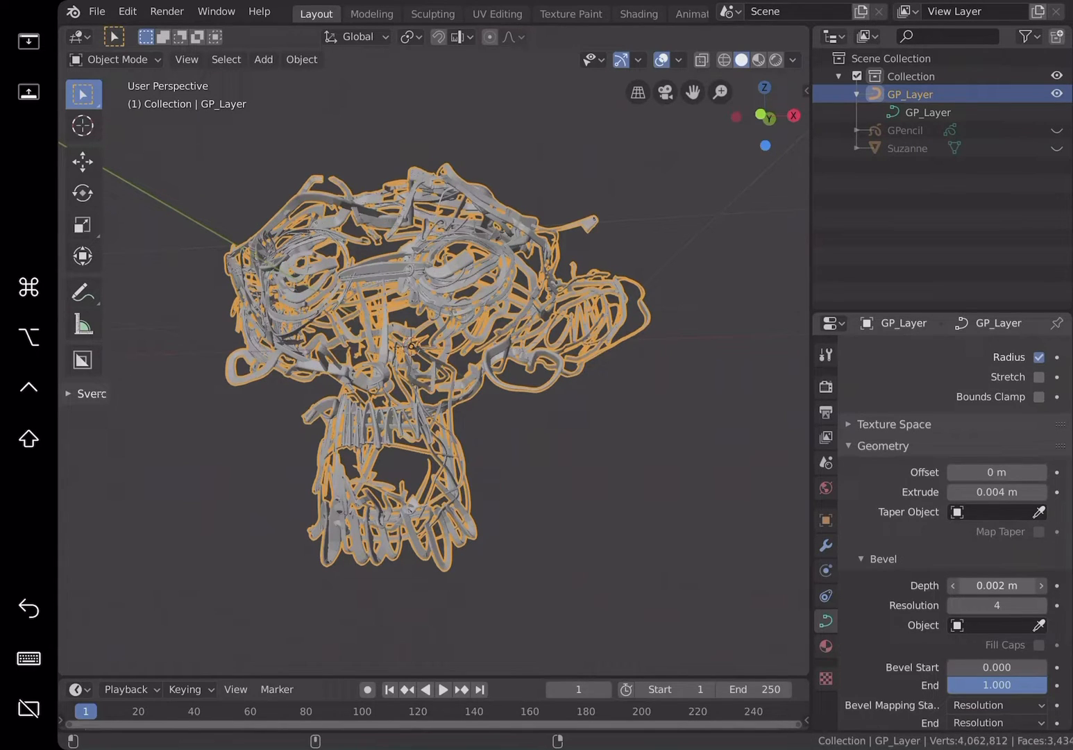
click(995, 585)
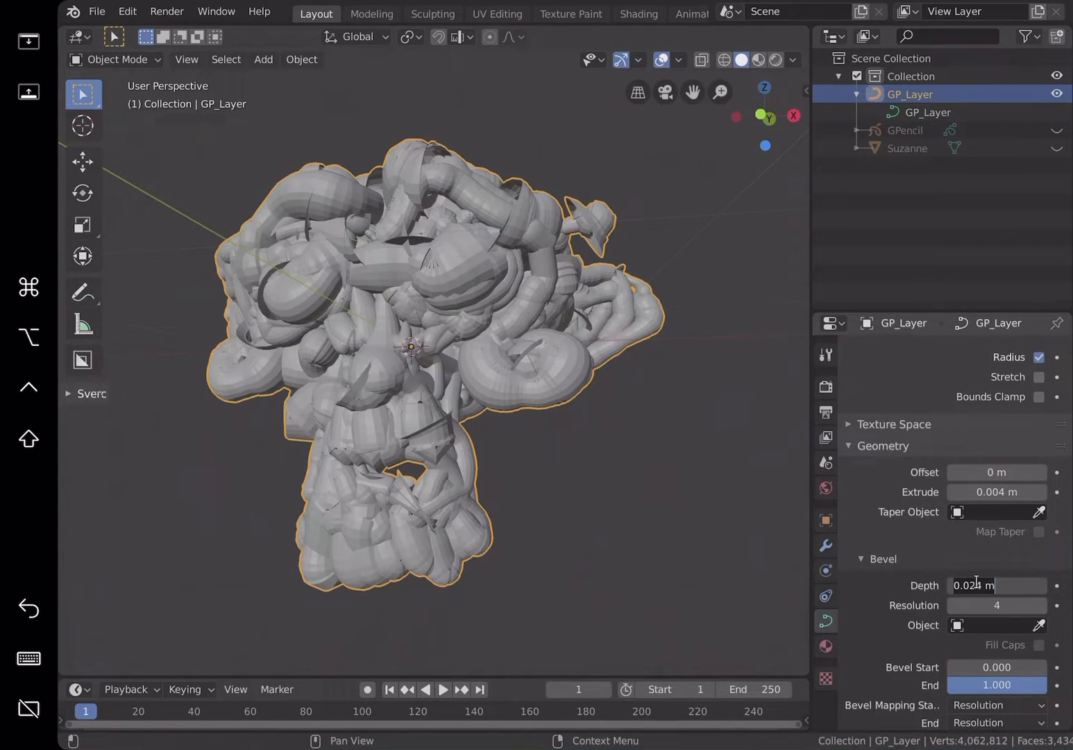
text(0.02)
click(997, 605)
text(1)
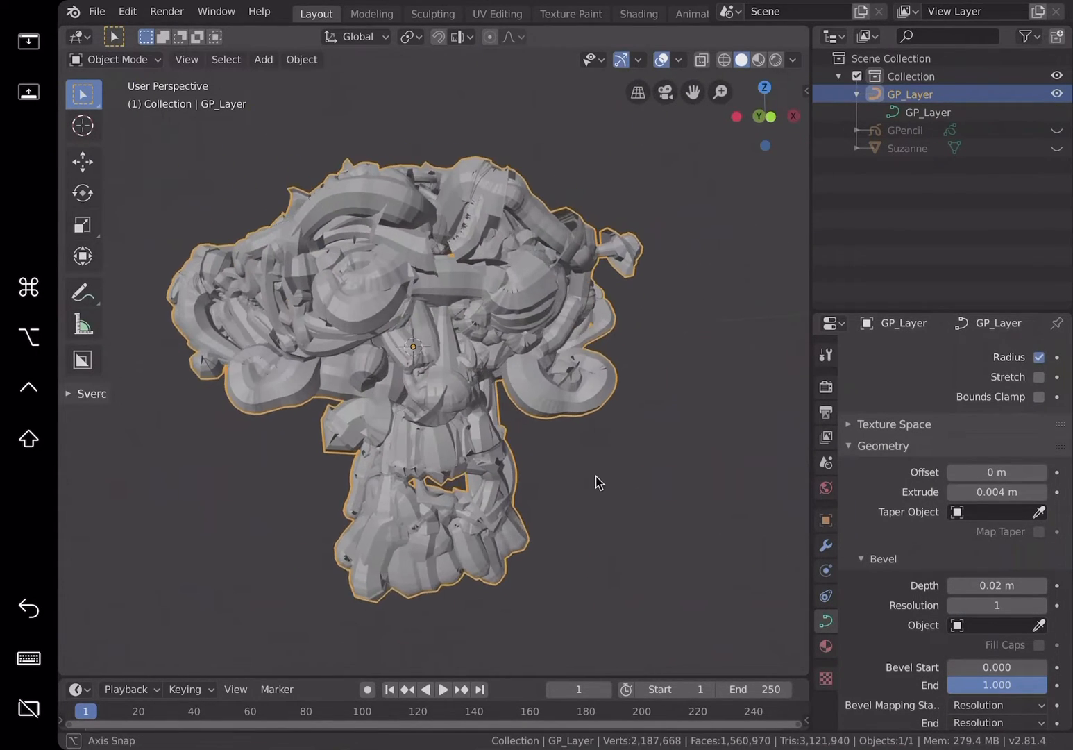
Step: Set bevel resolution to 0 and bevel depth to 0.002 m, then reframe the cables
click(996, 604)
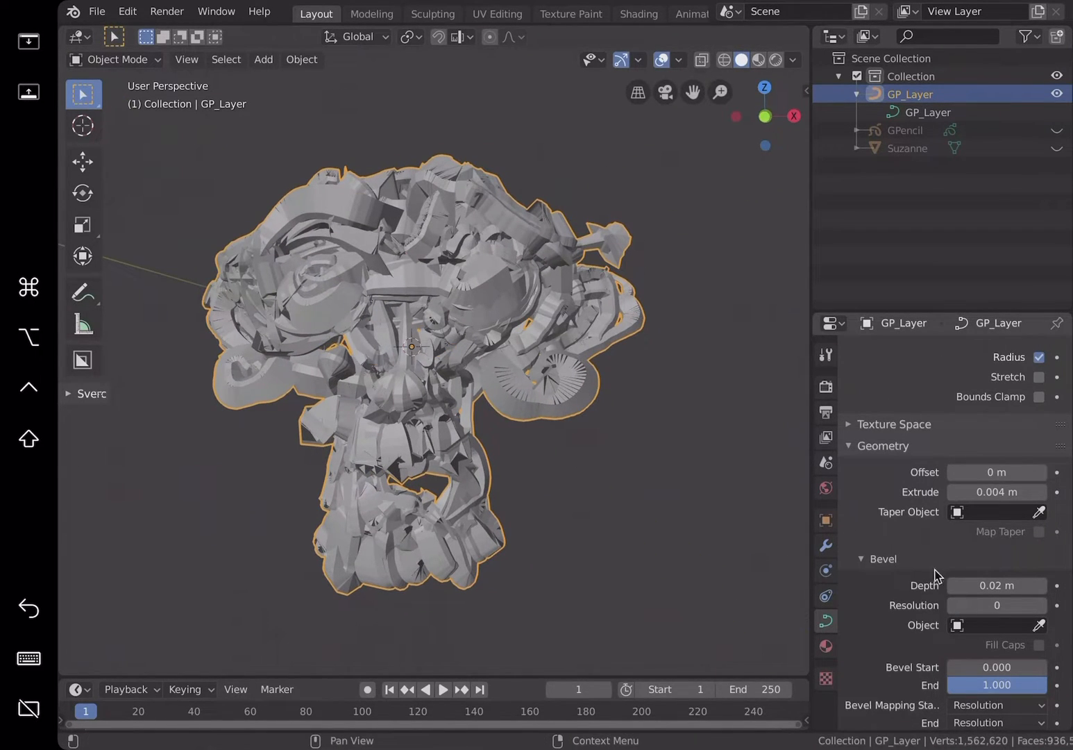
click(996, 584)
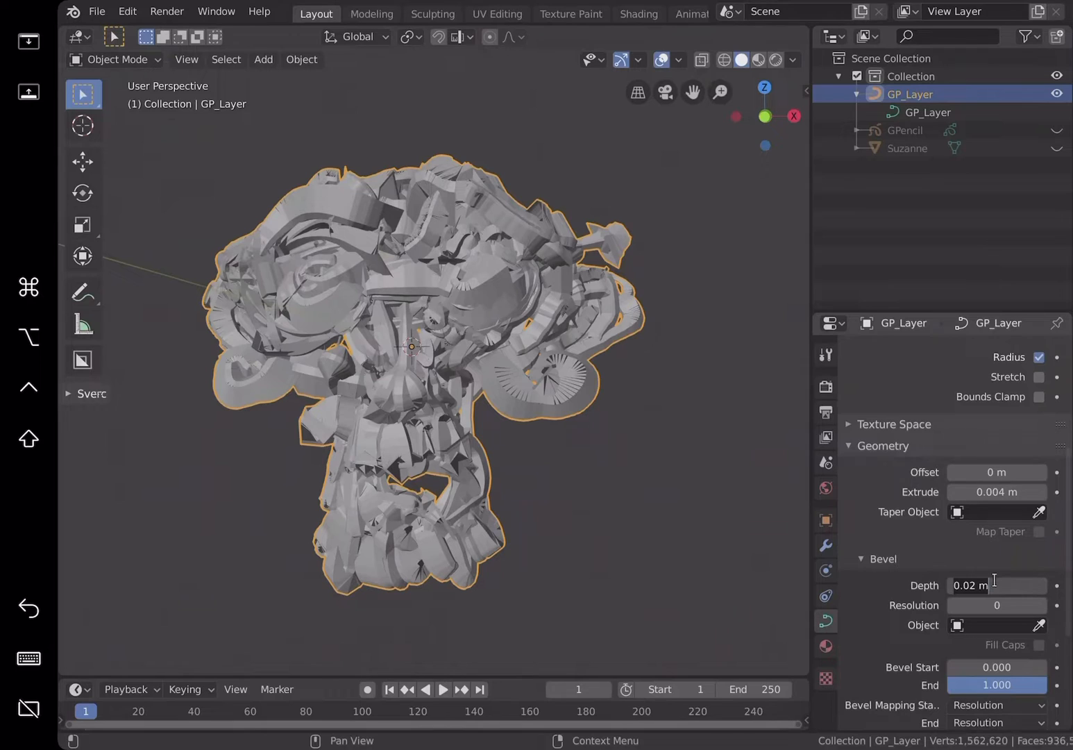
text(0.03)
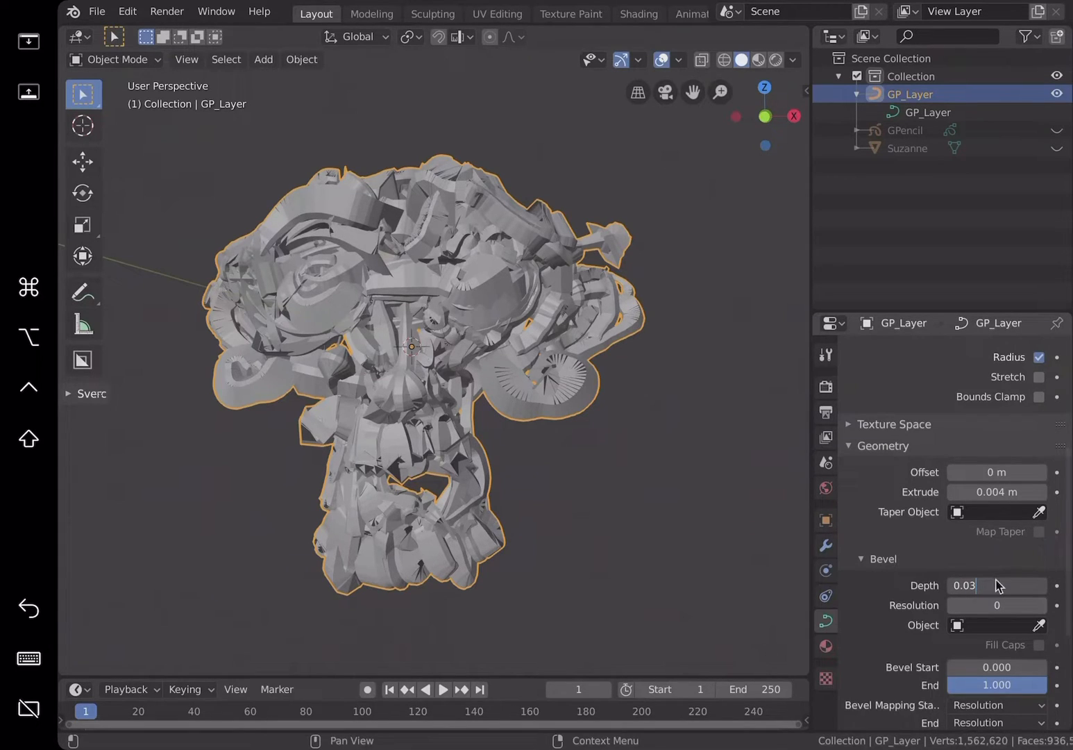
key(Return)
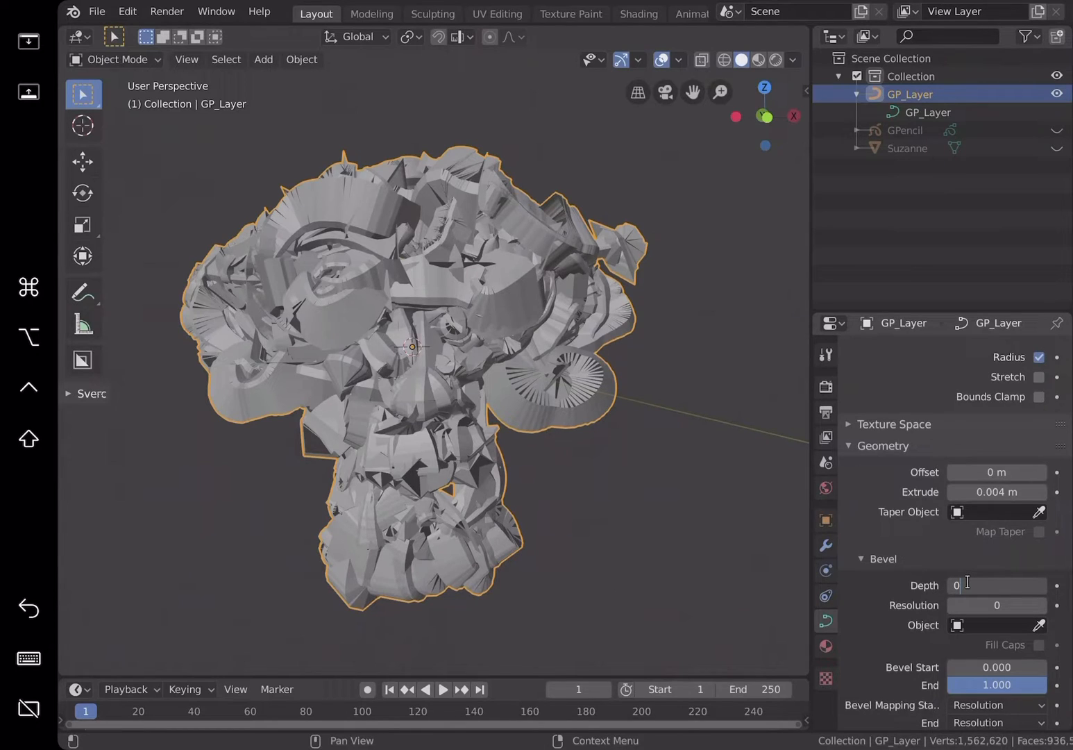
text(0.002 m)
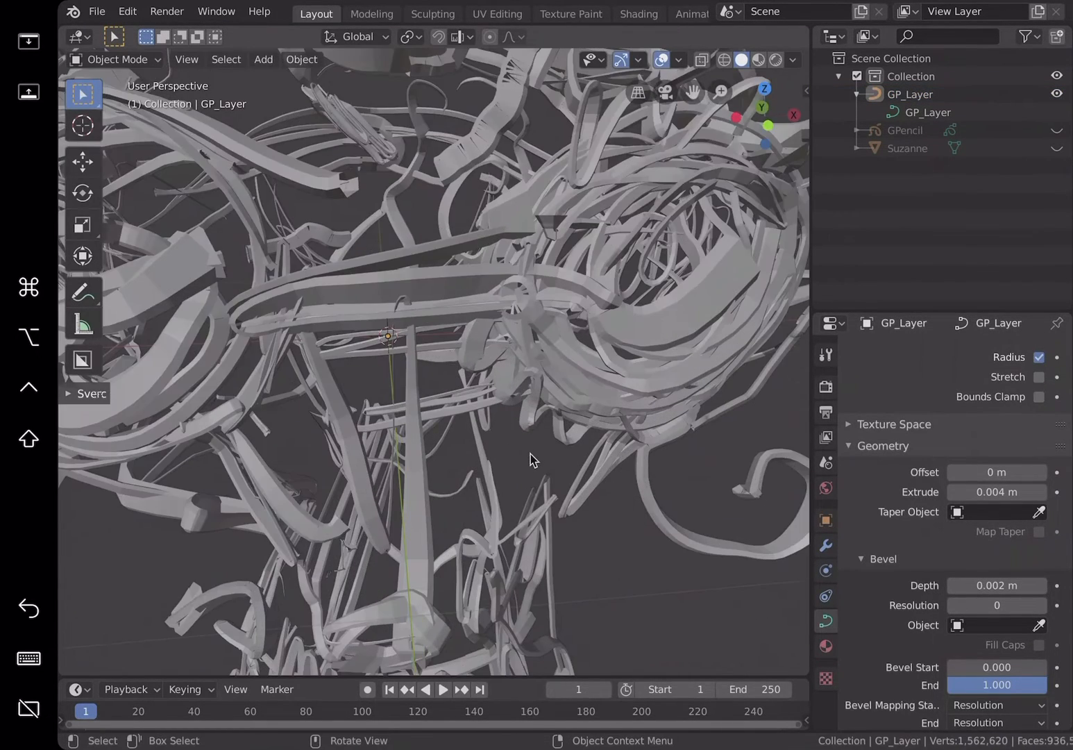
drag(528, 458, 683, 359)
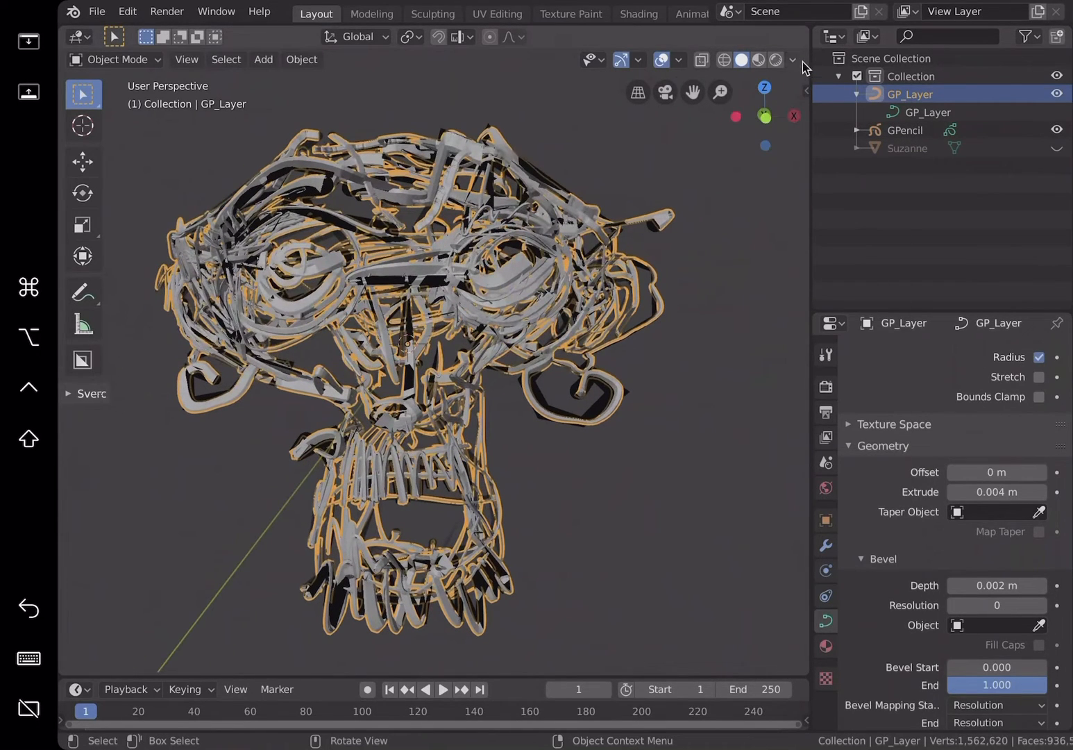
Step: Switch viewport shading to a pale metallic MatCap after trying another matcap
click(791, 60)
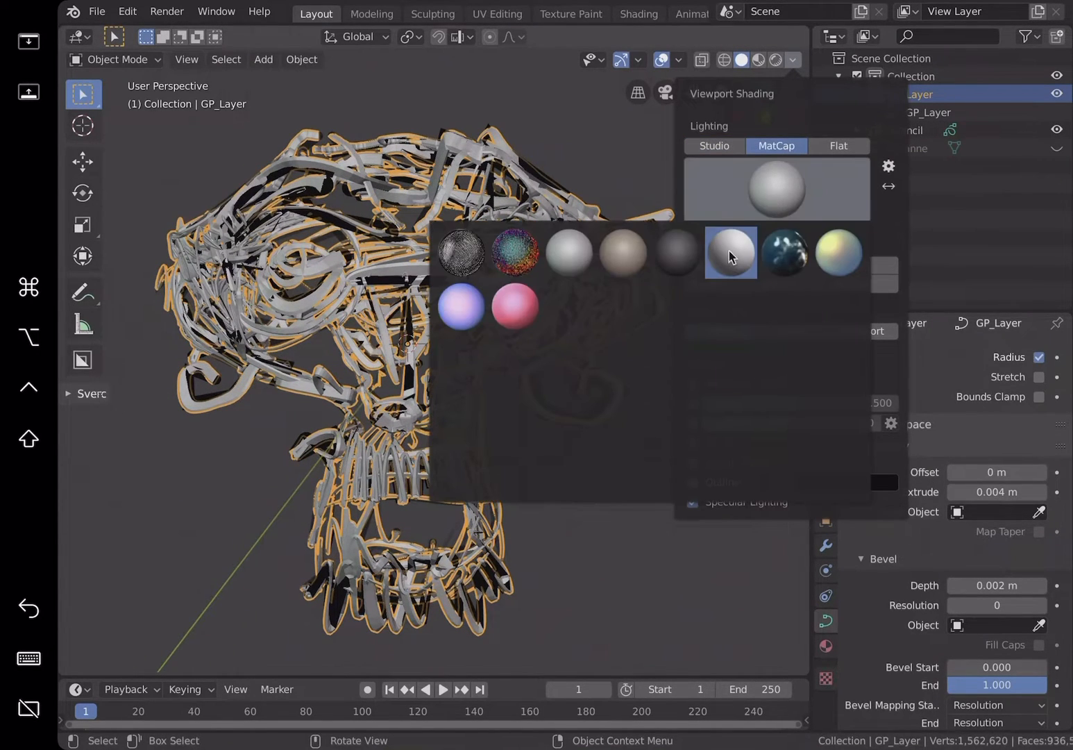
click(785, 253)
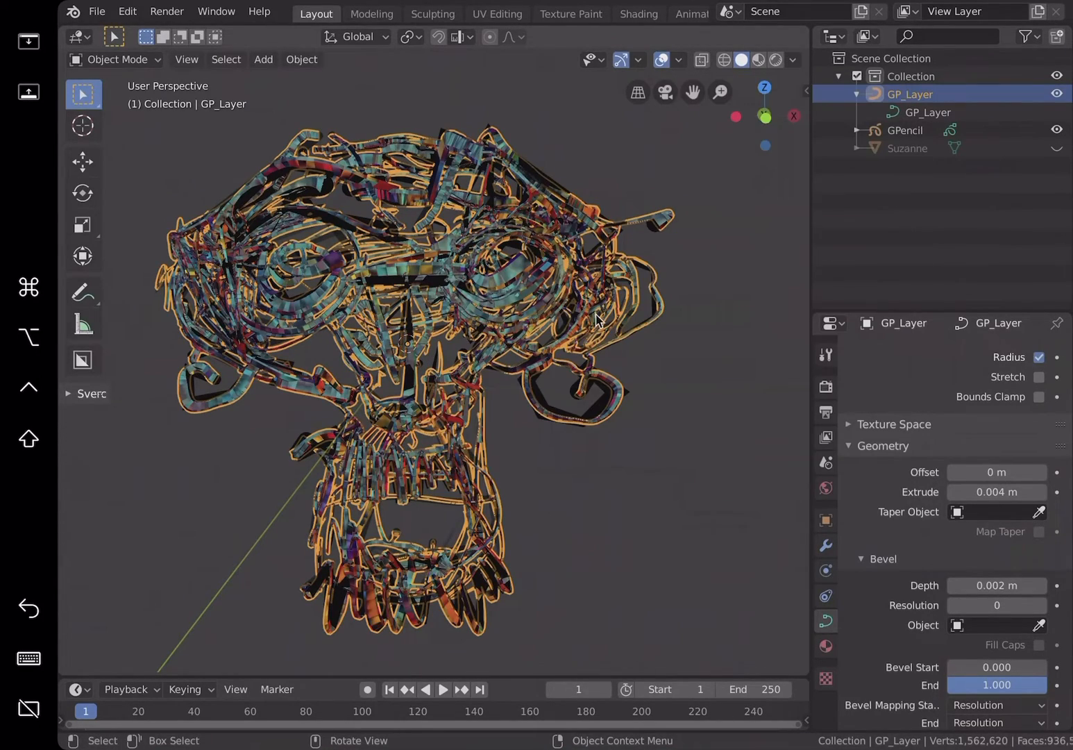
click(793, 60)
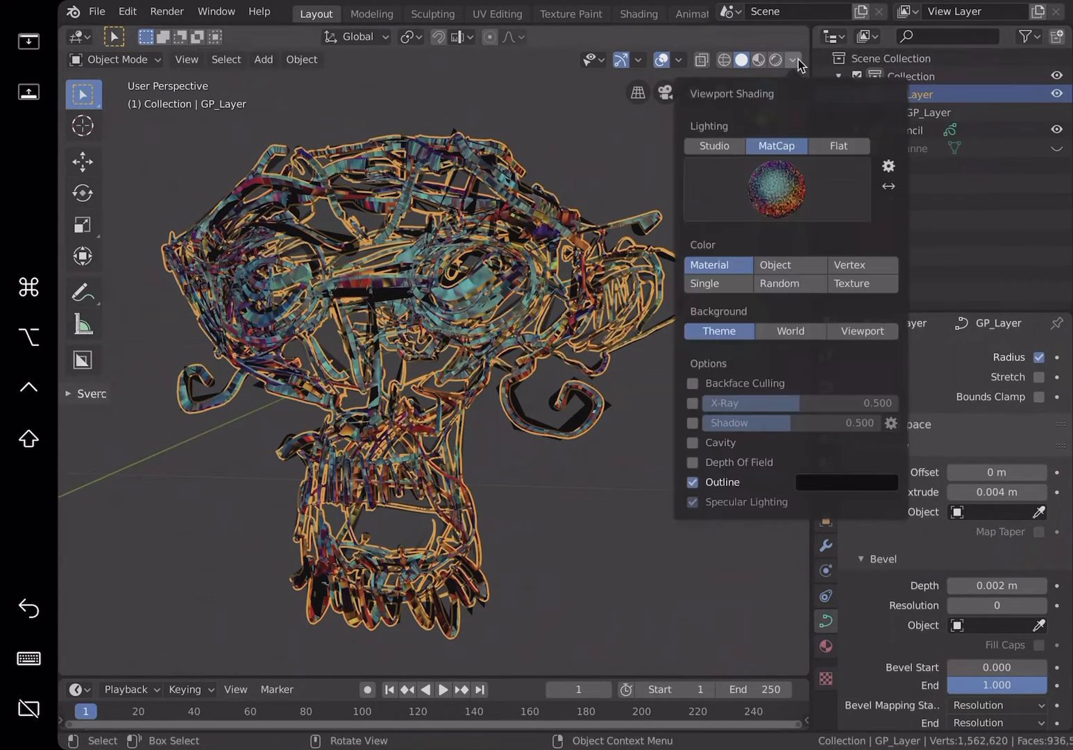
click(775, 188)
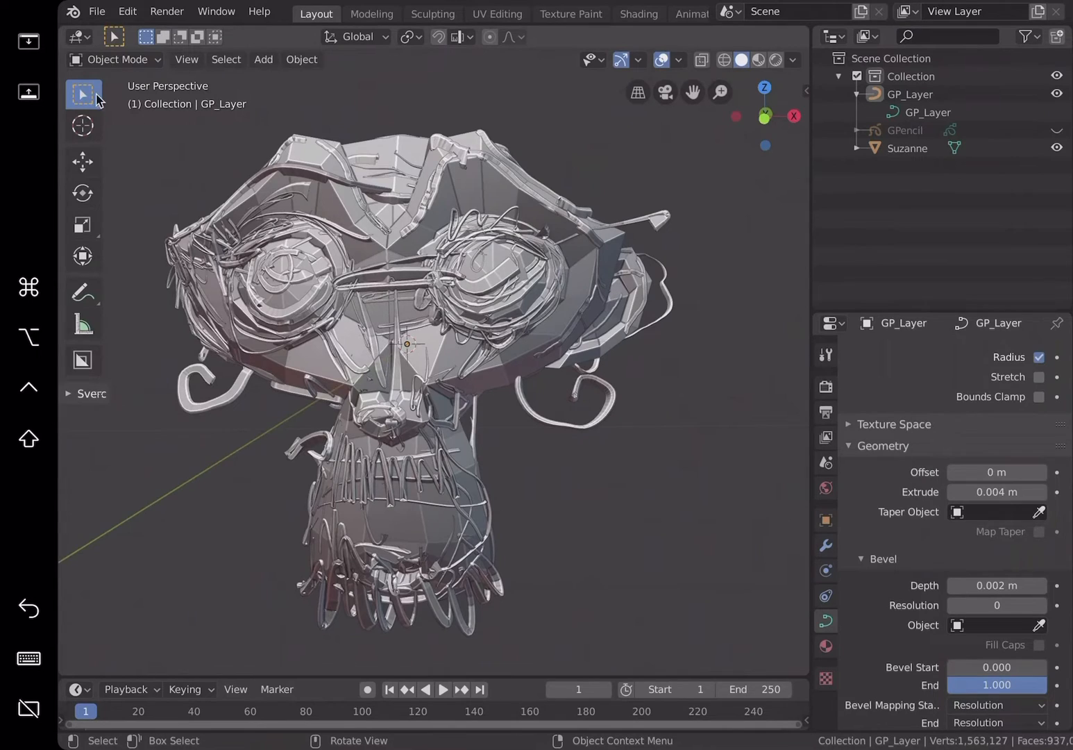
Step: Save the scene as gpmonkey_002.blend
click(97, 11)
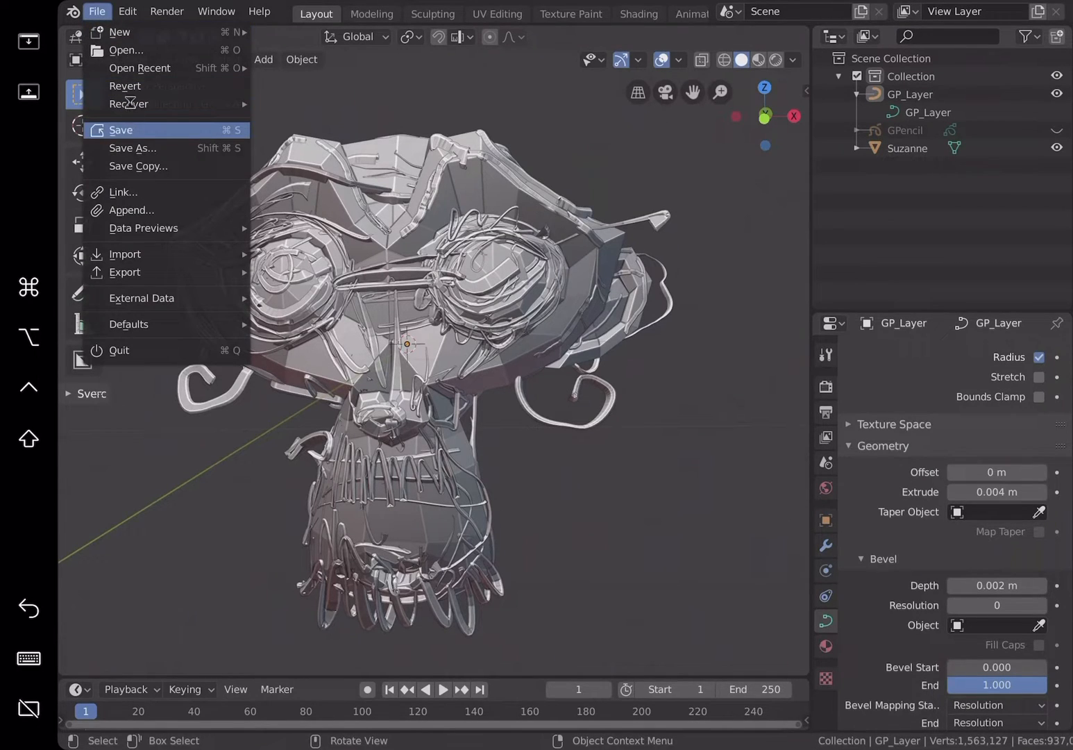
mouse_move(154, 104)
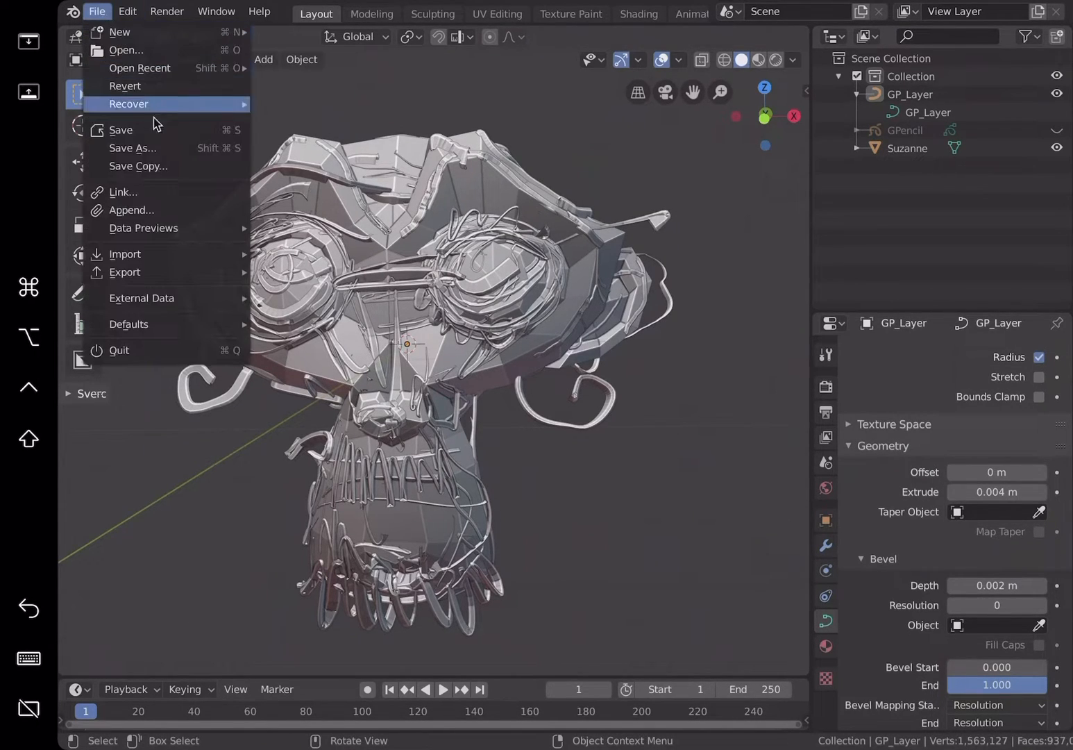
click(133, 147)
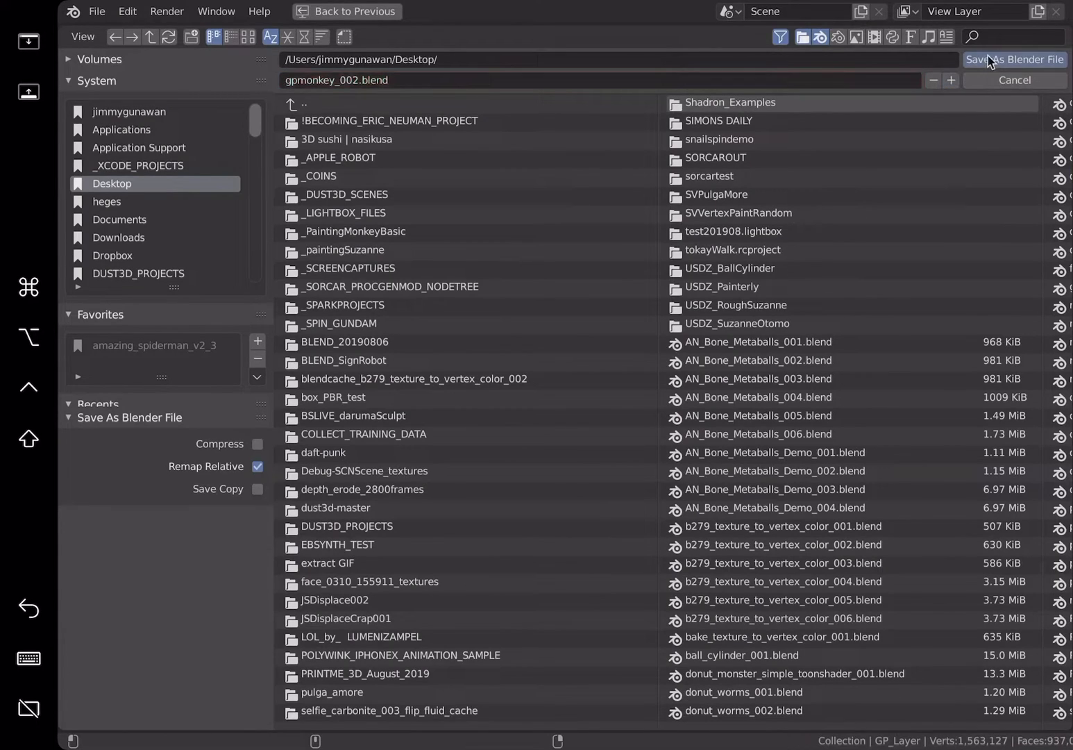
click(1014, 59)
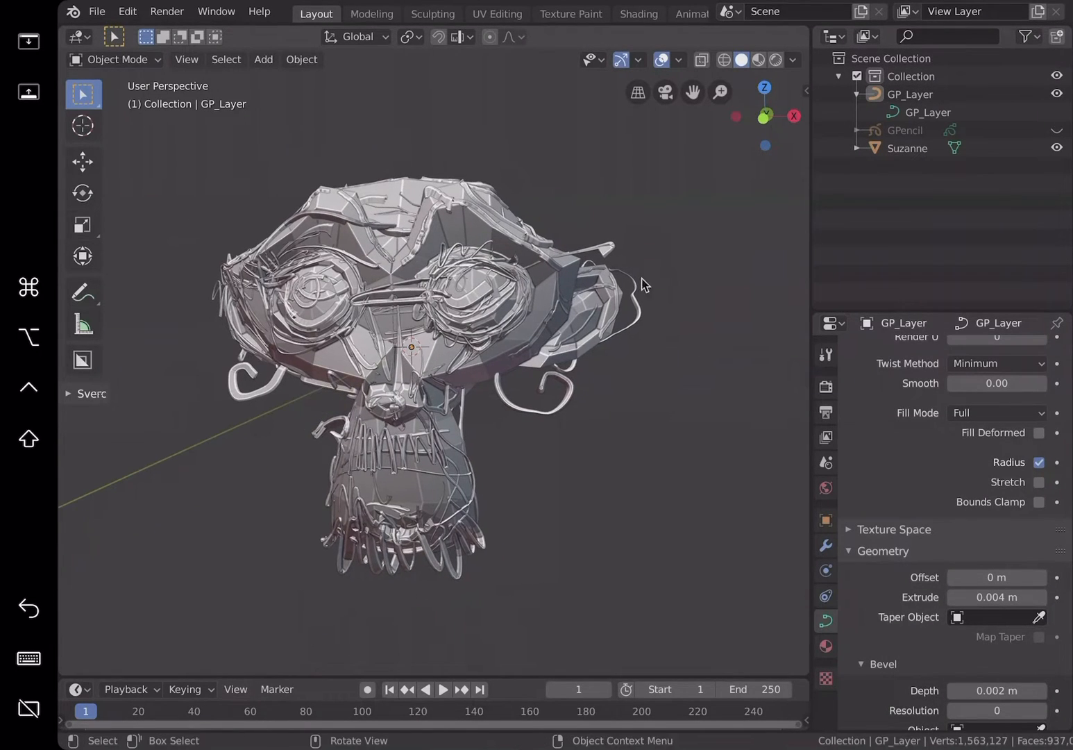
click(910, 93)
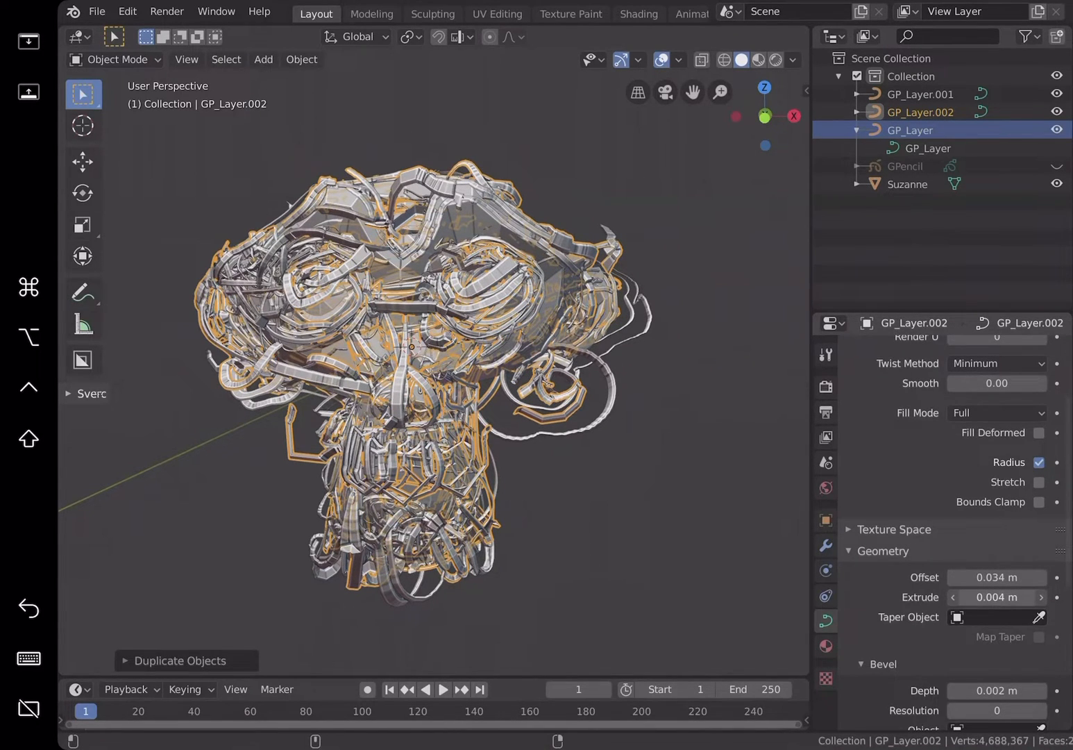
Step: Thicken GP_Layer.002's tubes with extrude 0.006 m and bevel depth 0.004 m
drag(995, 597, 1009, 597)
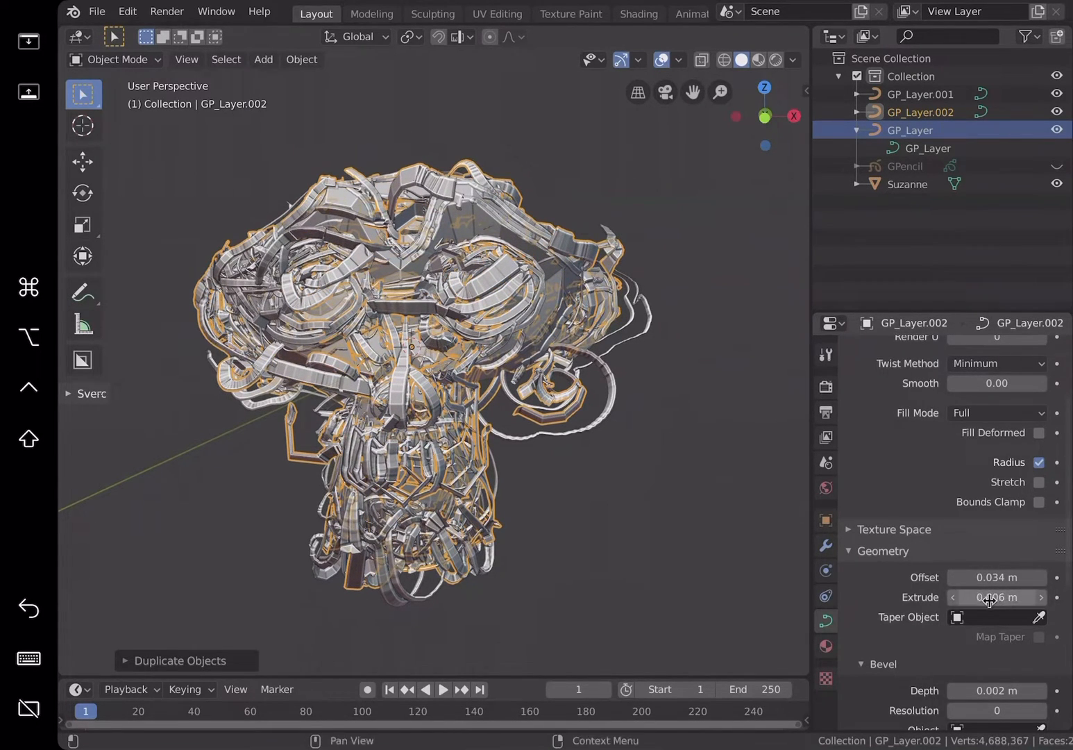
scroll(down, 3)
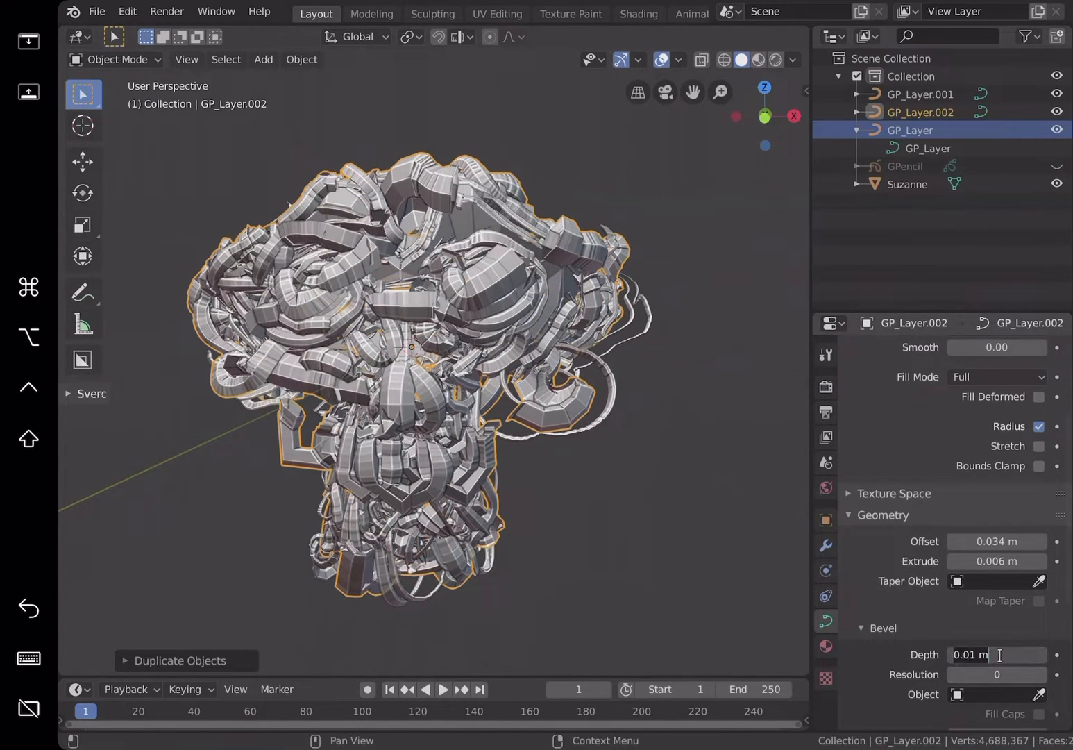
text(0.008)
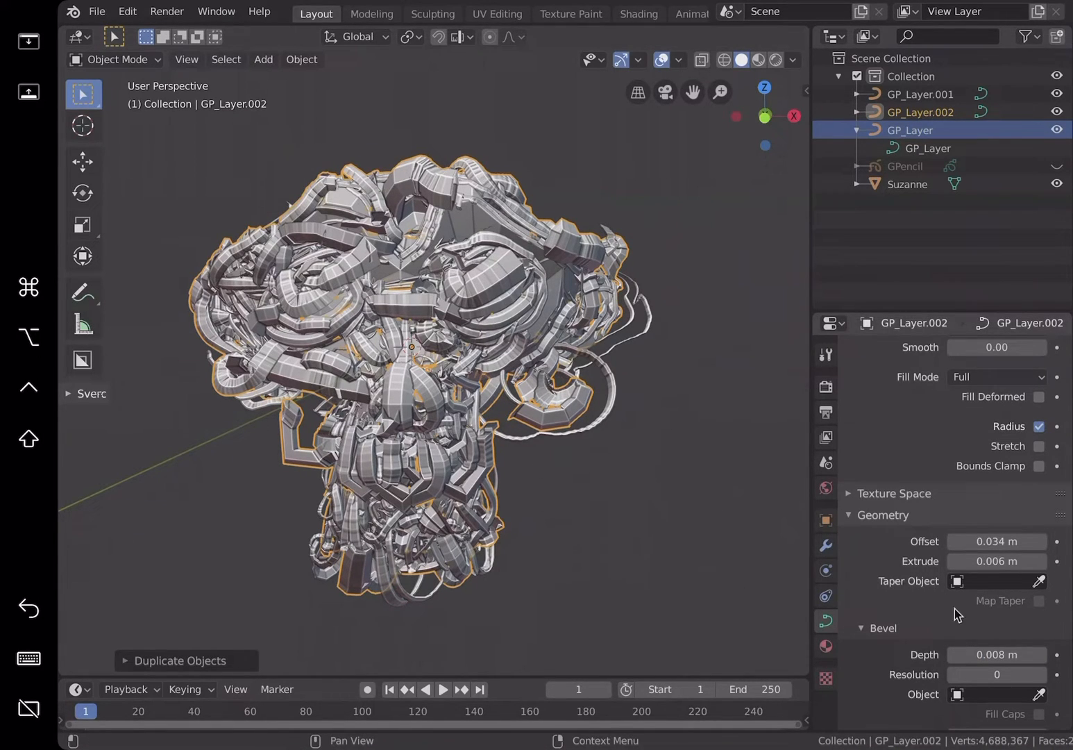
click(995, 653)
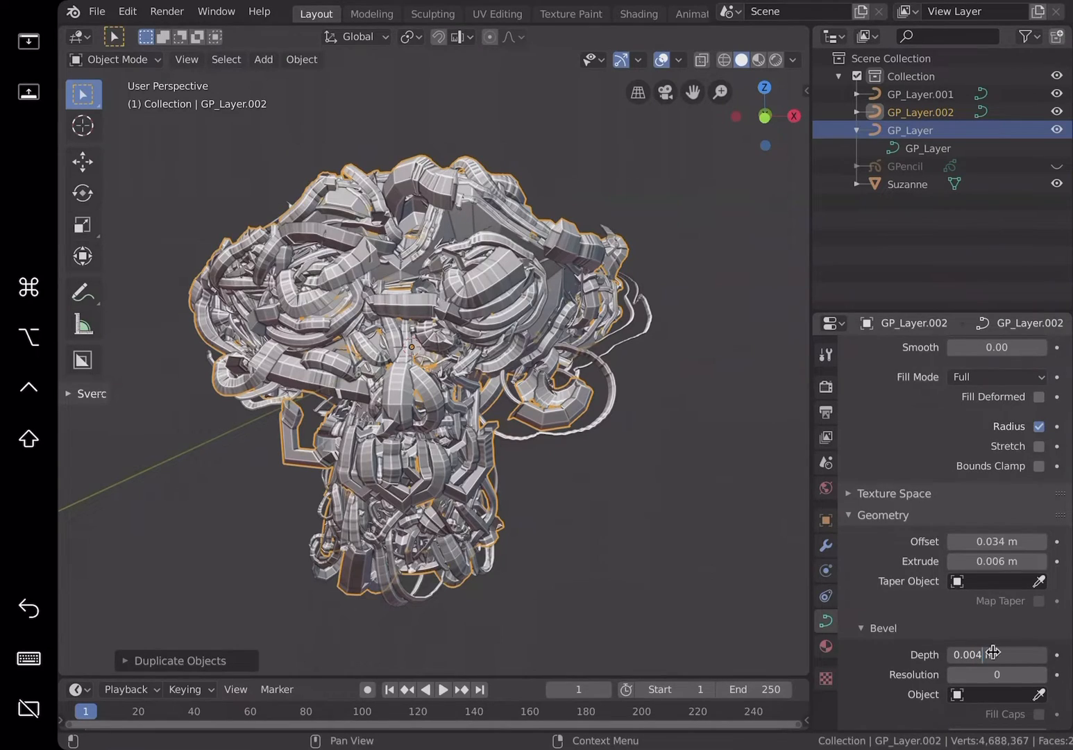
drag(416, 347, 660, 427)
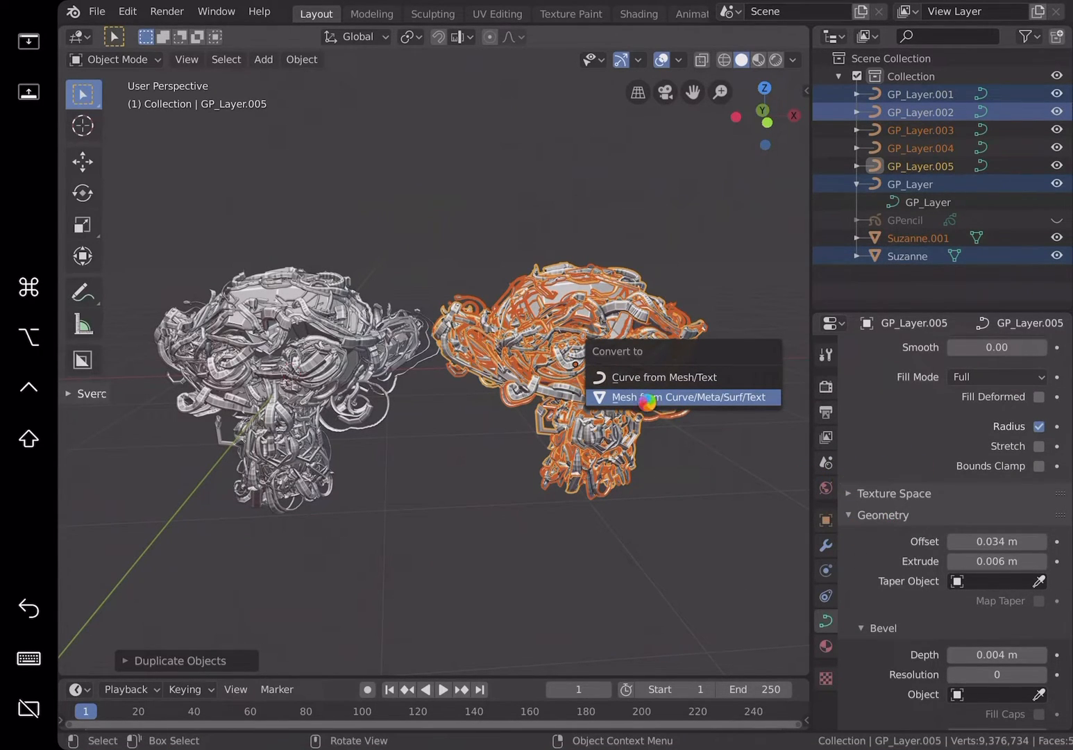
Step: Convert the duplicated curve tubes GP_Layer.003–.005 to meshes and join them into Suzanne.001
click(681, 396)
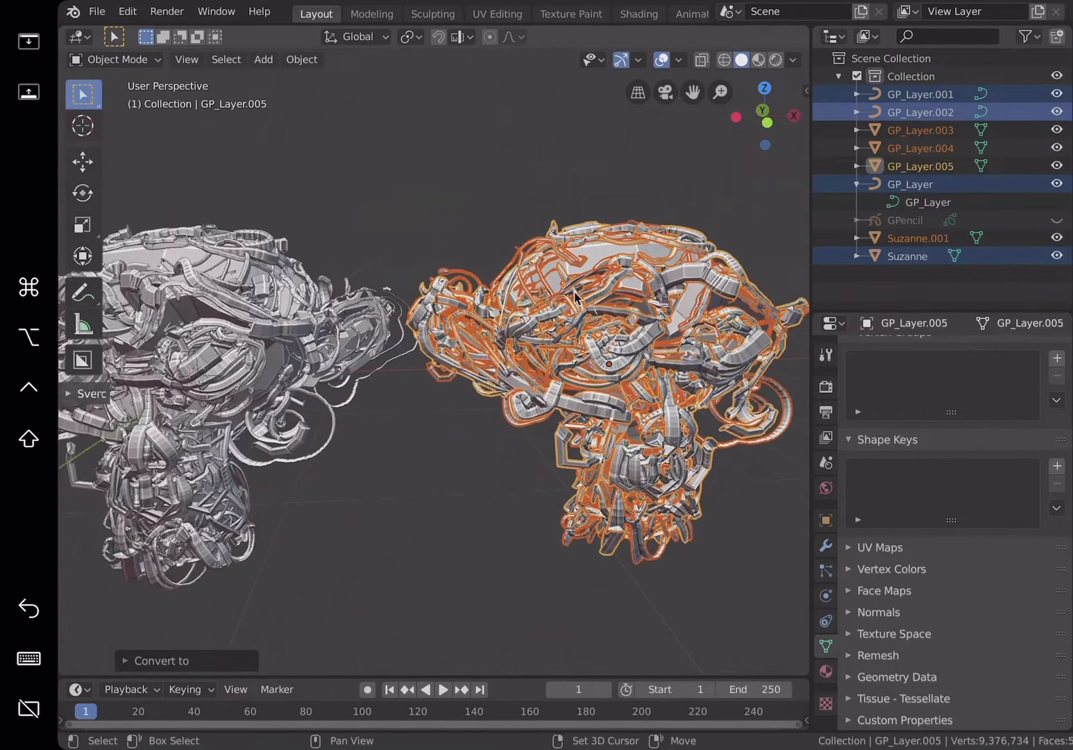
click(918, 238)
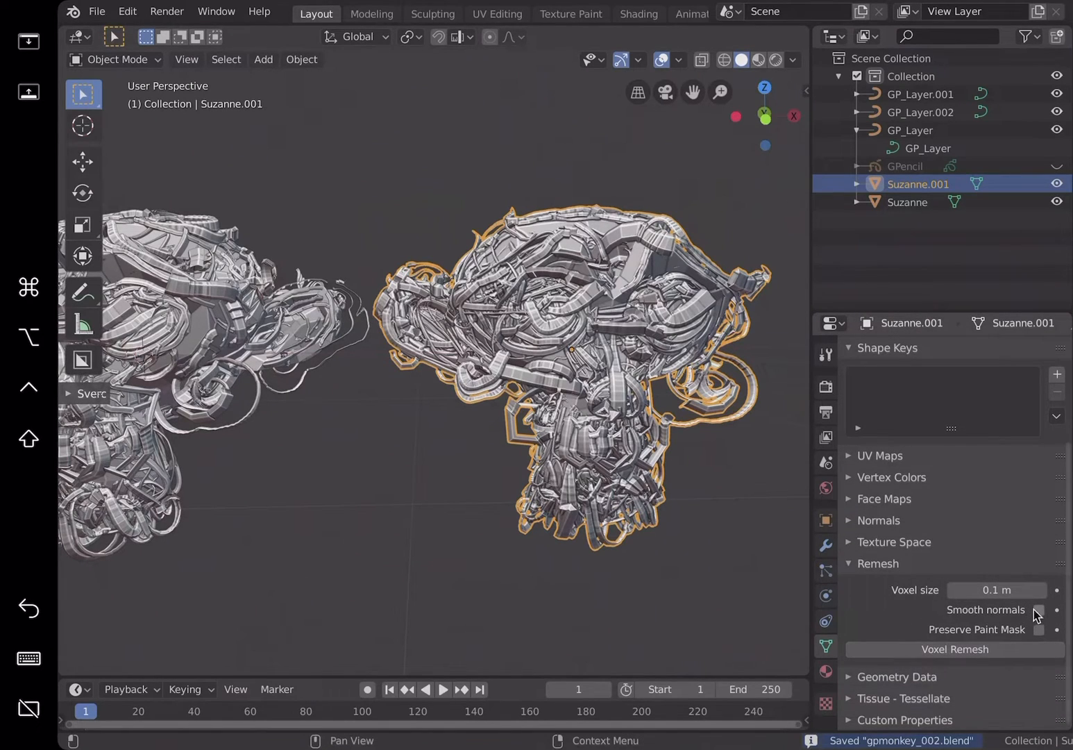
Step: Enable Smooth Normals, voxel-remesh Suzanne.001 at 0.1 m, then undo the blobby result
click(1039, 609)
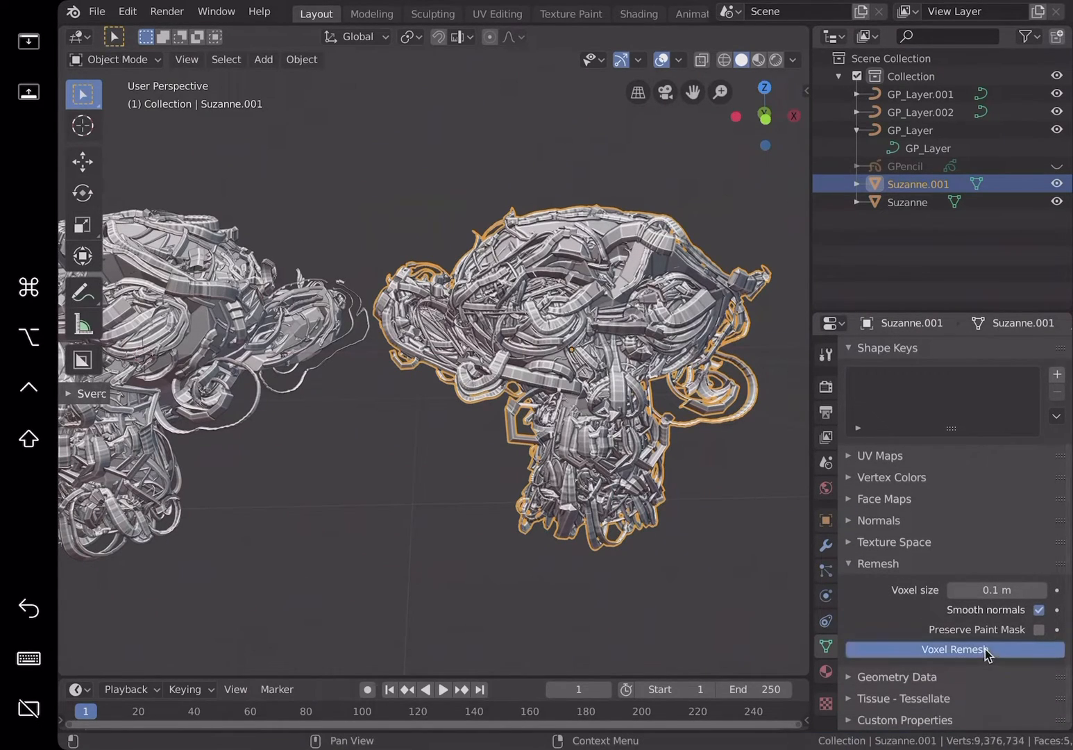
click(954, 649)
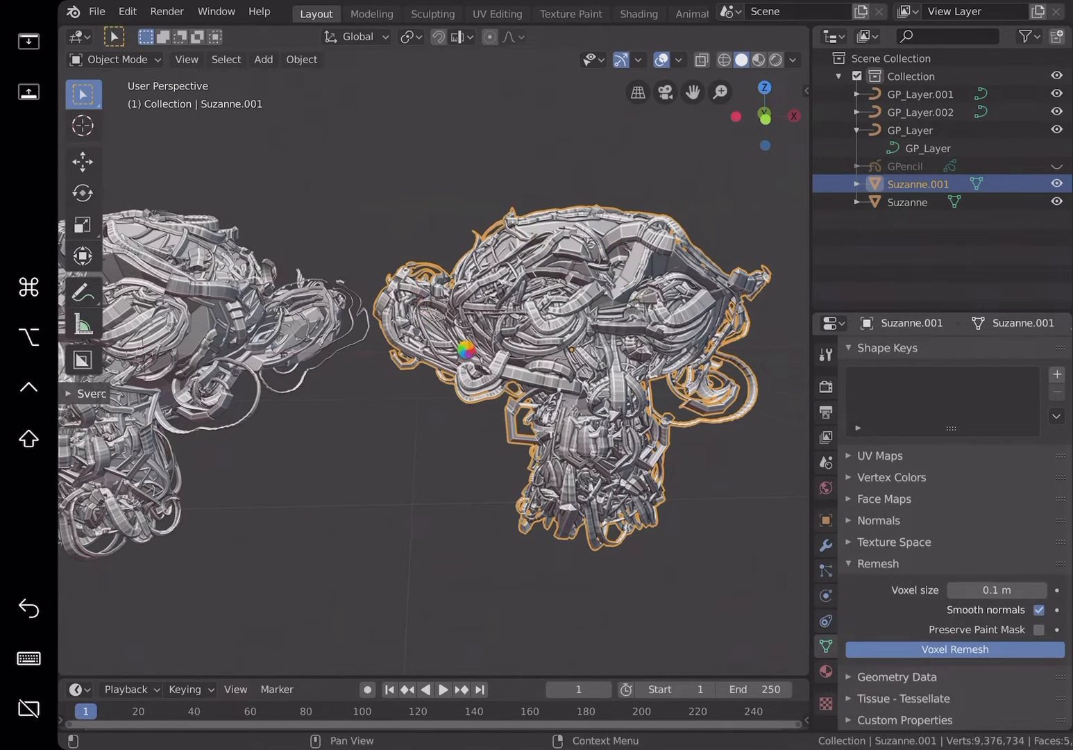
click(954, 649)
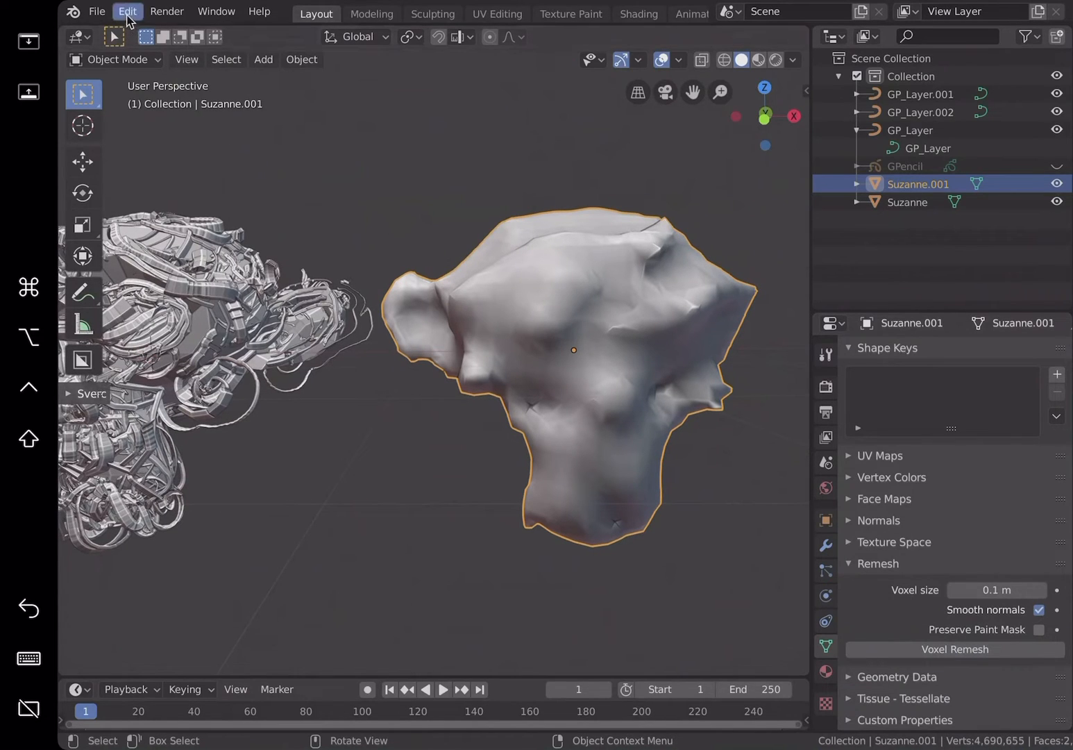
click(127, 11)
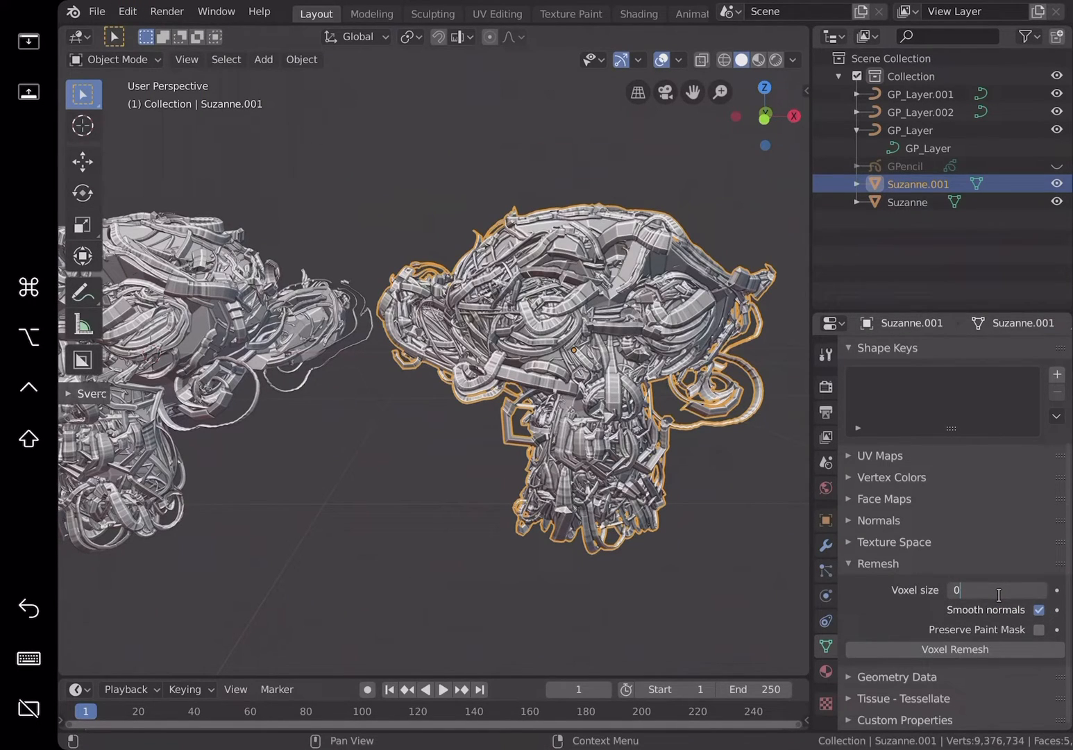
Step: Remesh again at 0.05 m voxel size, inspect it, and undo to restore the cables
text(0.05 m)
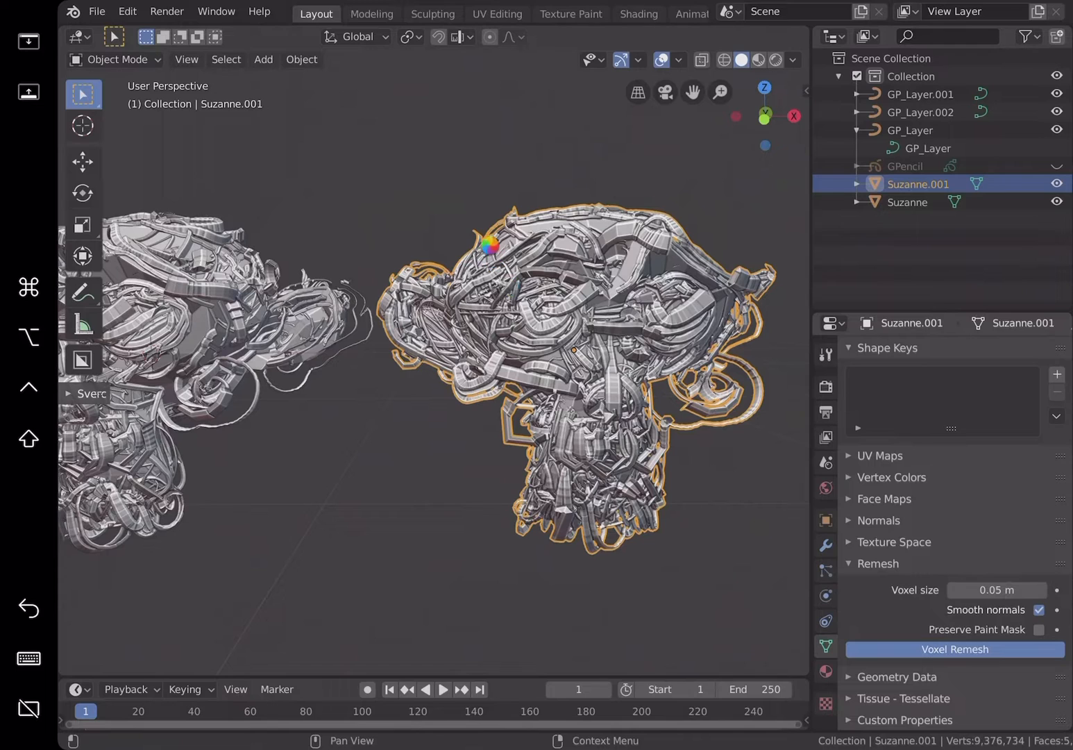
click(954, 649)
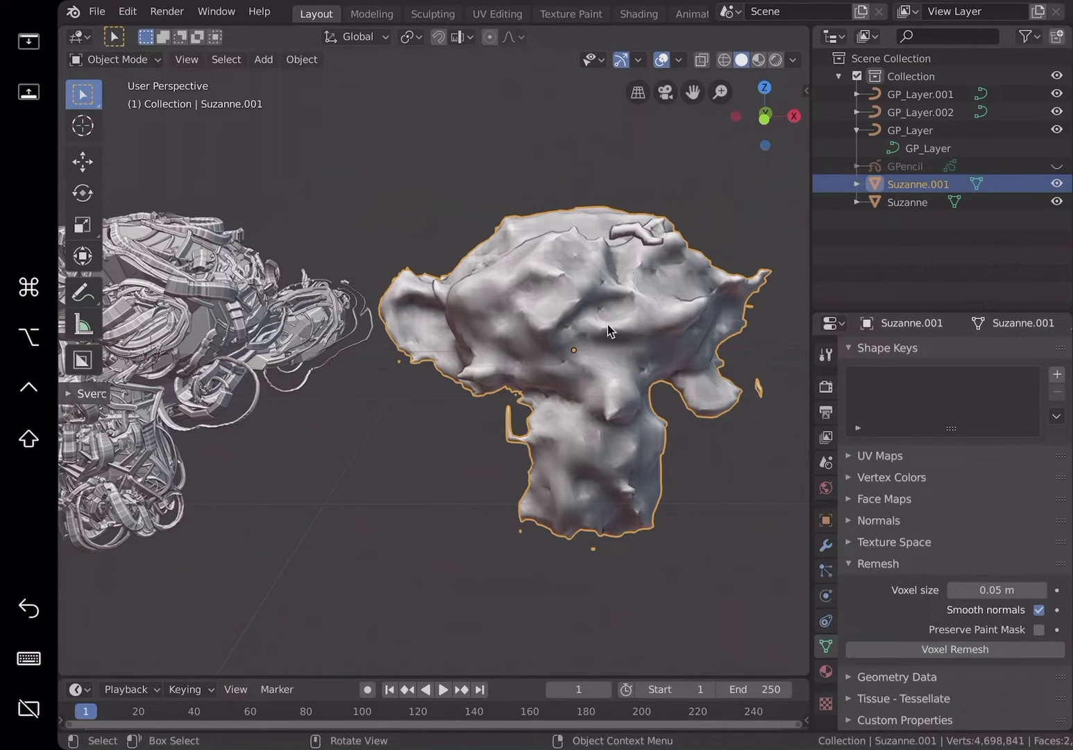
drag(608, 330, 243, 138)
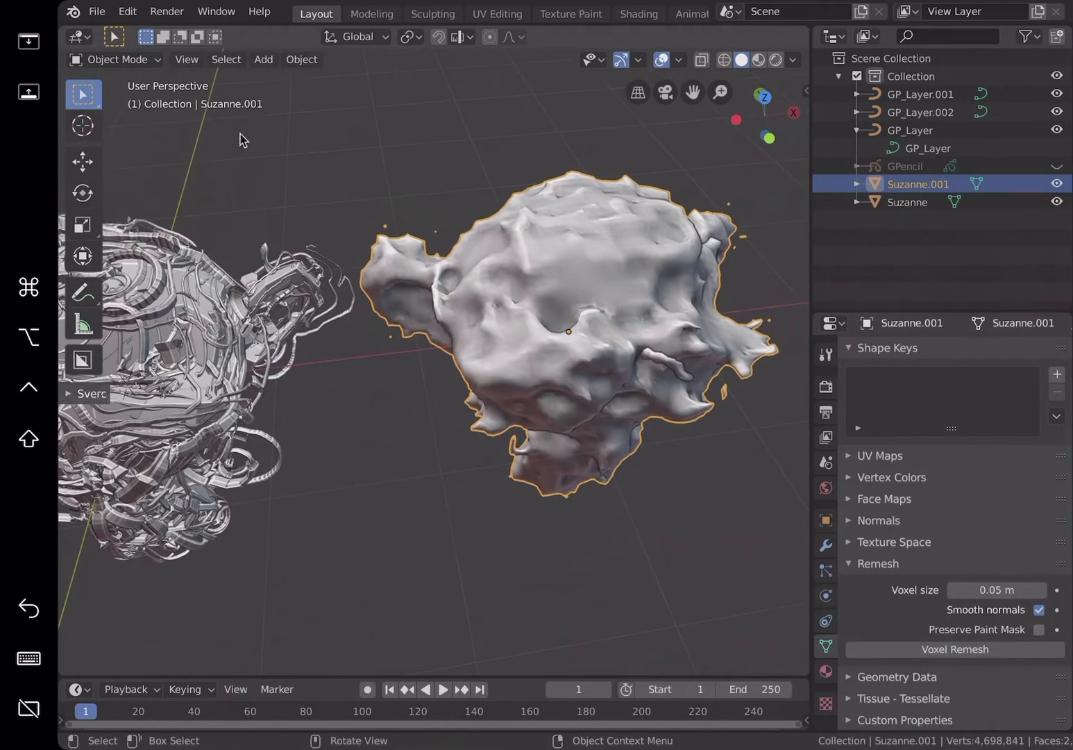
click(127, 11)
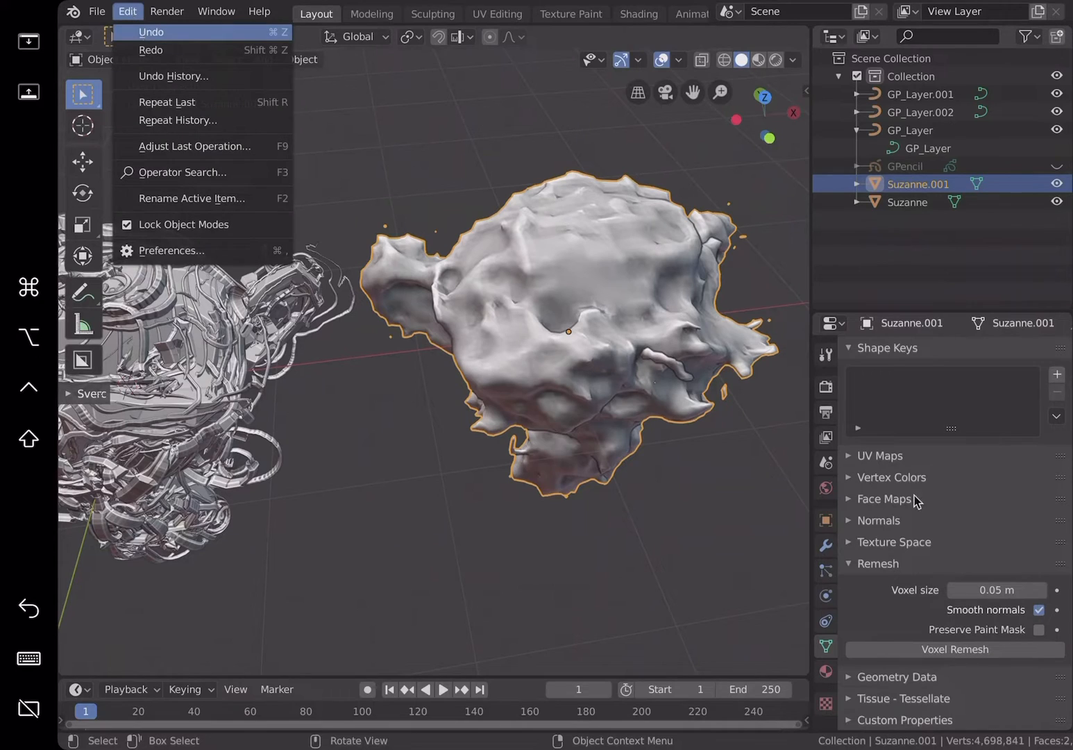
click(995, 589)
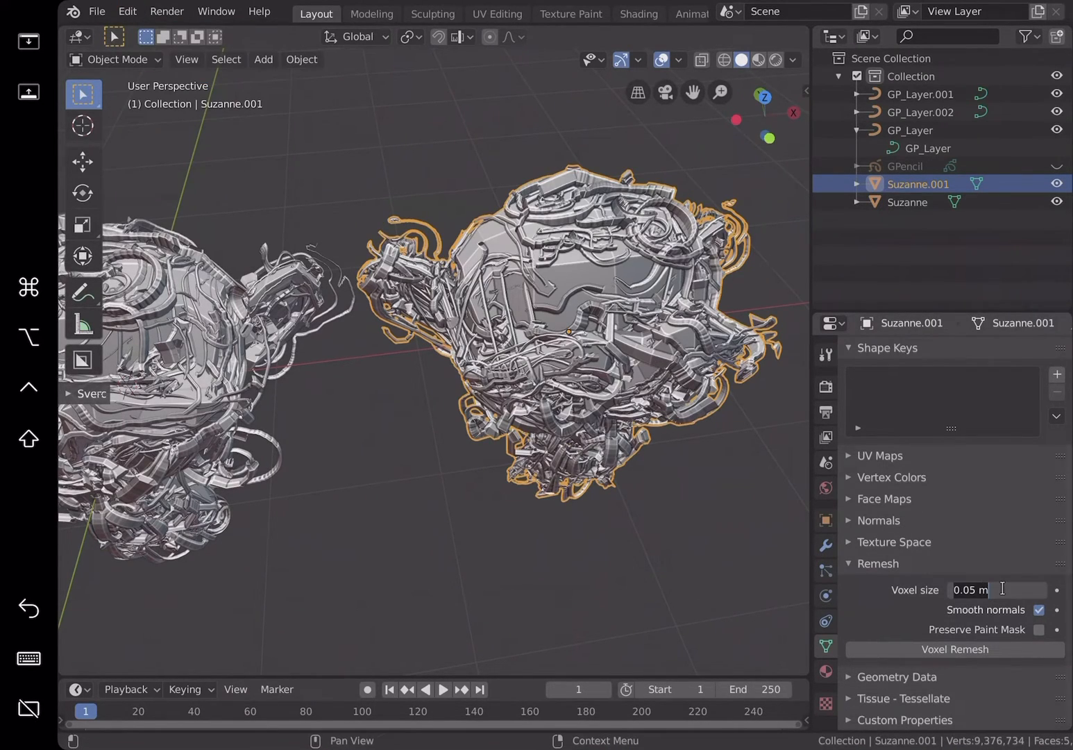
Step: Set voxel size to 0.005 m and orbit around the dense remeshed Suzanne.001 cable sculpture
text(0.005)
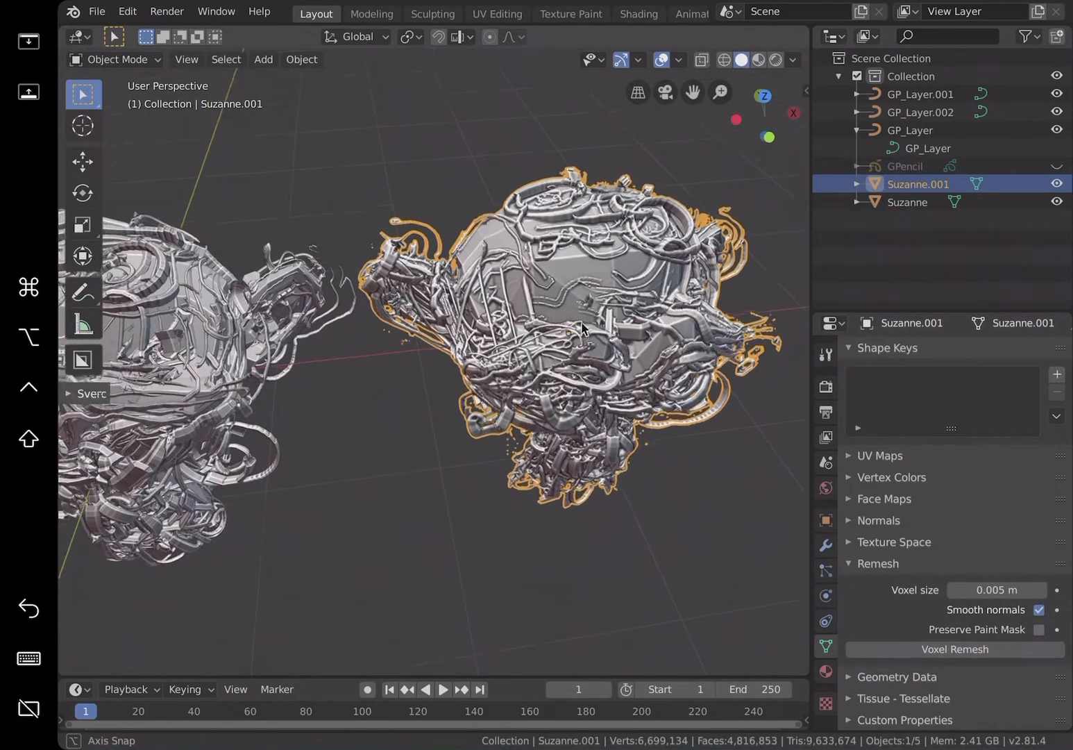
drag(583, 326, 514, 264)
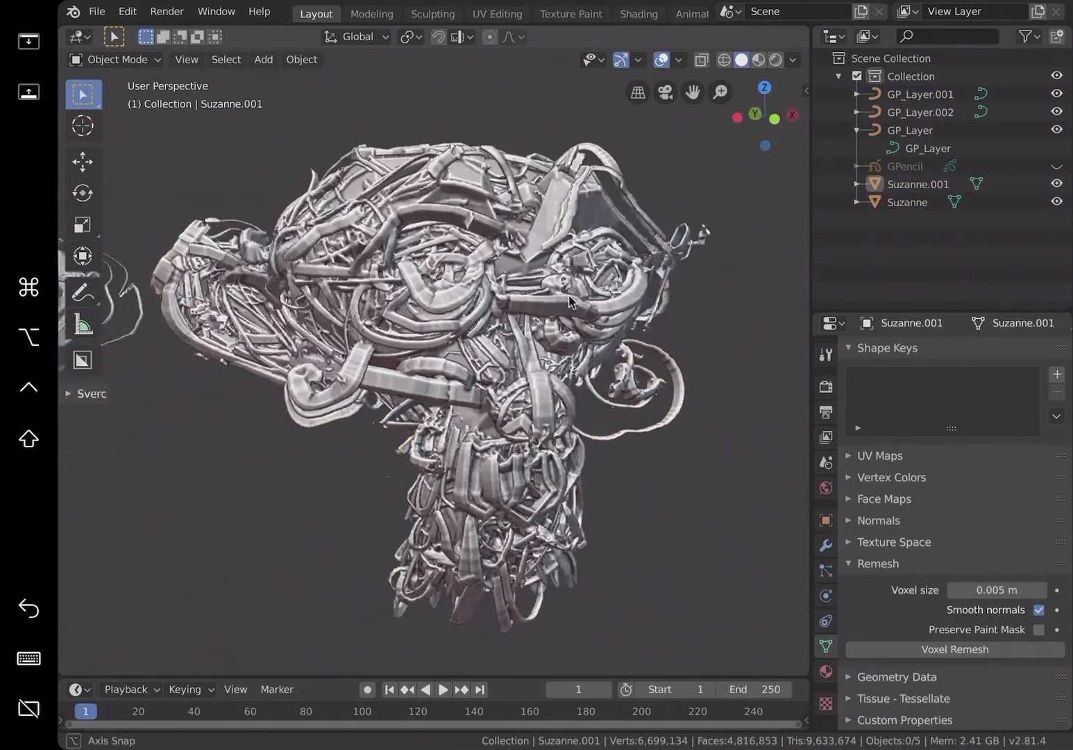
click(568, 293)
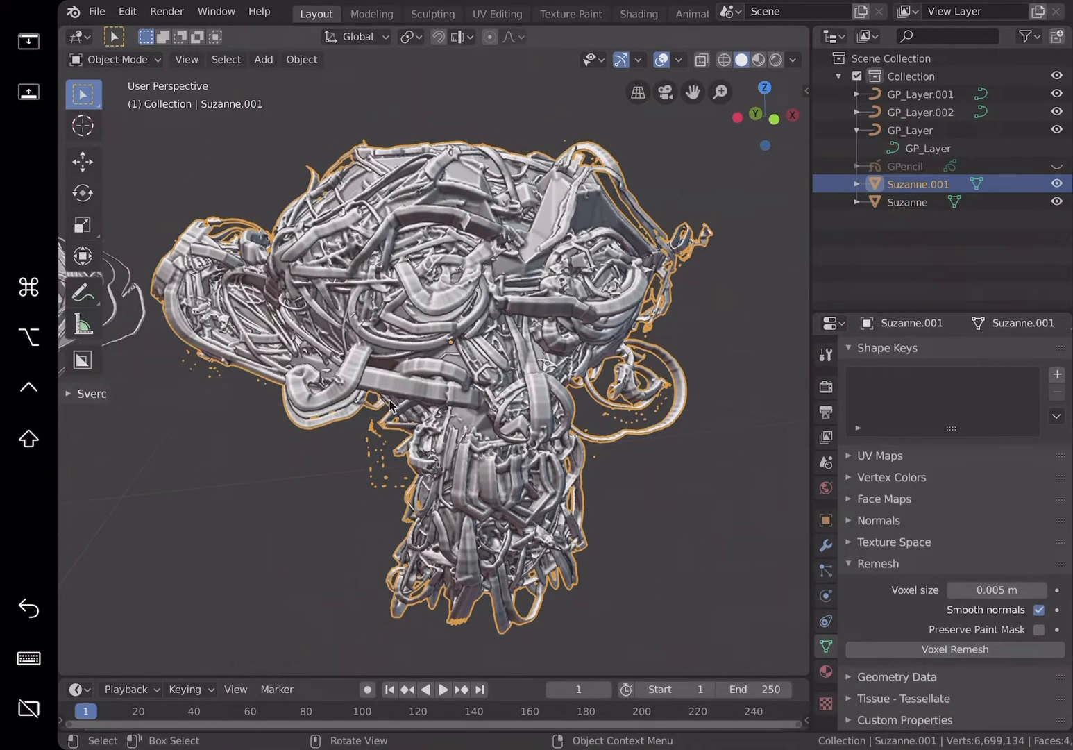
mouse_move(417, 378)
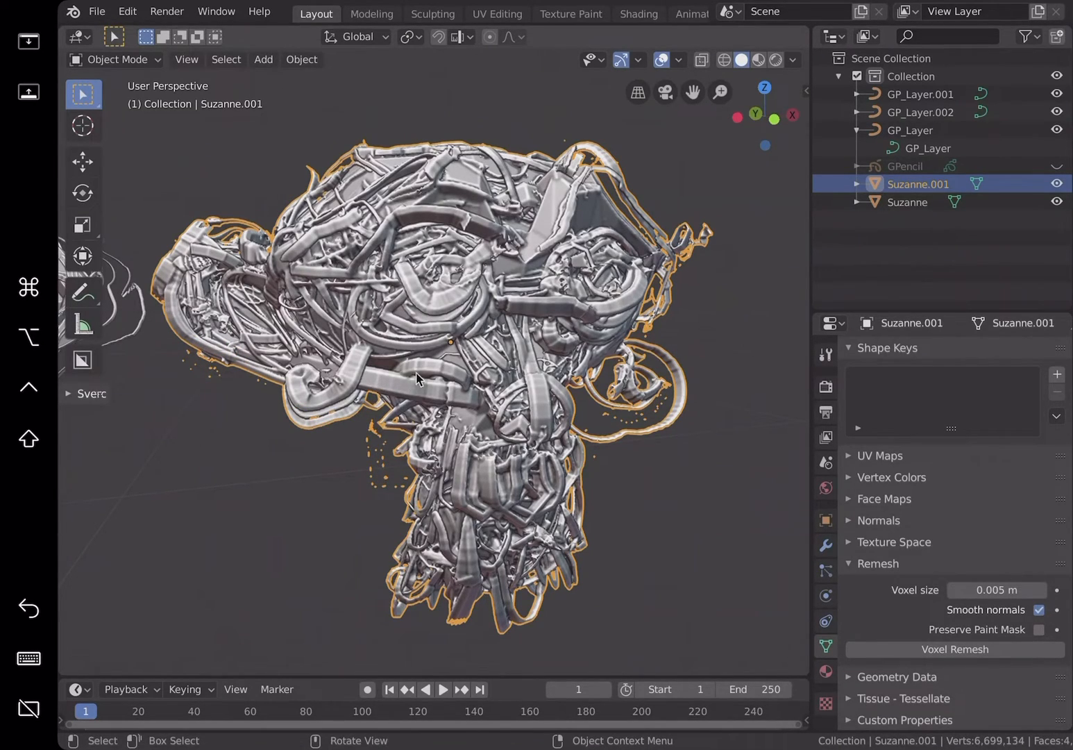
mouse_move(503, 309)
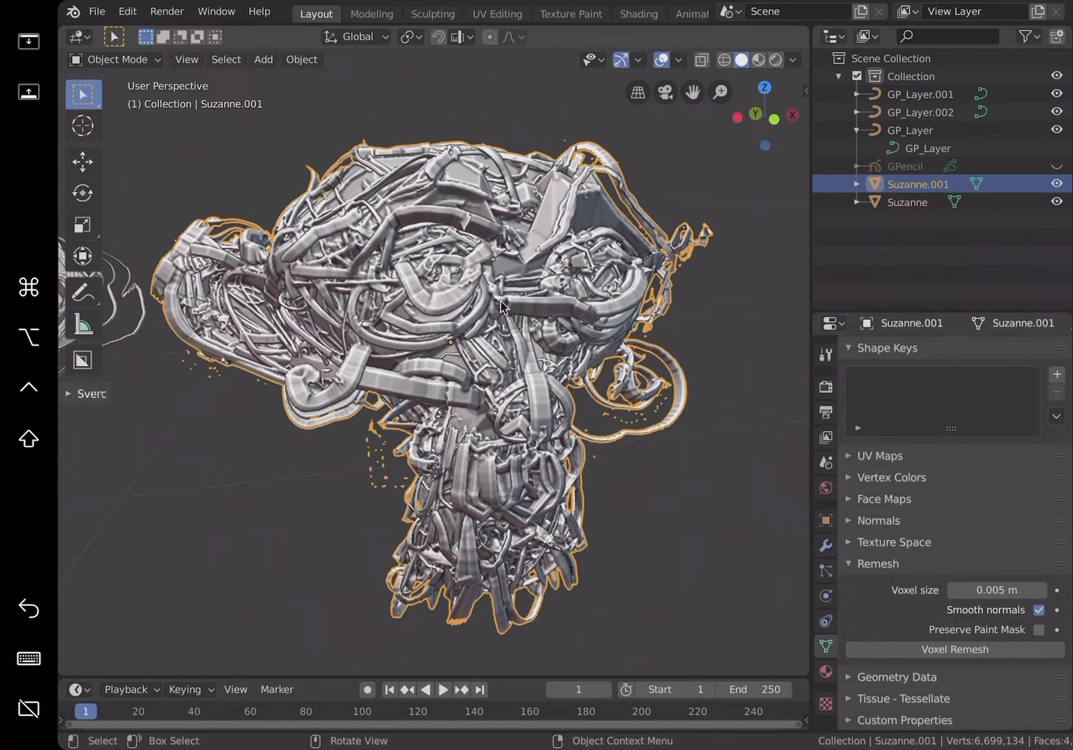
mouse_move(430, 321)
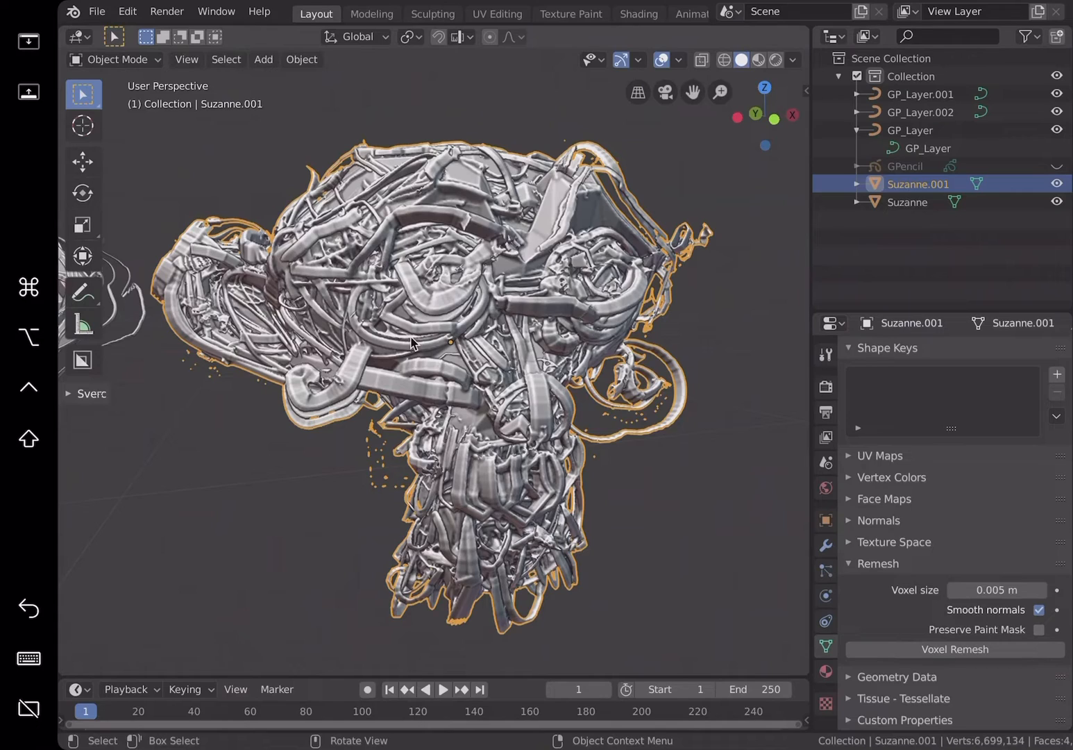
mouse_move(366, 167)
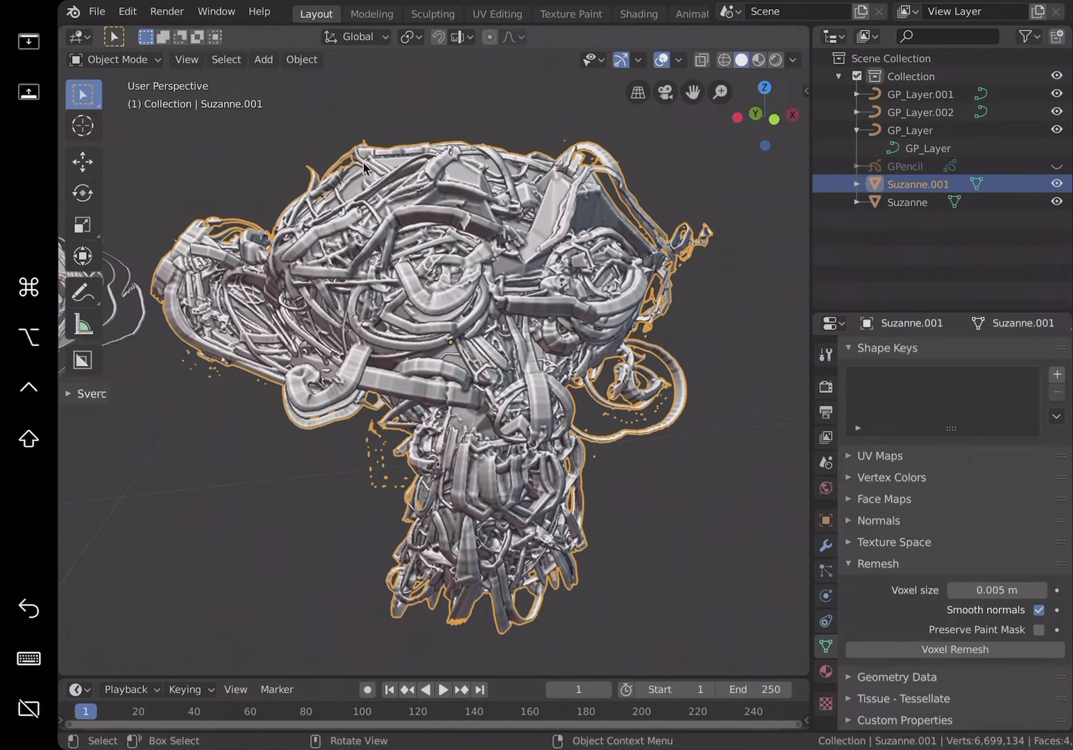
mouse_move(351, 385)
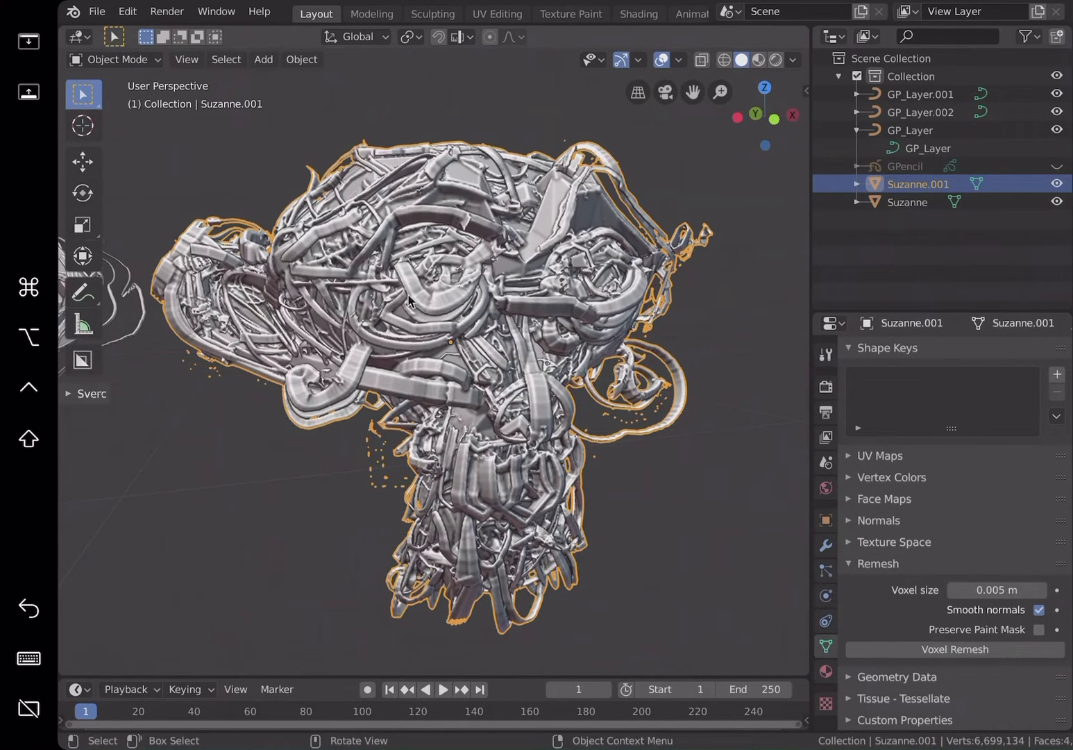
mouse_move(535, 327)
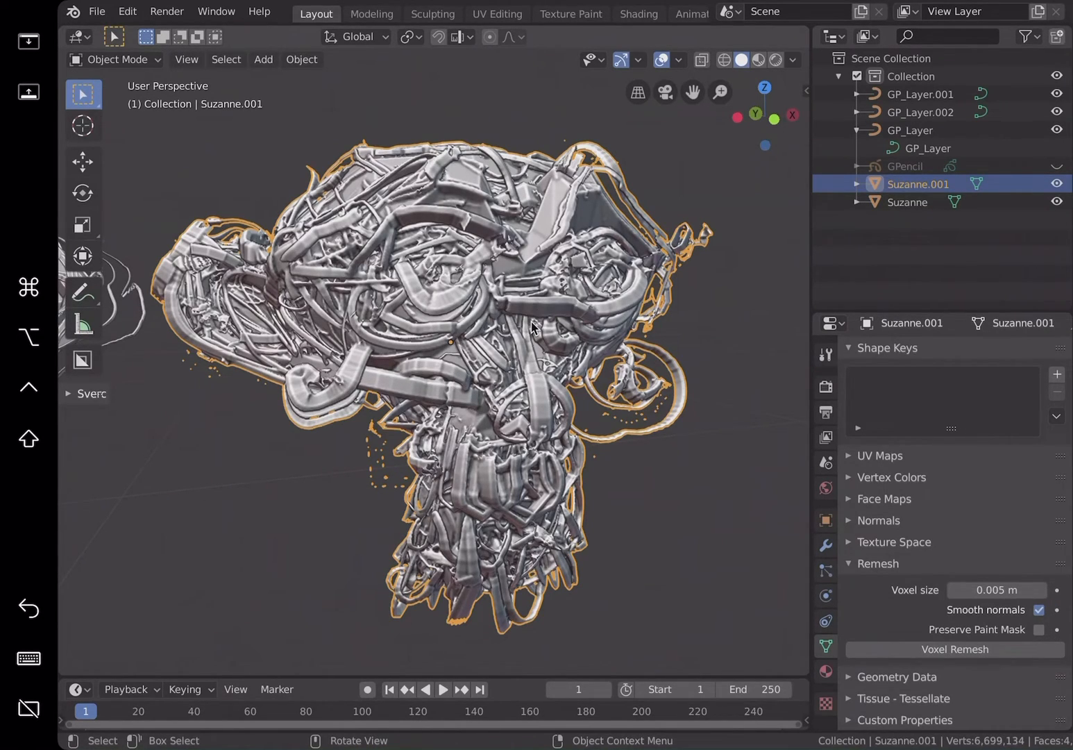
mouse_move(492, 429)
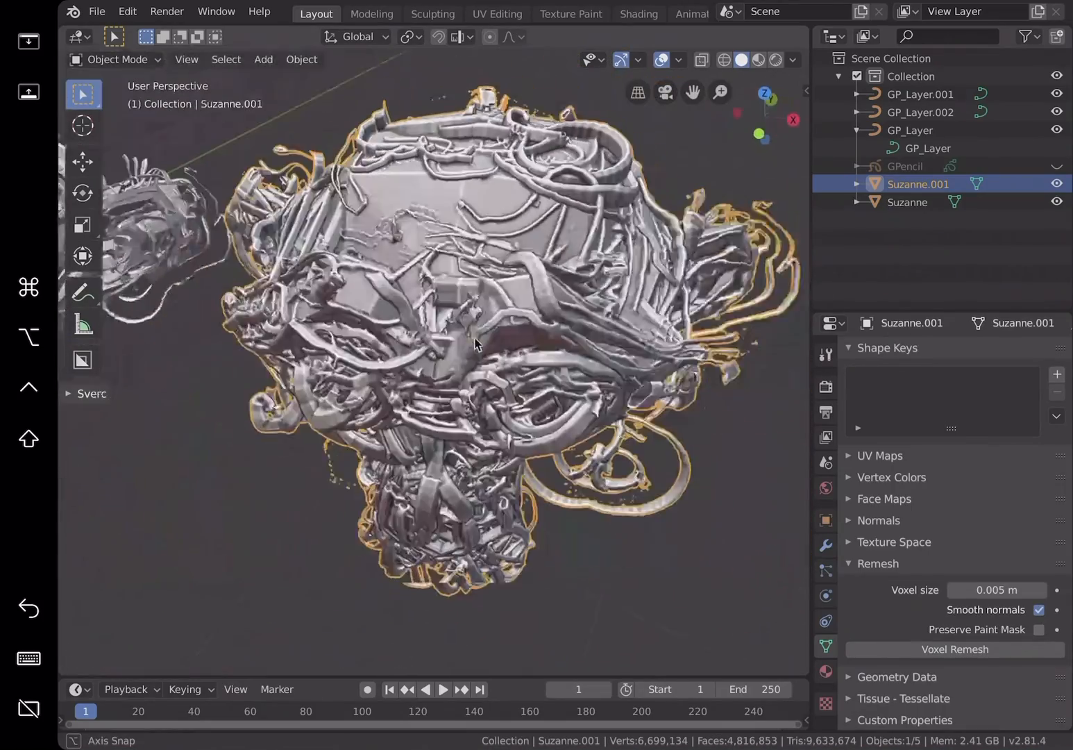
drag(479, 340, 306, 309)
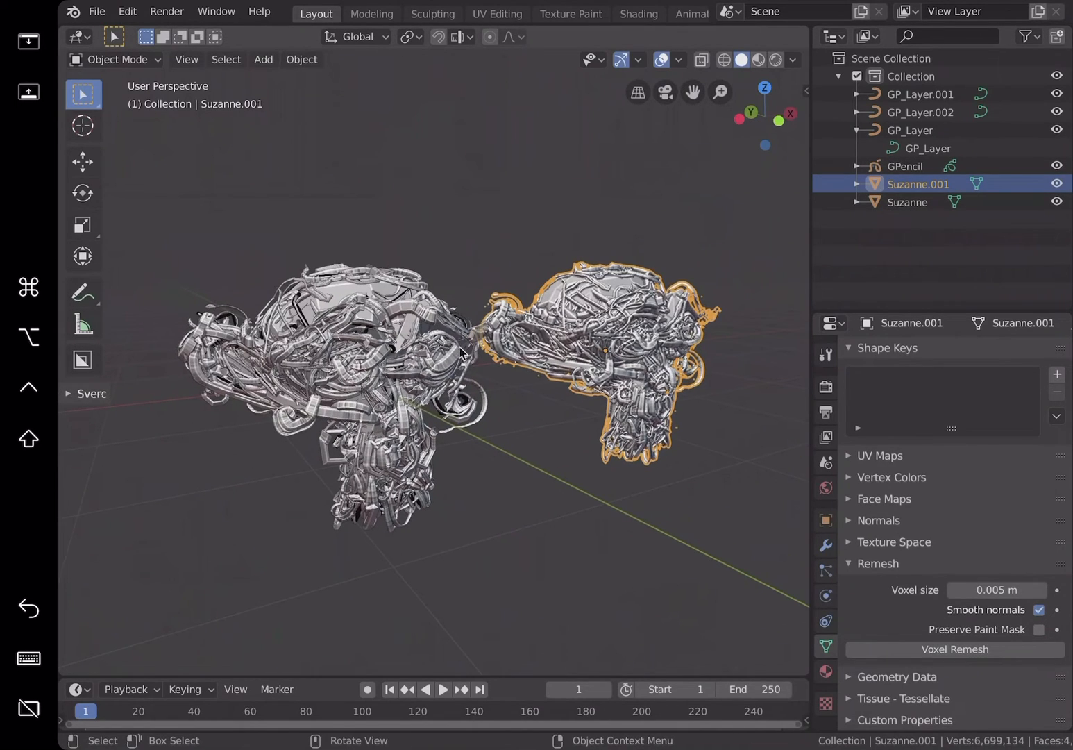
Step: Select GP_Layer.002, deselect all, then select the GPencil object to show its layer settings
click(919, 112)
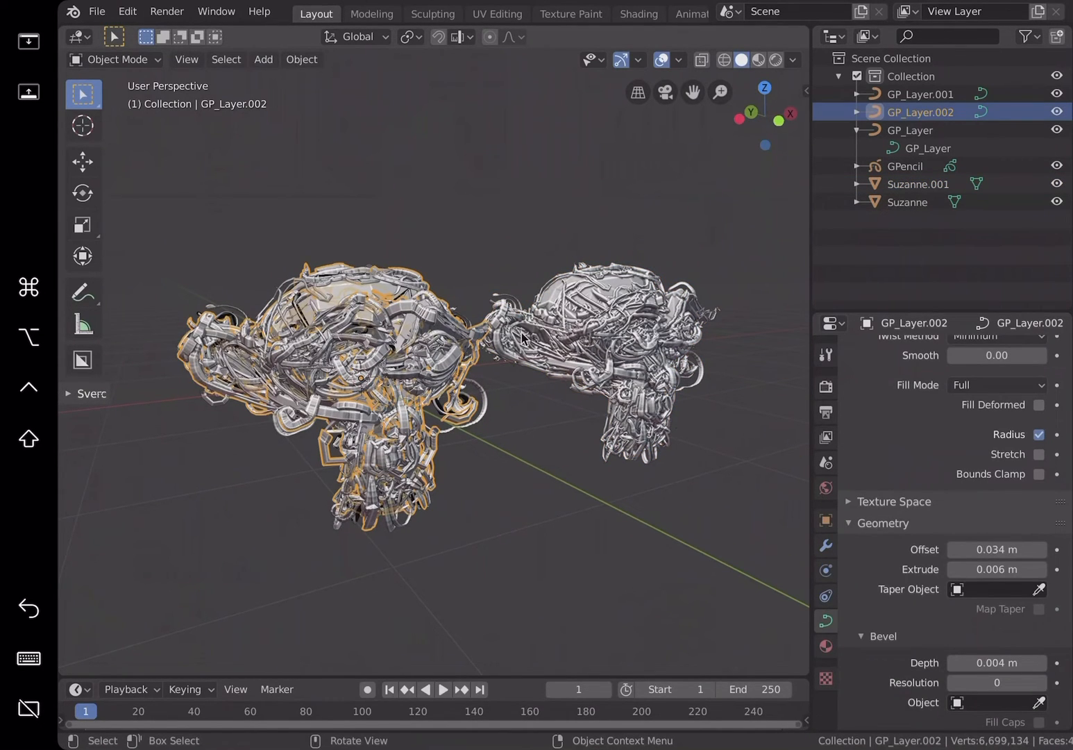
click(910, 130)
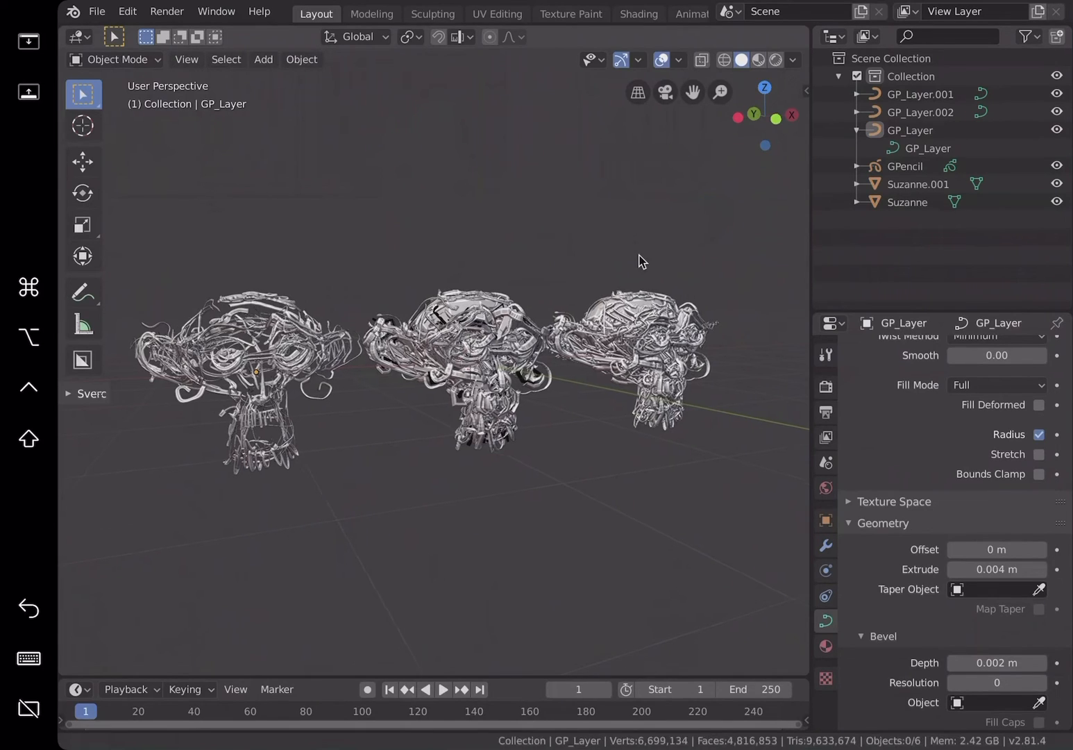
click(904, 166)
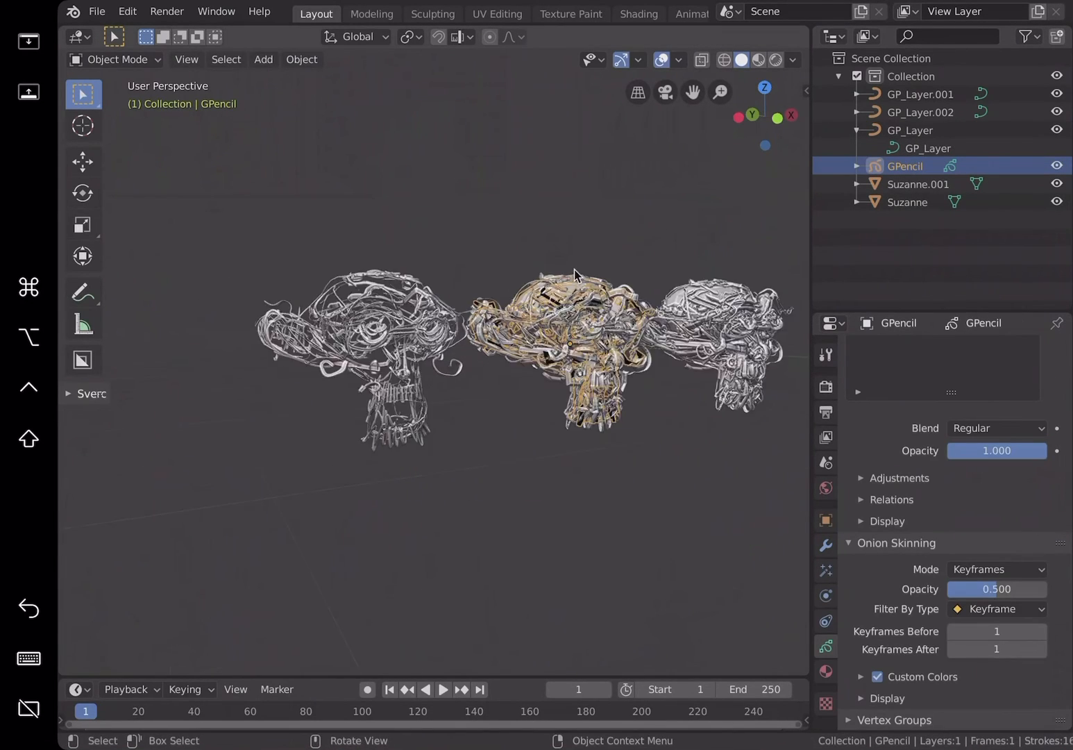